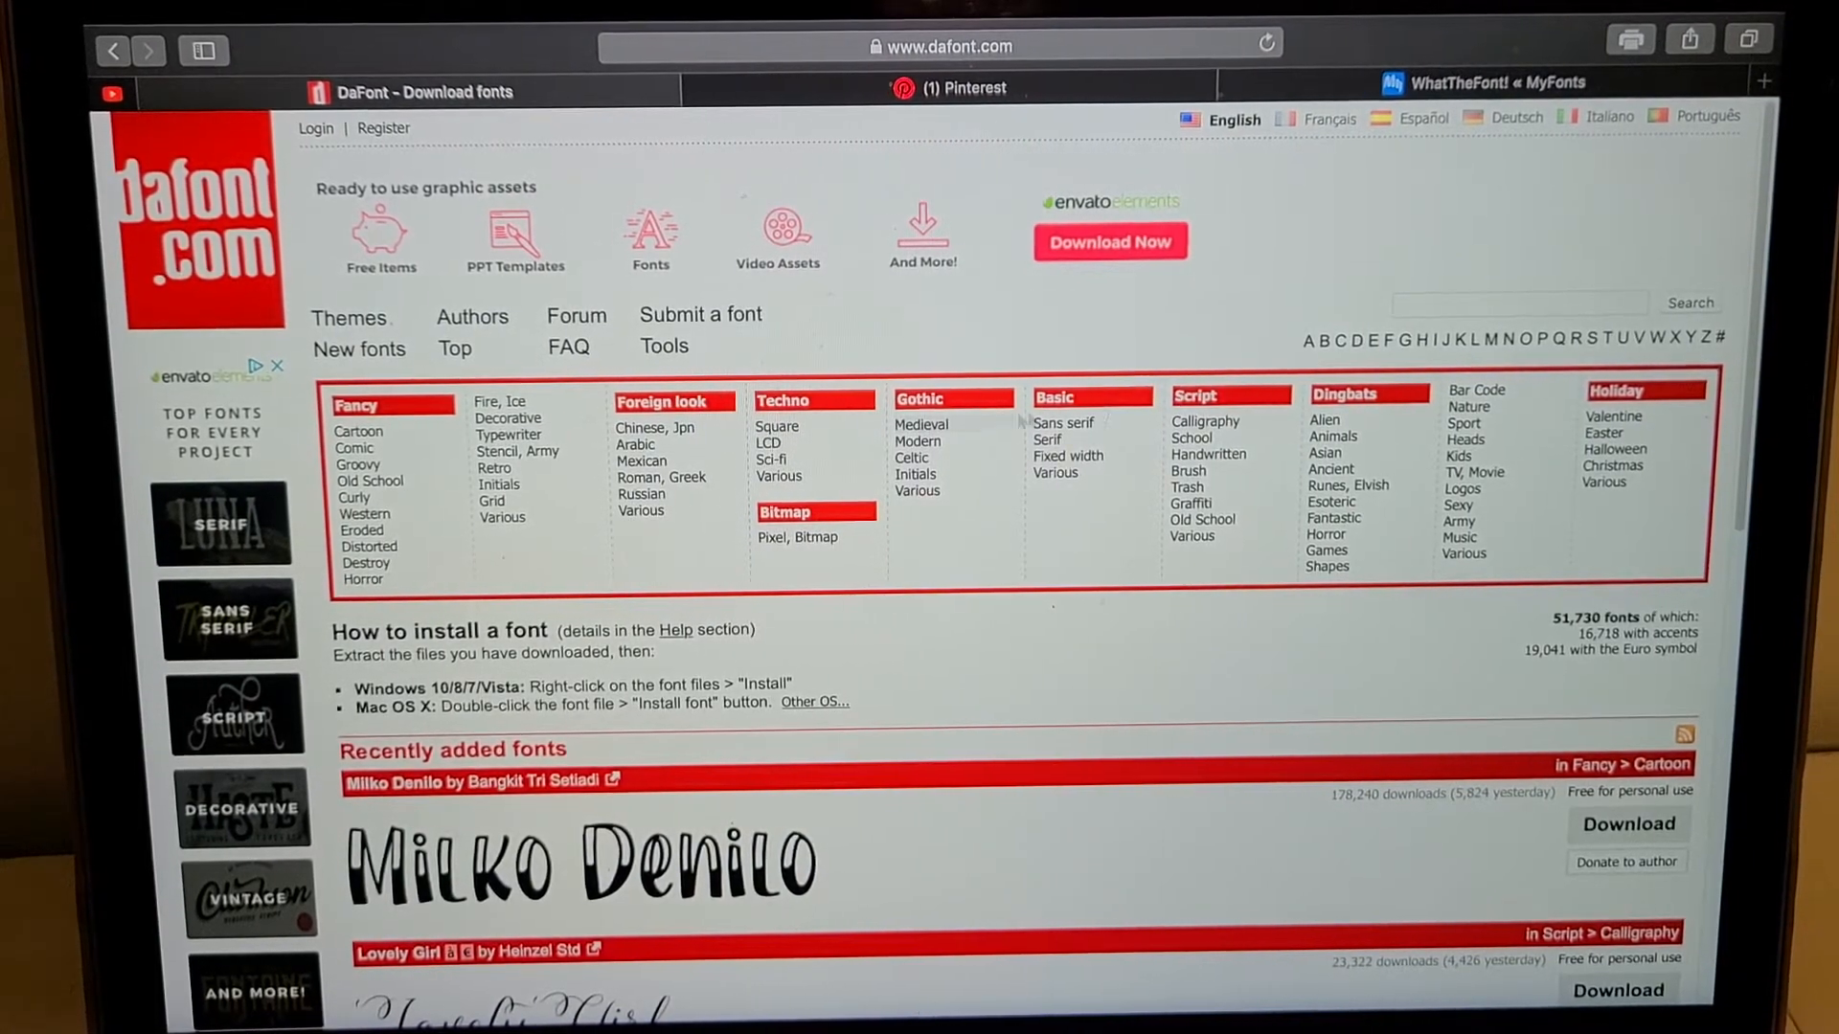
pyautogui.moveTo(1127, 564)
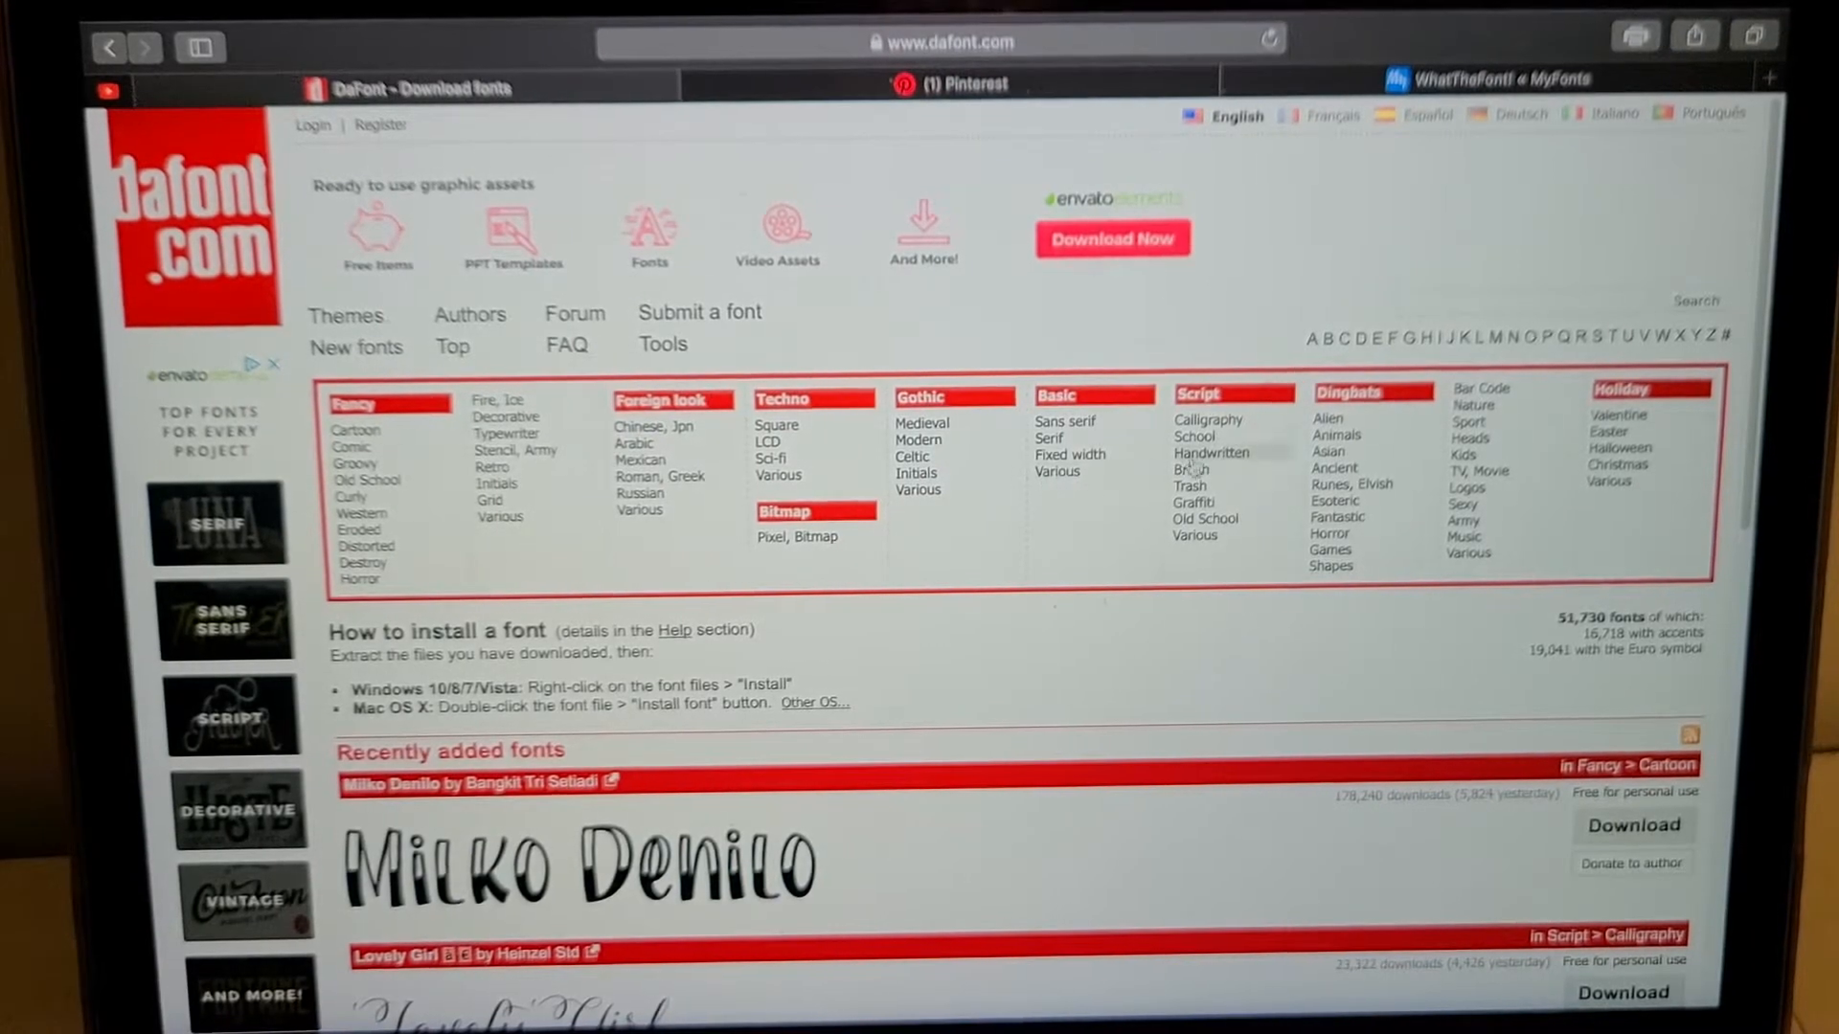
# Show DaFont's Script > Calligraphy category and scroll through fonts previewed as "erica"
pyautogui.click(1207, 419)
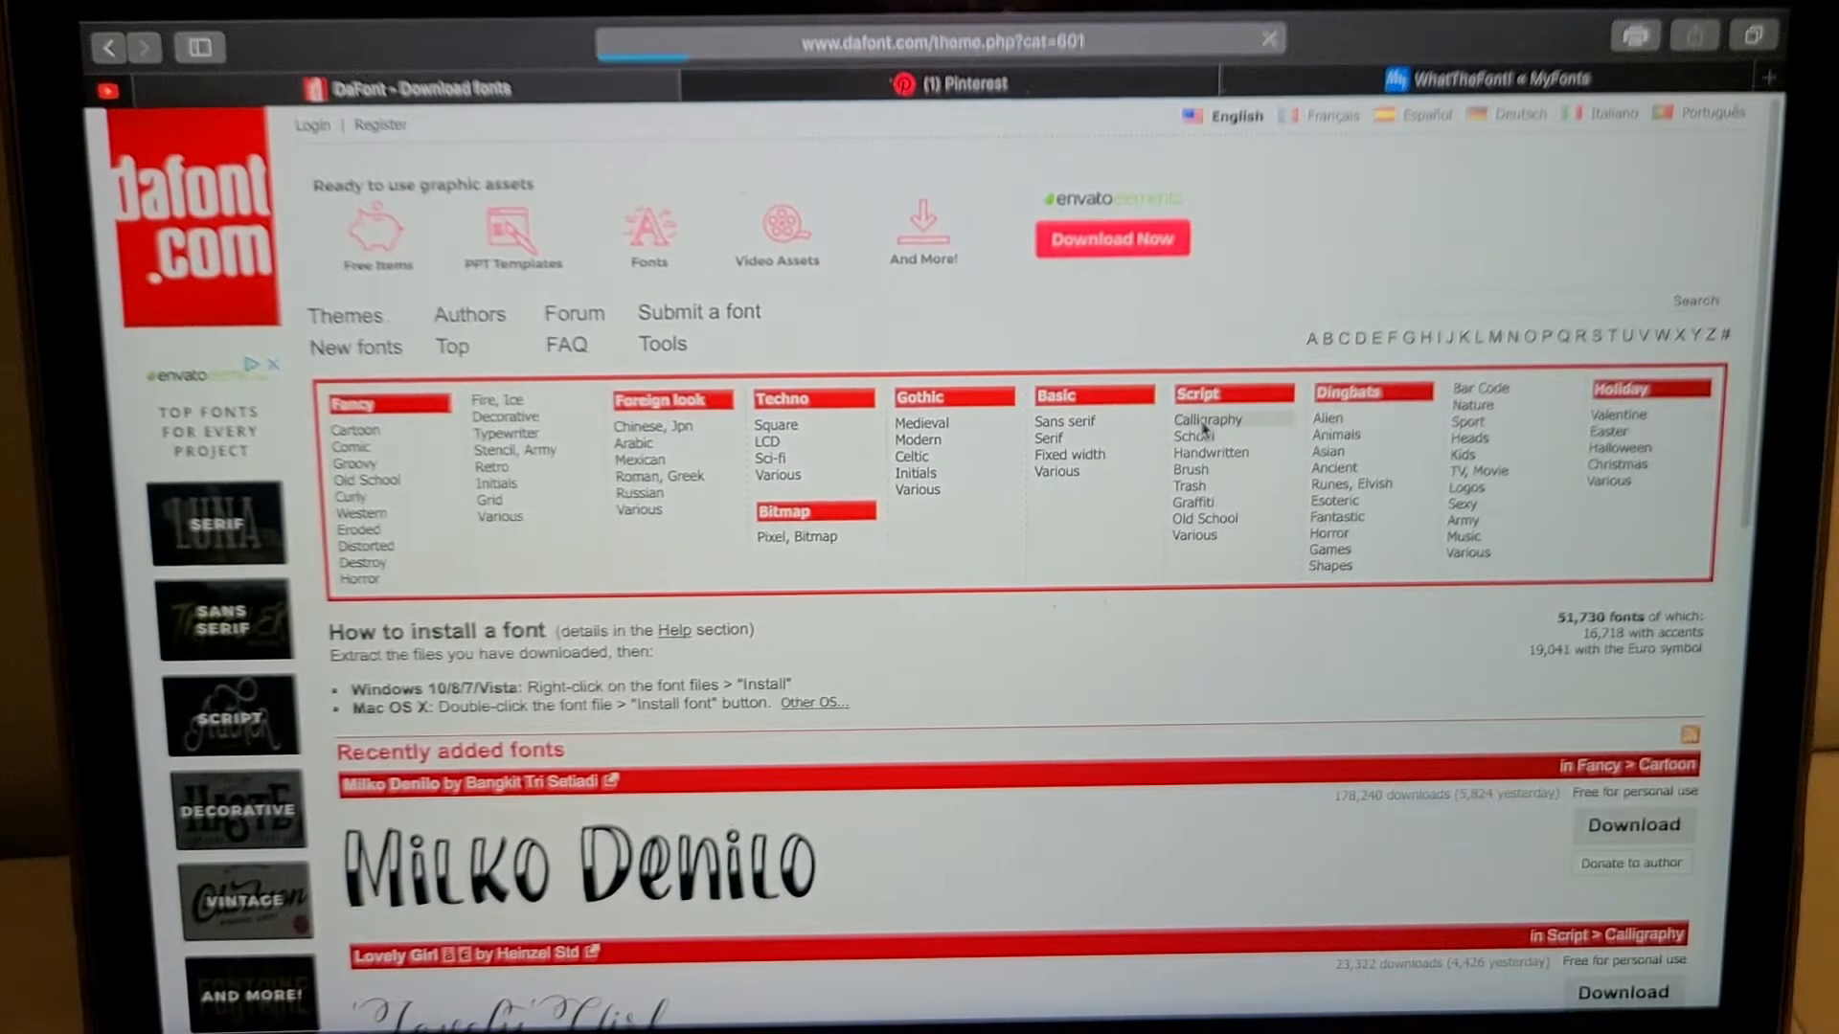
pyautogui.click(1213, 420)
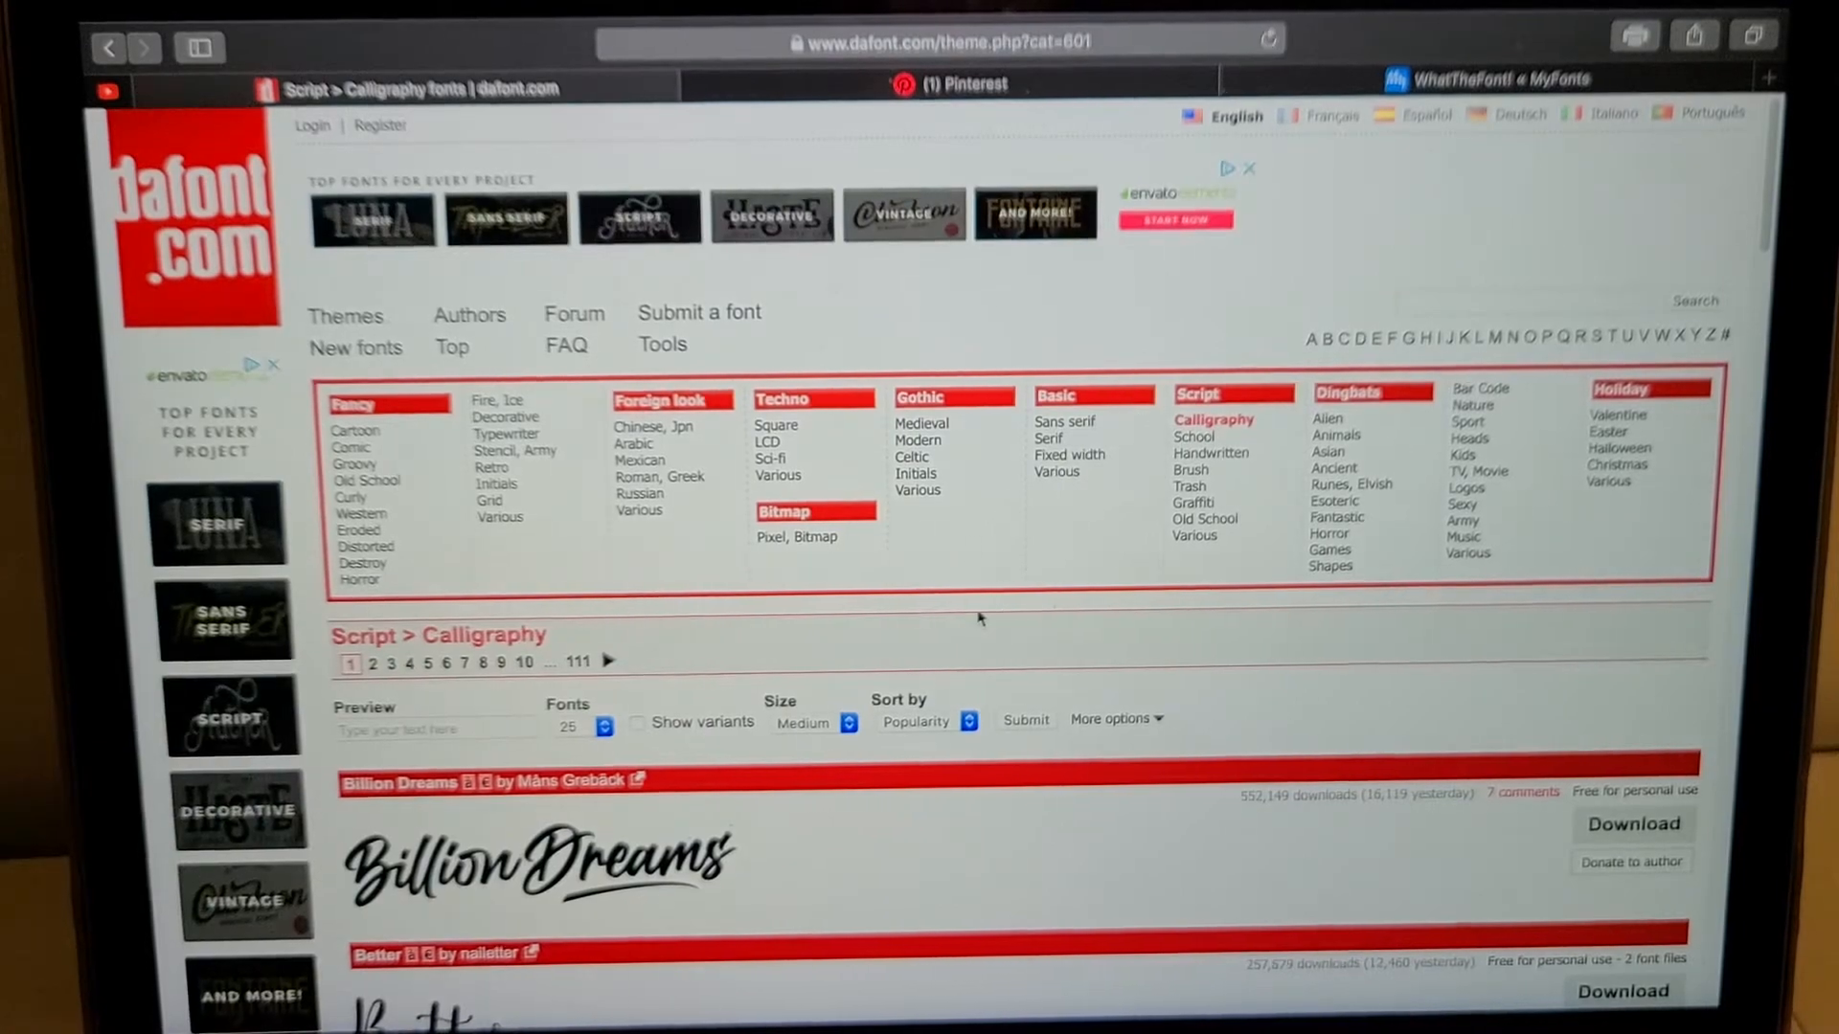
pyautogui.scroll(-3)
pyautogui.write('erica')
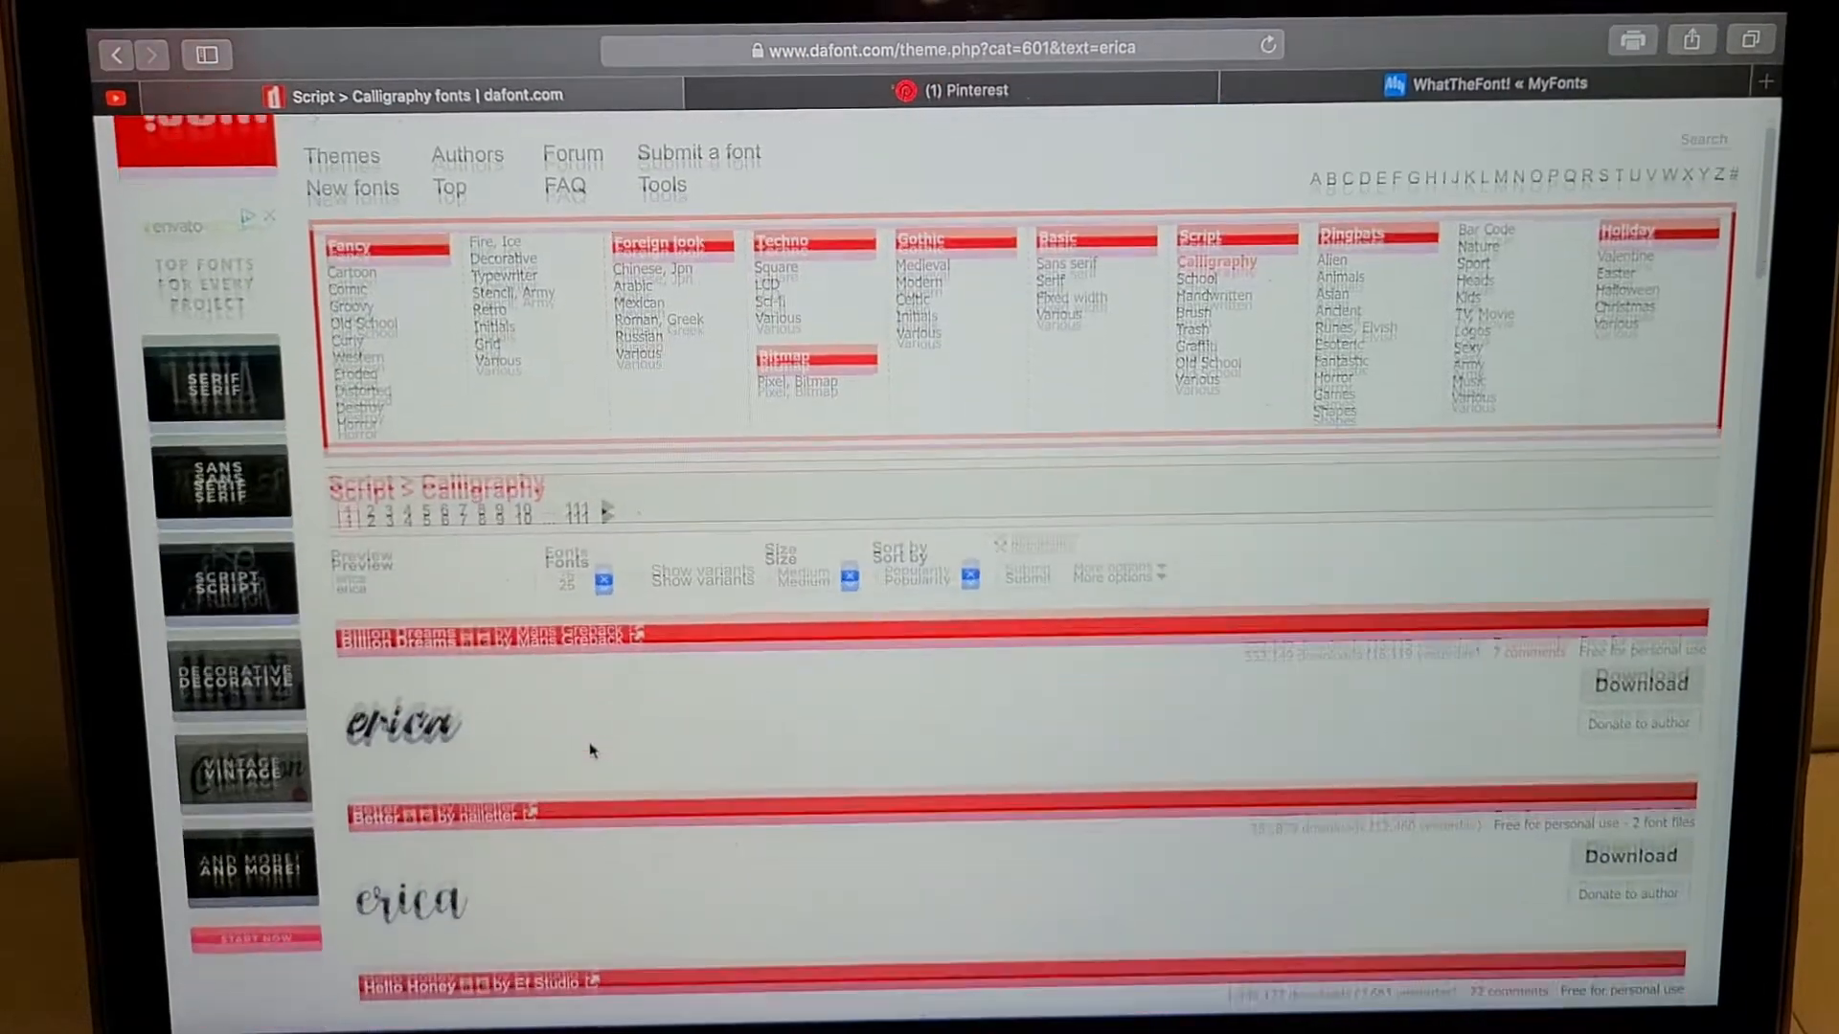
pyautogui.scroll(-3)
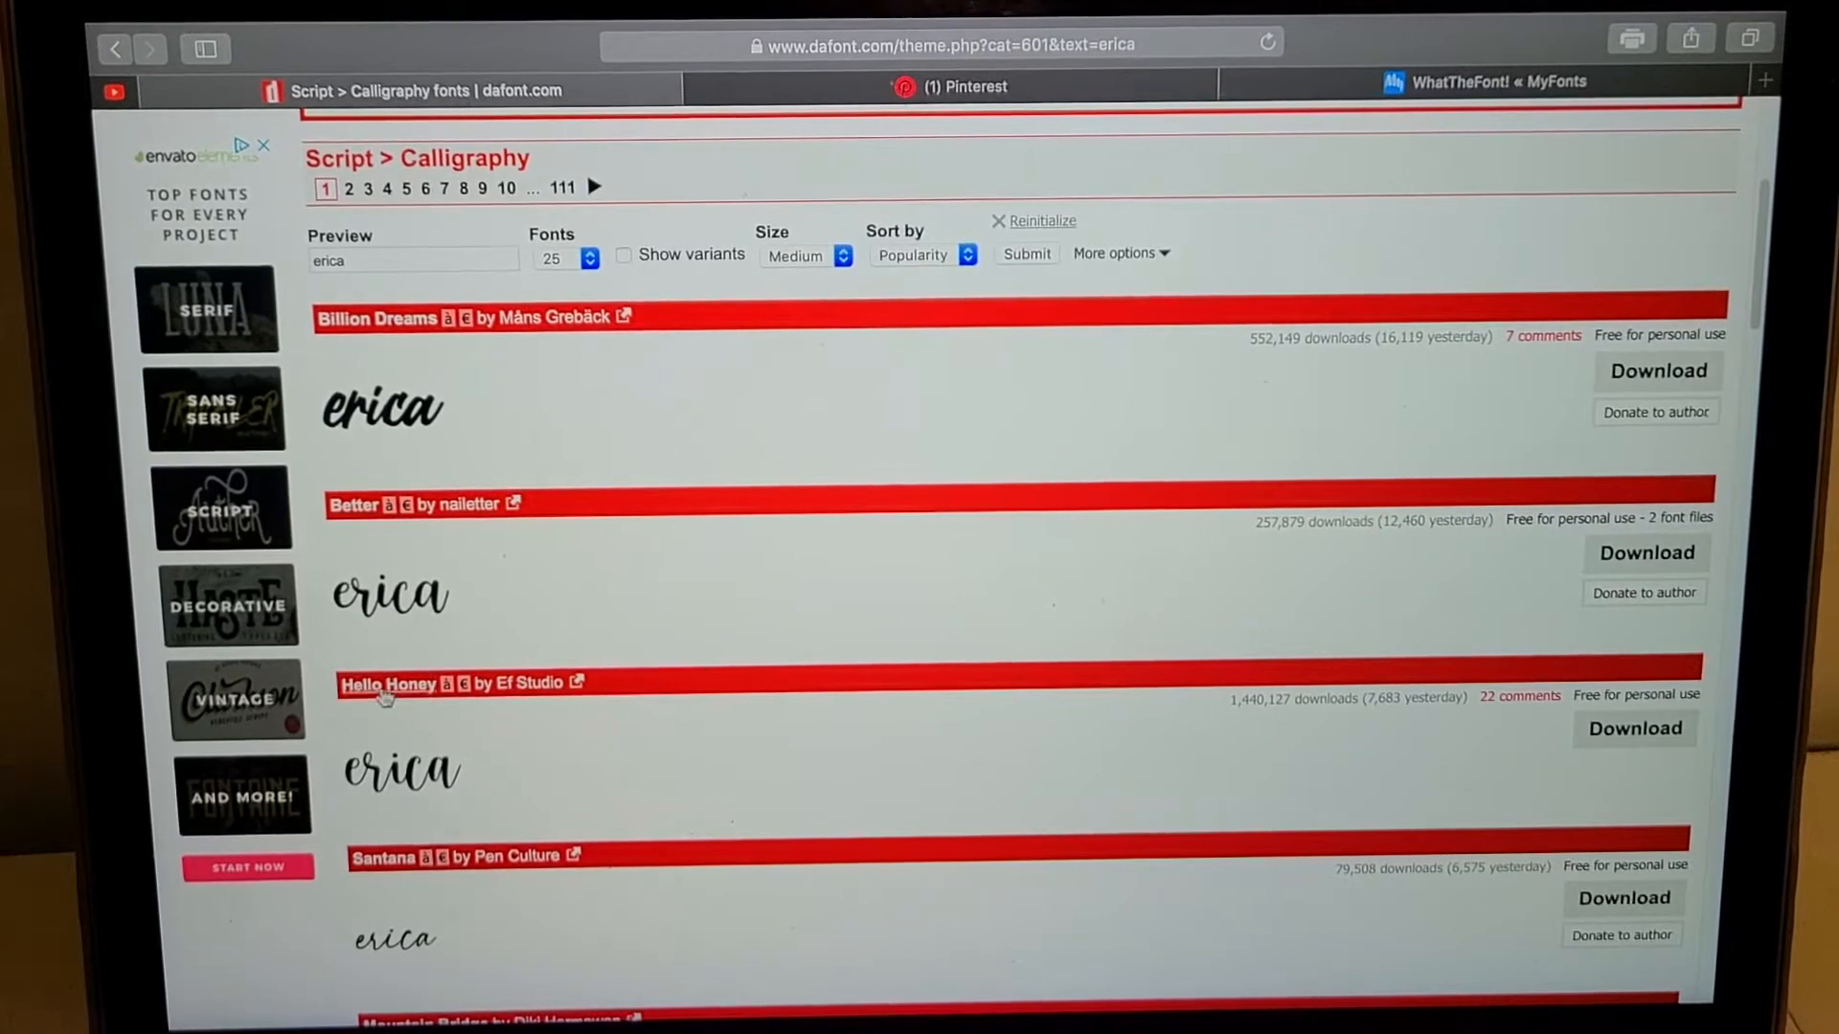
pyautogui.moveTo(1348, 759)
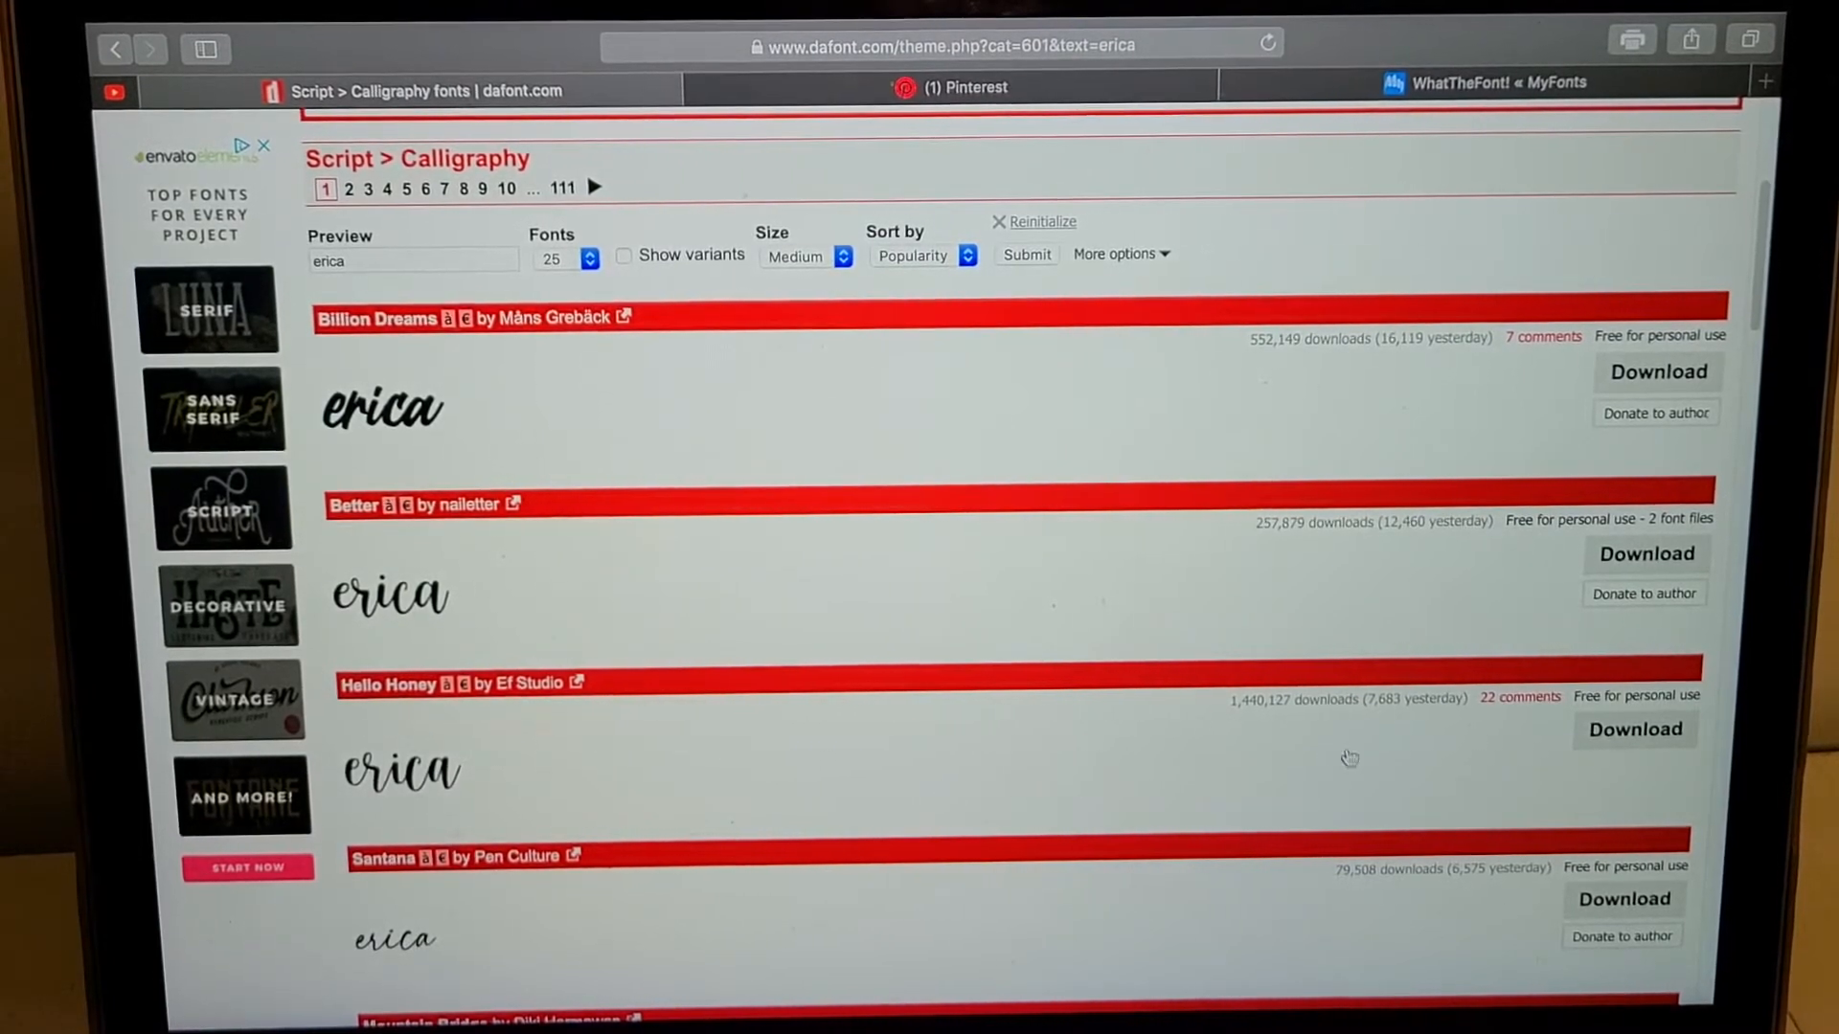
# Download Hello Honey and select hello honey.otf in its unzipped Finder folder
pyautogui.click(1633, 728)
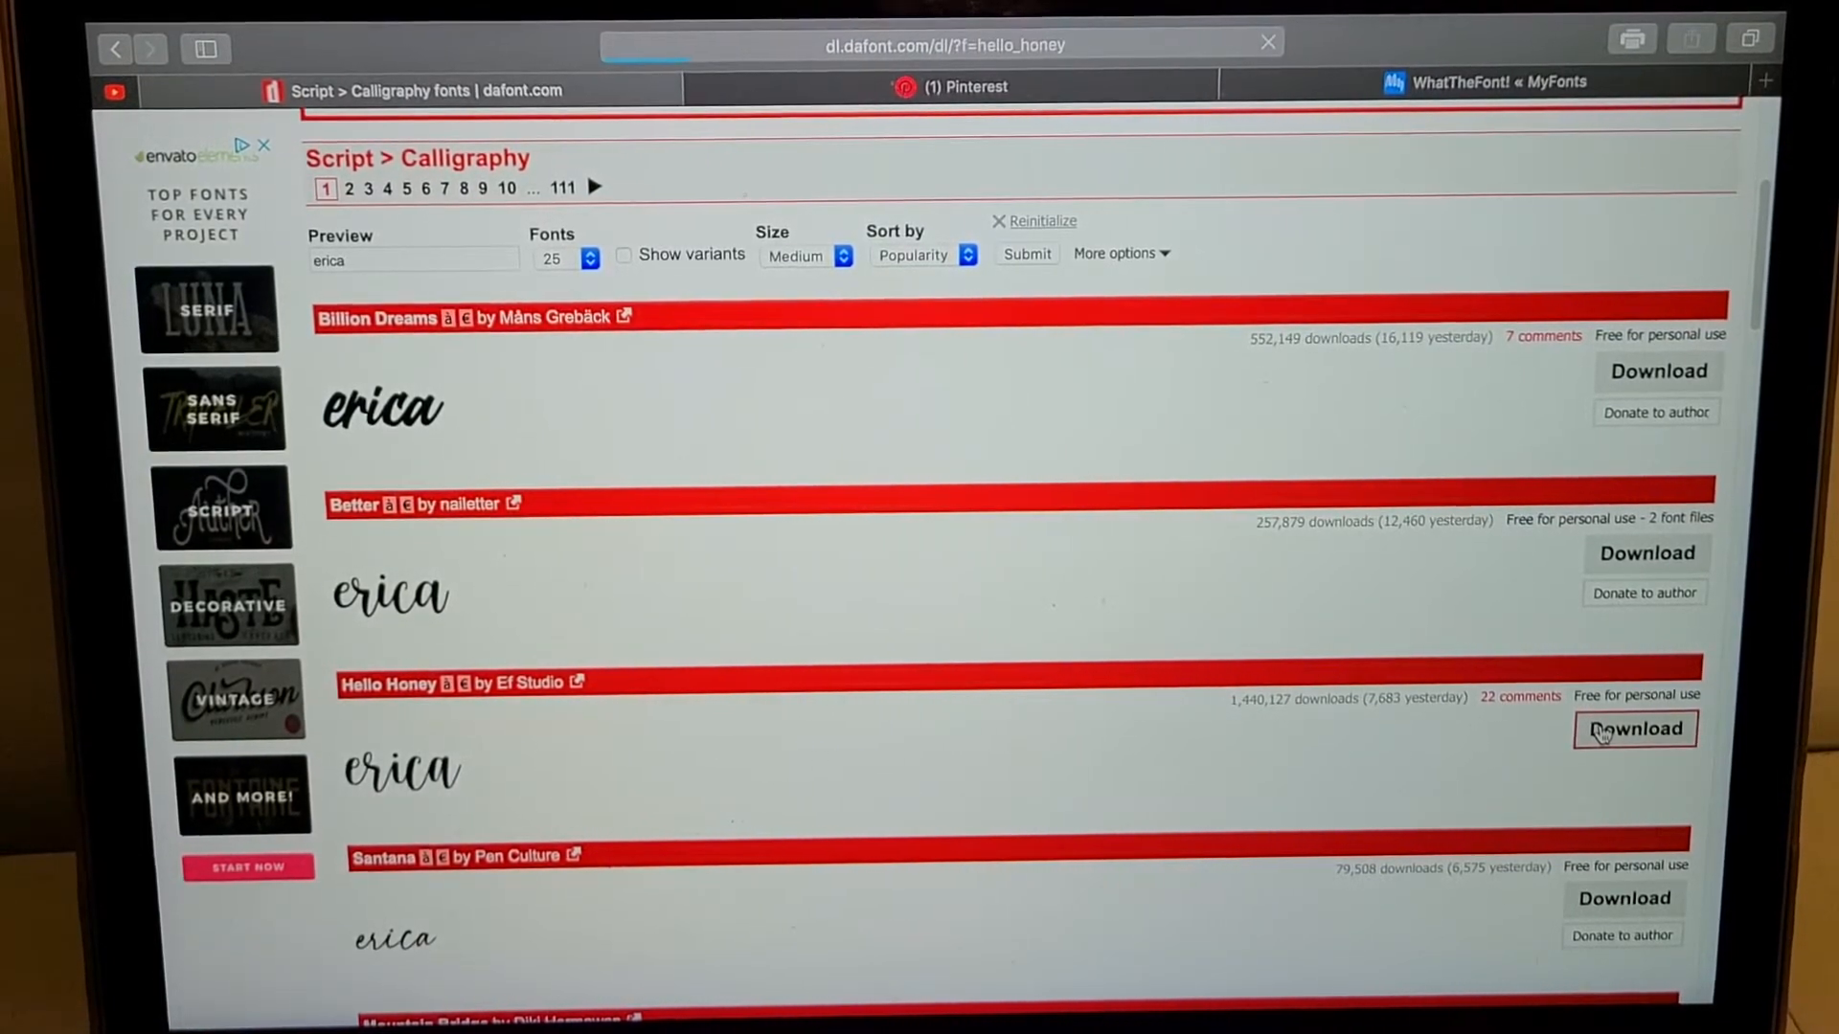
pyautogui.click(1634, 730)
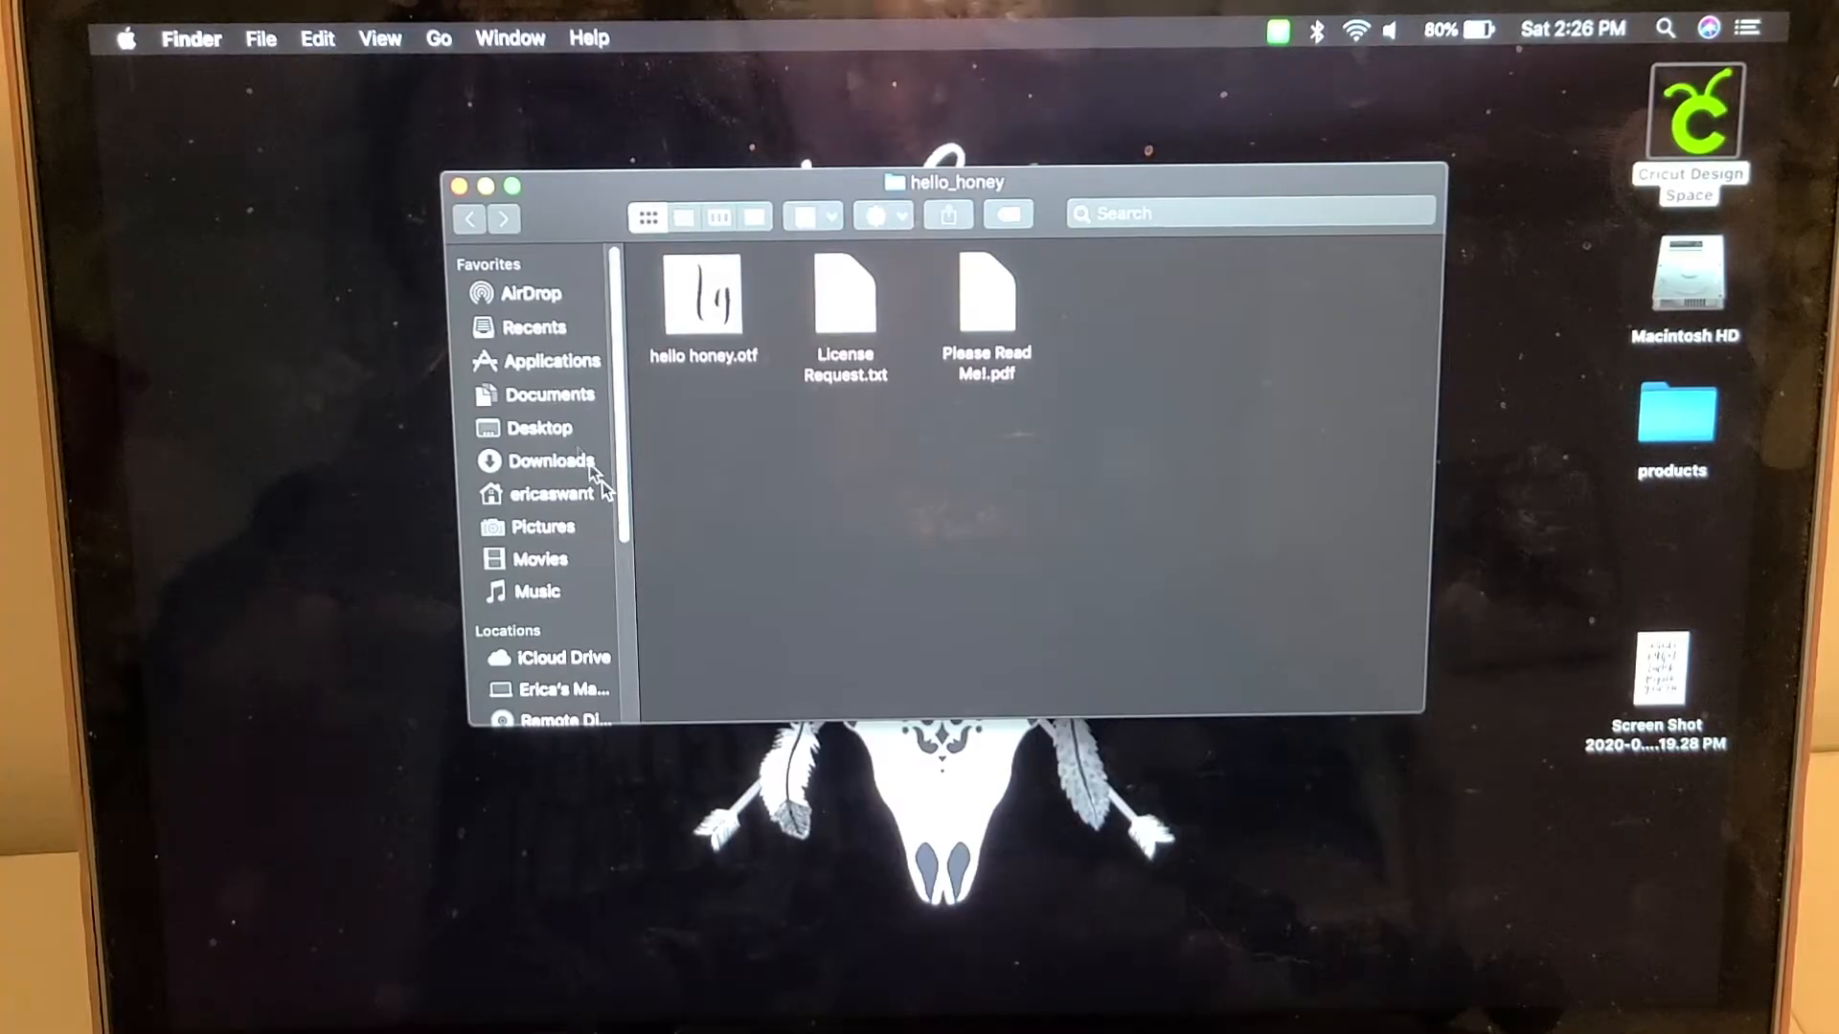
pyautogui.moveTo(973, 205)
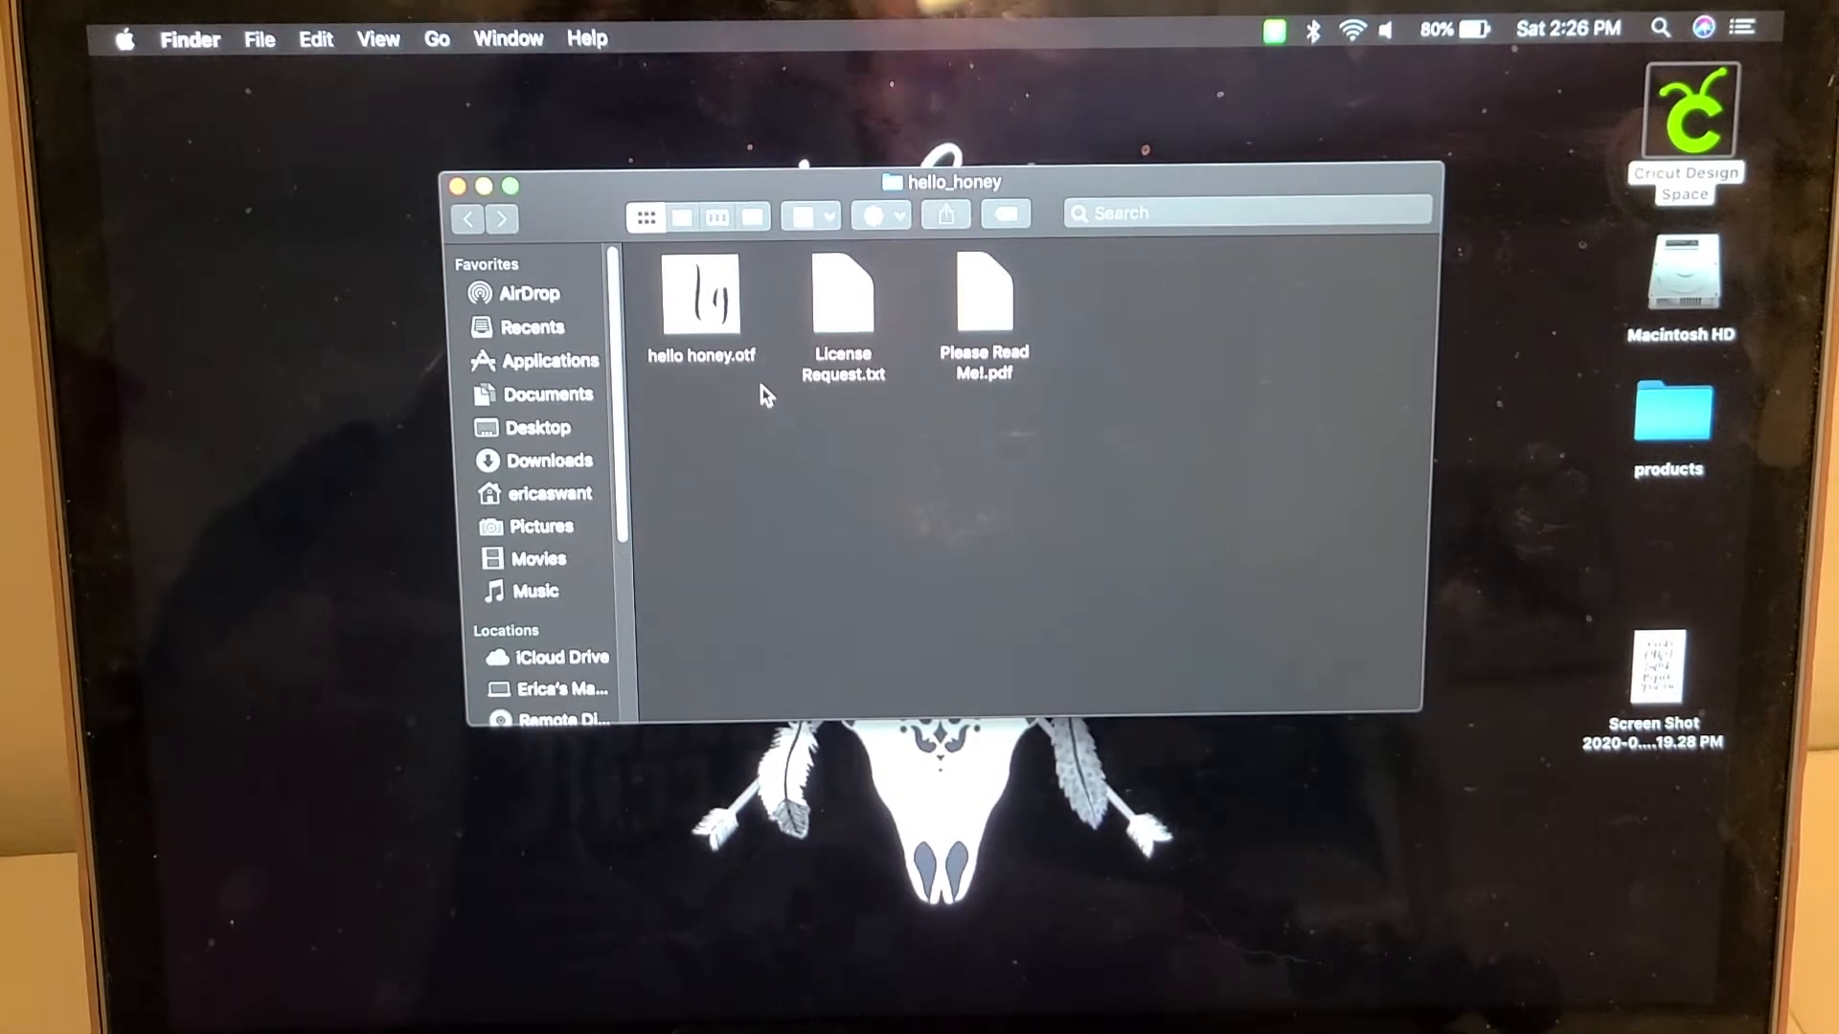
pyautogui.moveTo(879, 458)
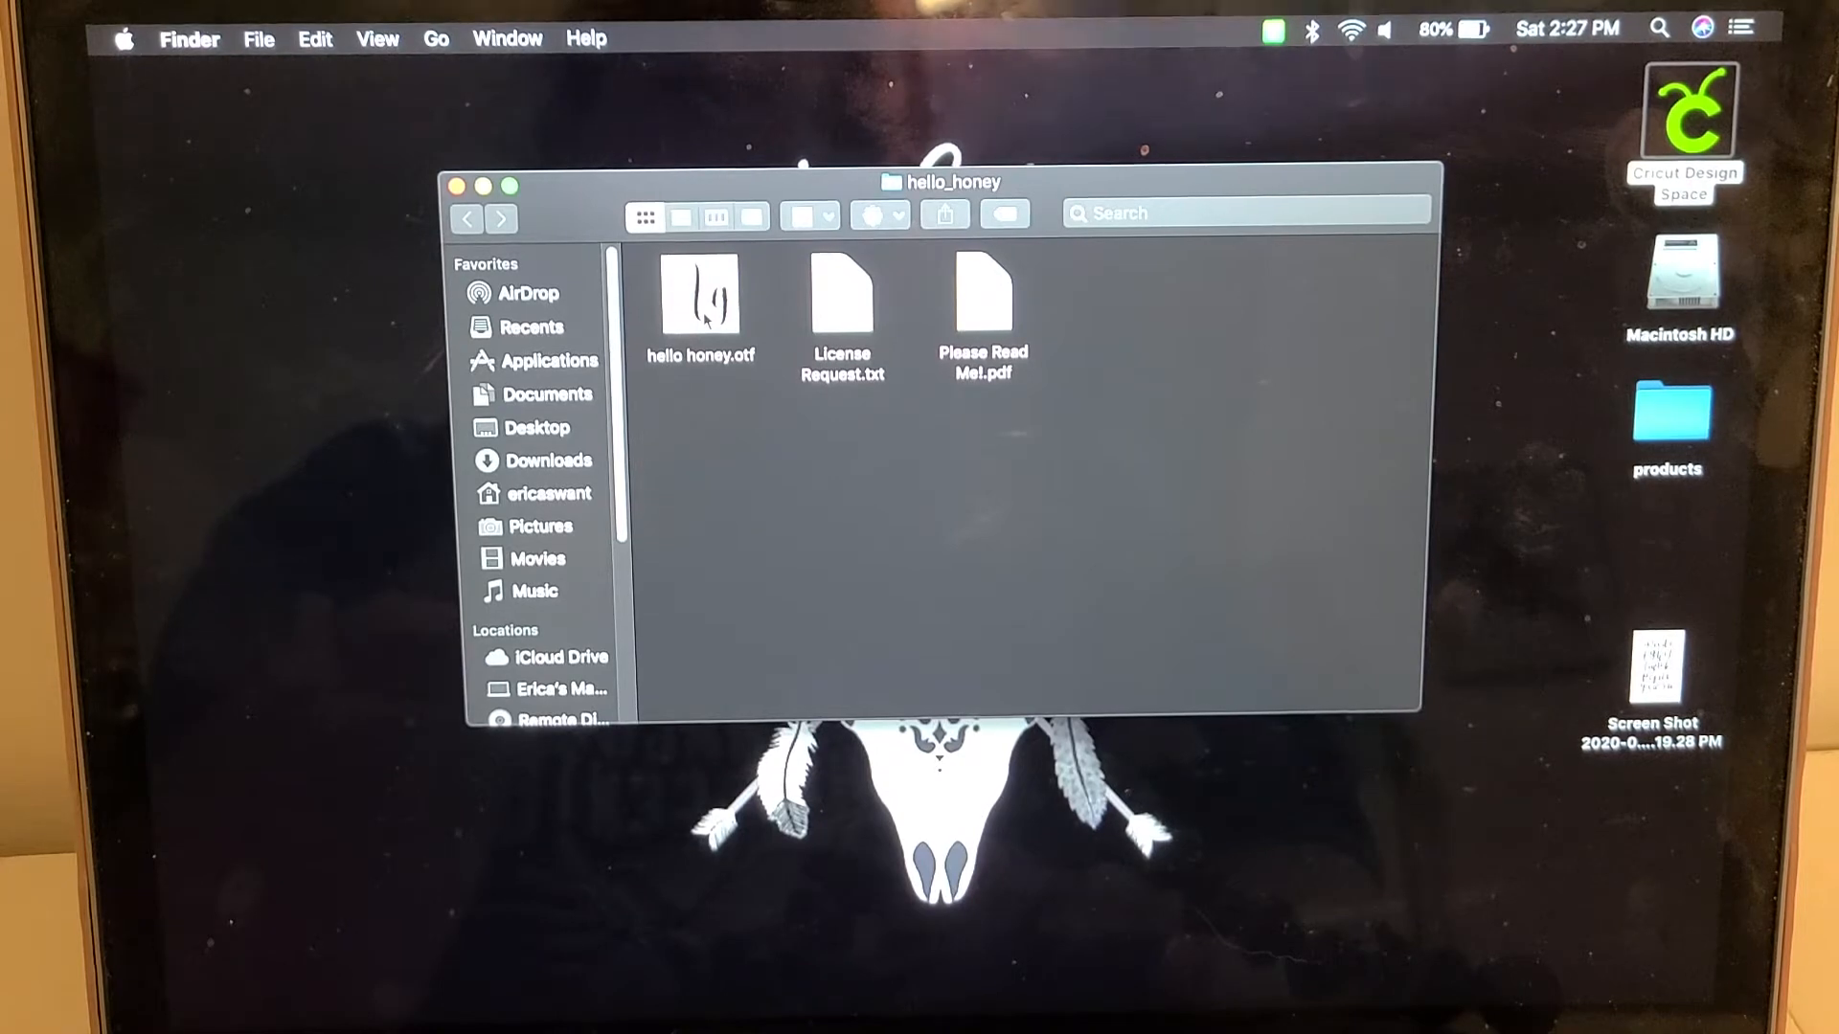
pyautogui.click(700, 296)
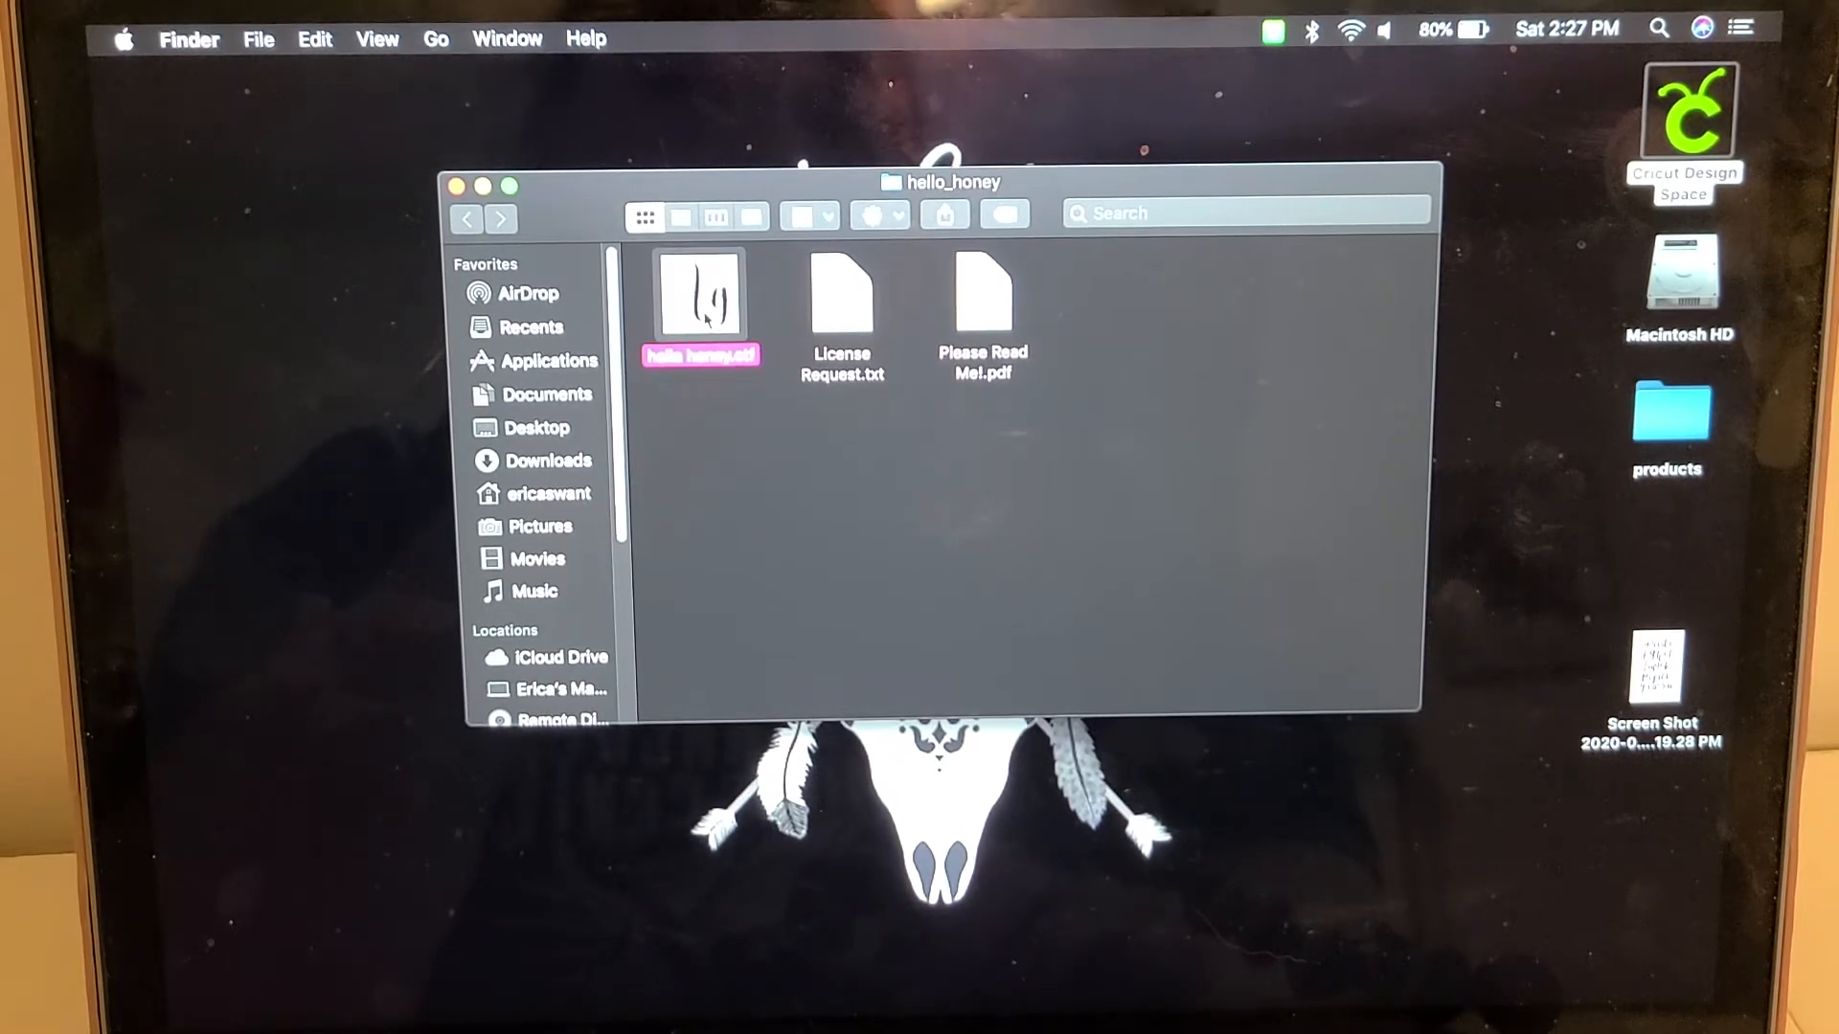
# Install hello honey via Font Book, then launch Cricut Design Space from the desktop
pyautogui.doubleClick(700, 299)
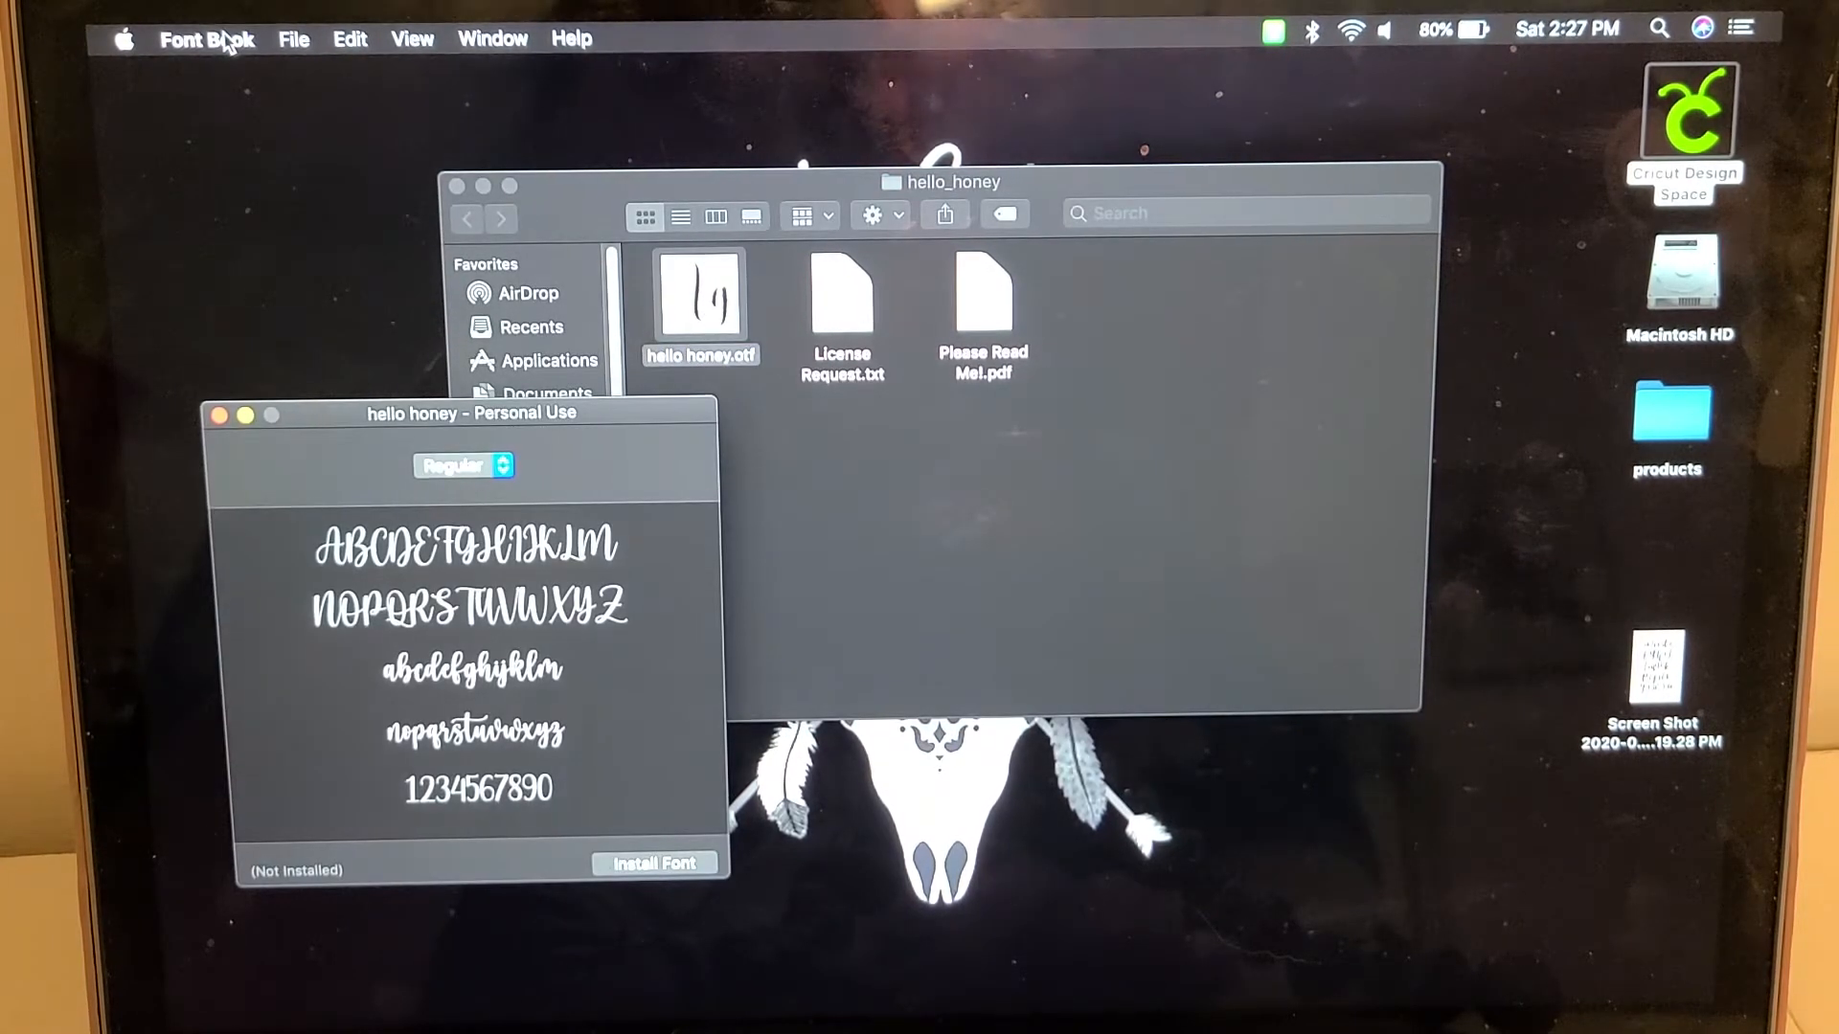
pyautogui.moveTo(267, 225)
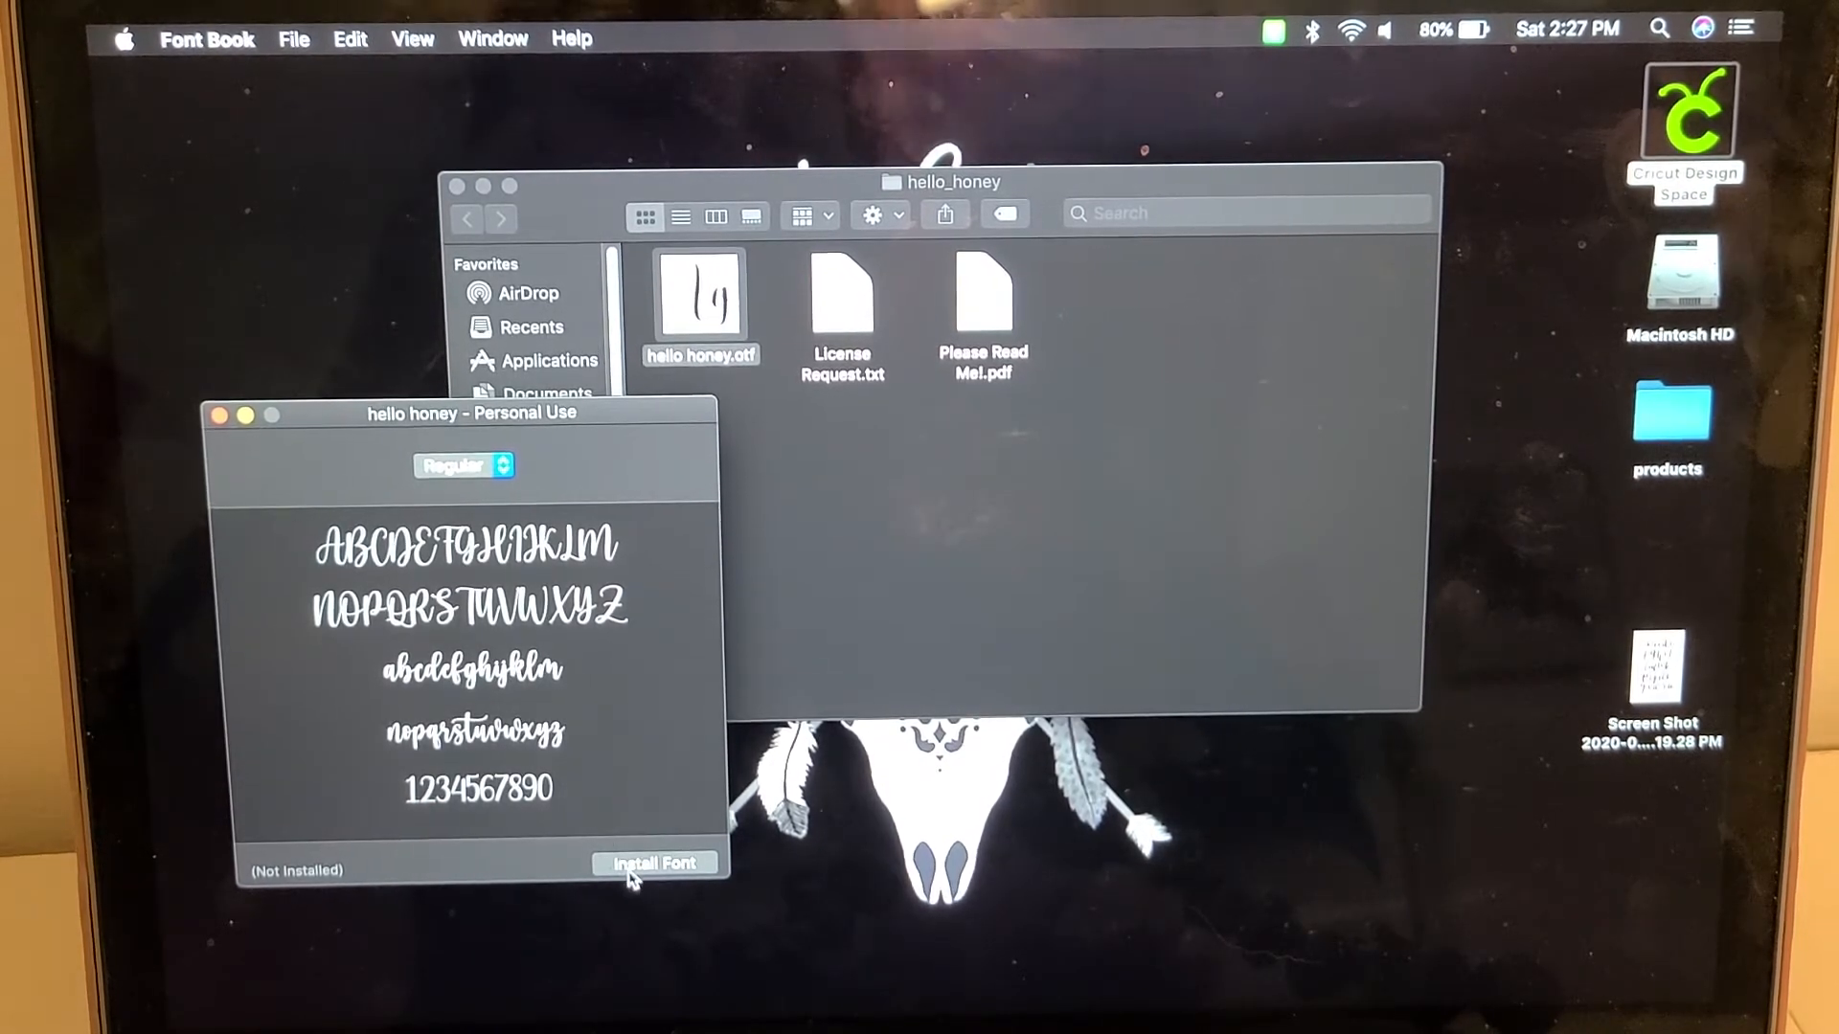
pyautogui.click(654, 863)
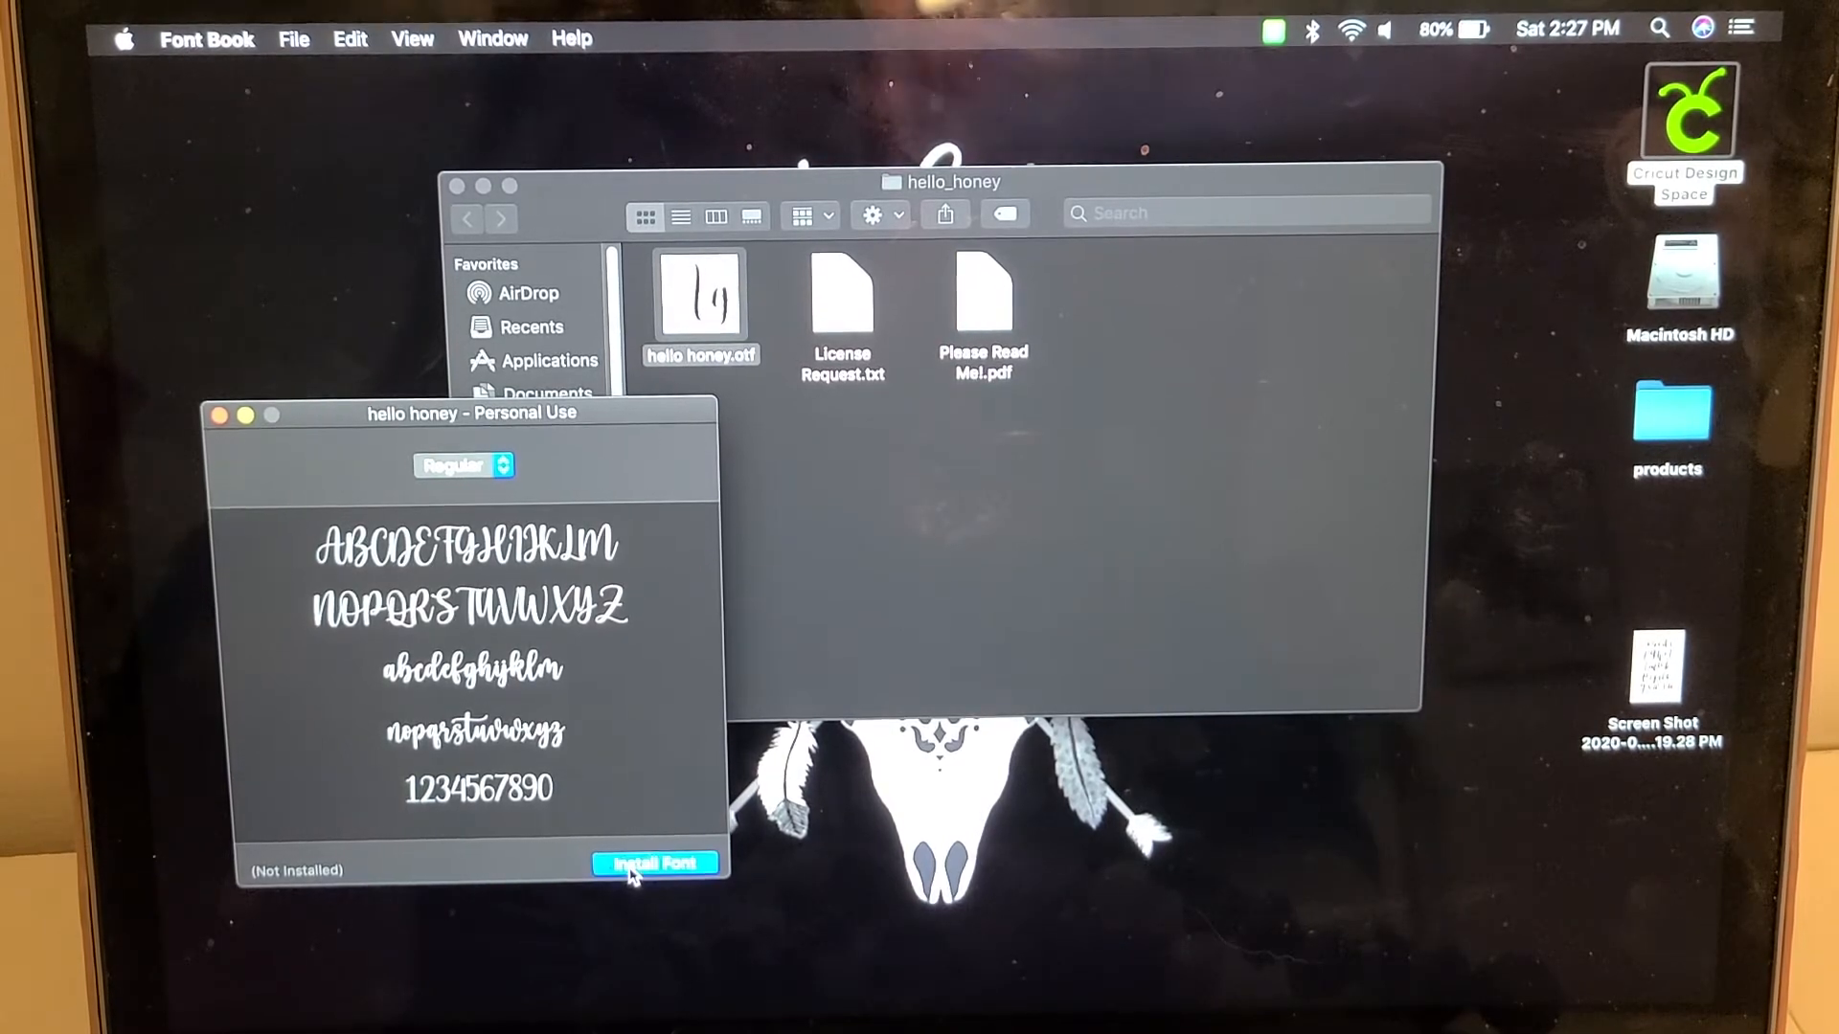
pyautogui.click(654, 863)
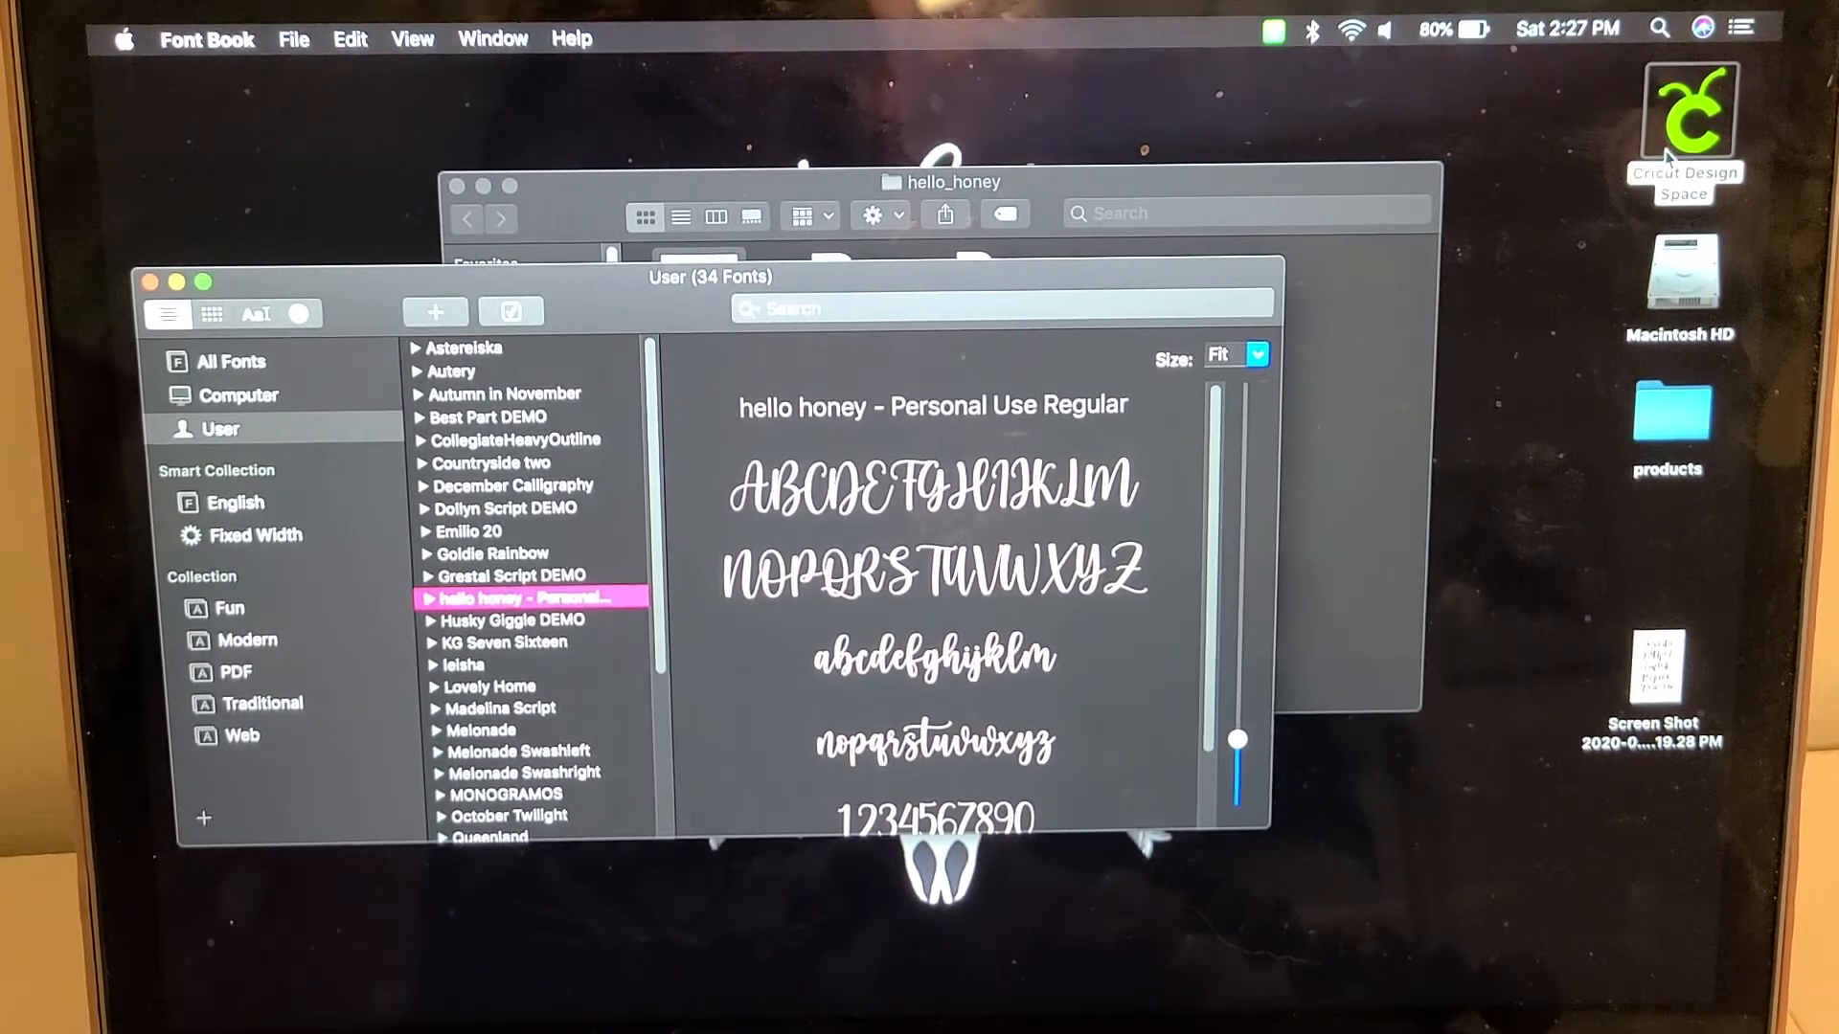
pyautogui.click(1681, 111)
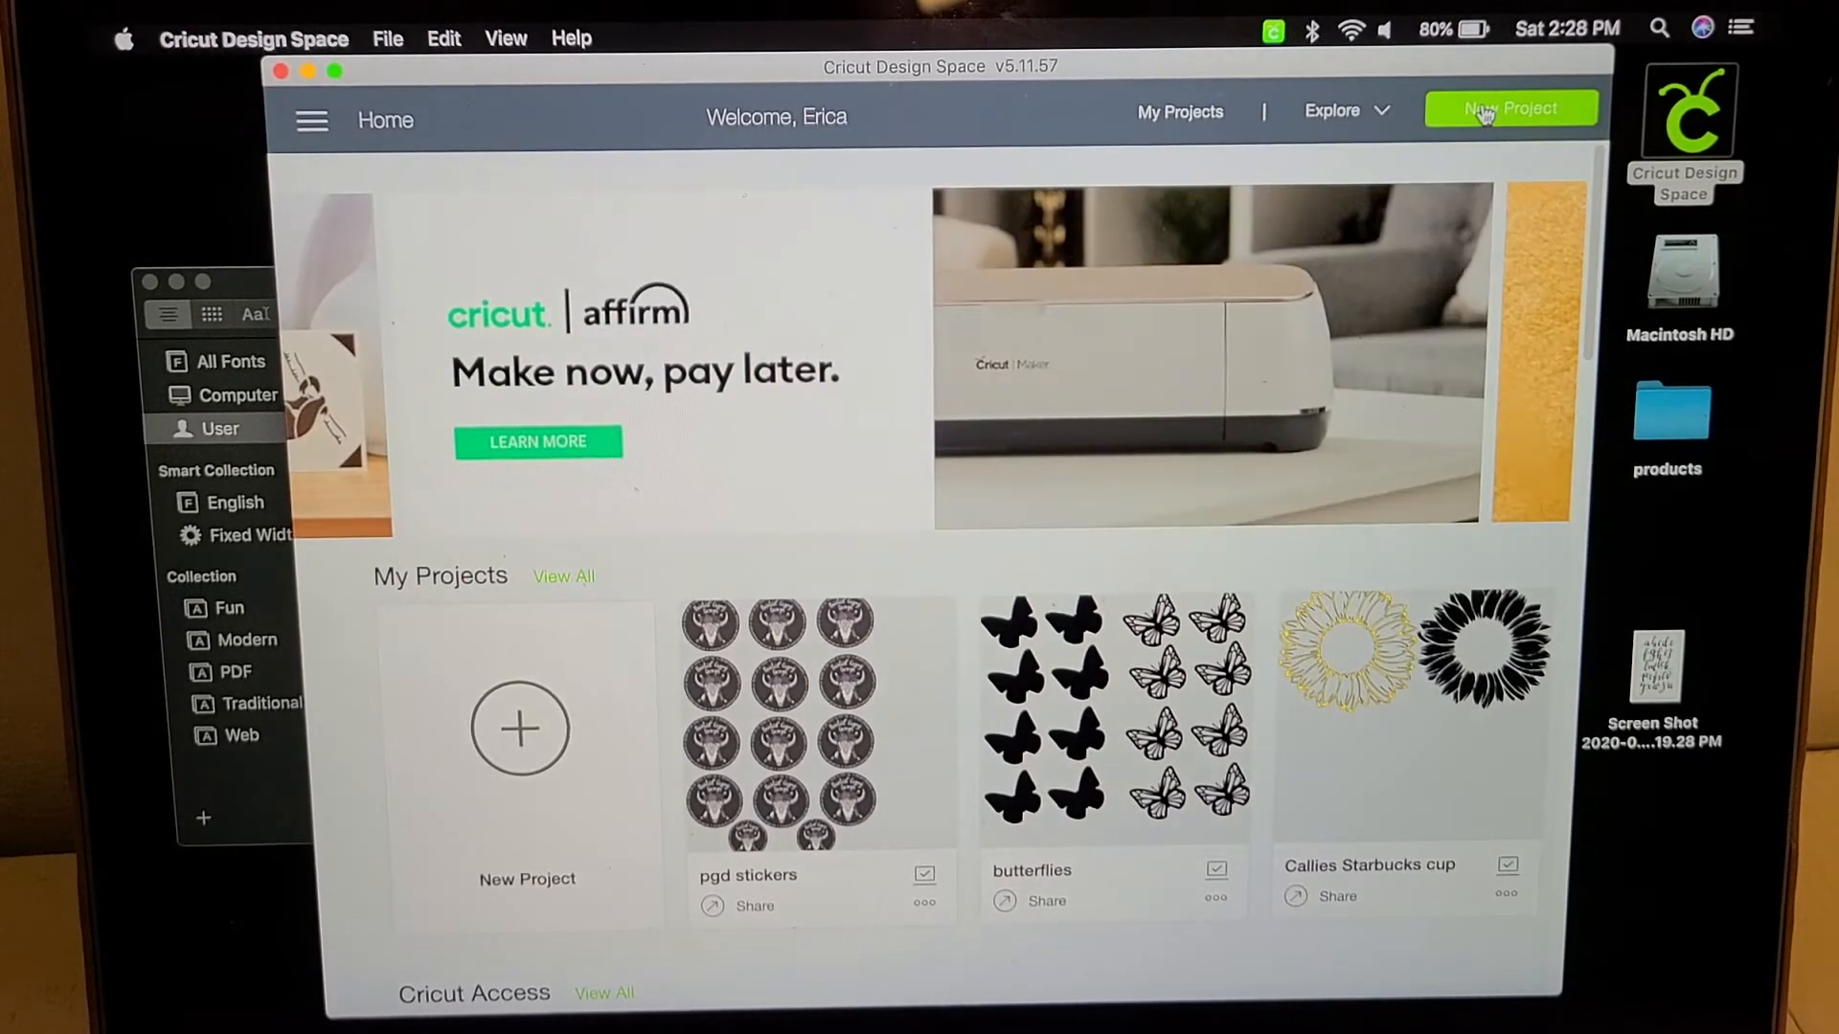
# Start a new project in a maximized window and add a text box reading "Hello"
pyautogui.click(1509, 108)
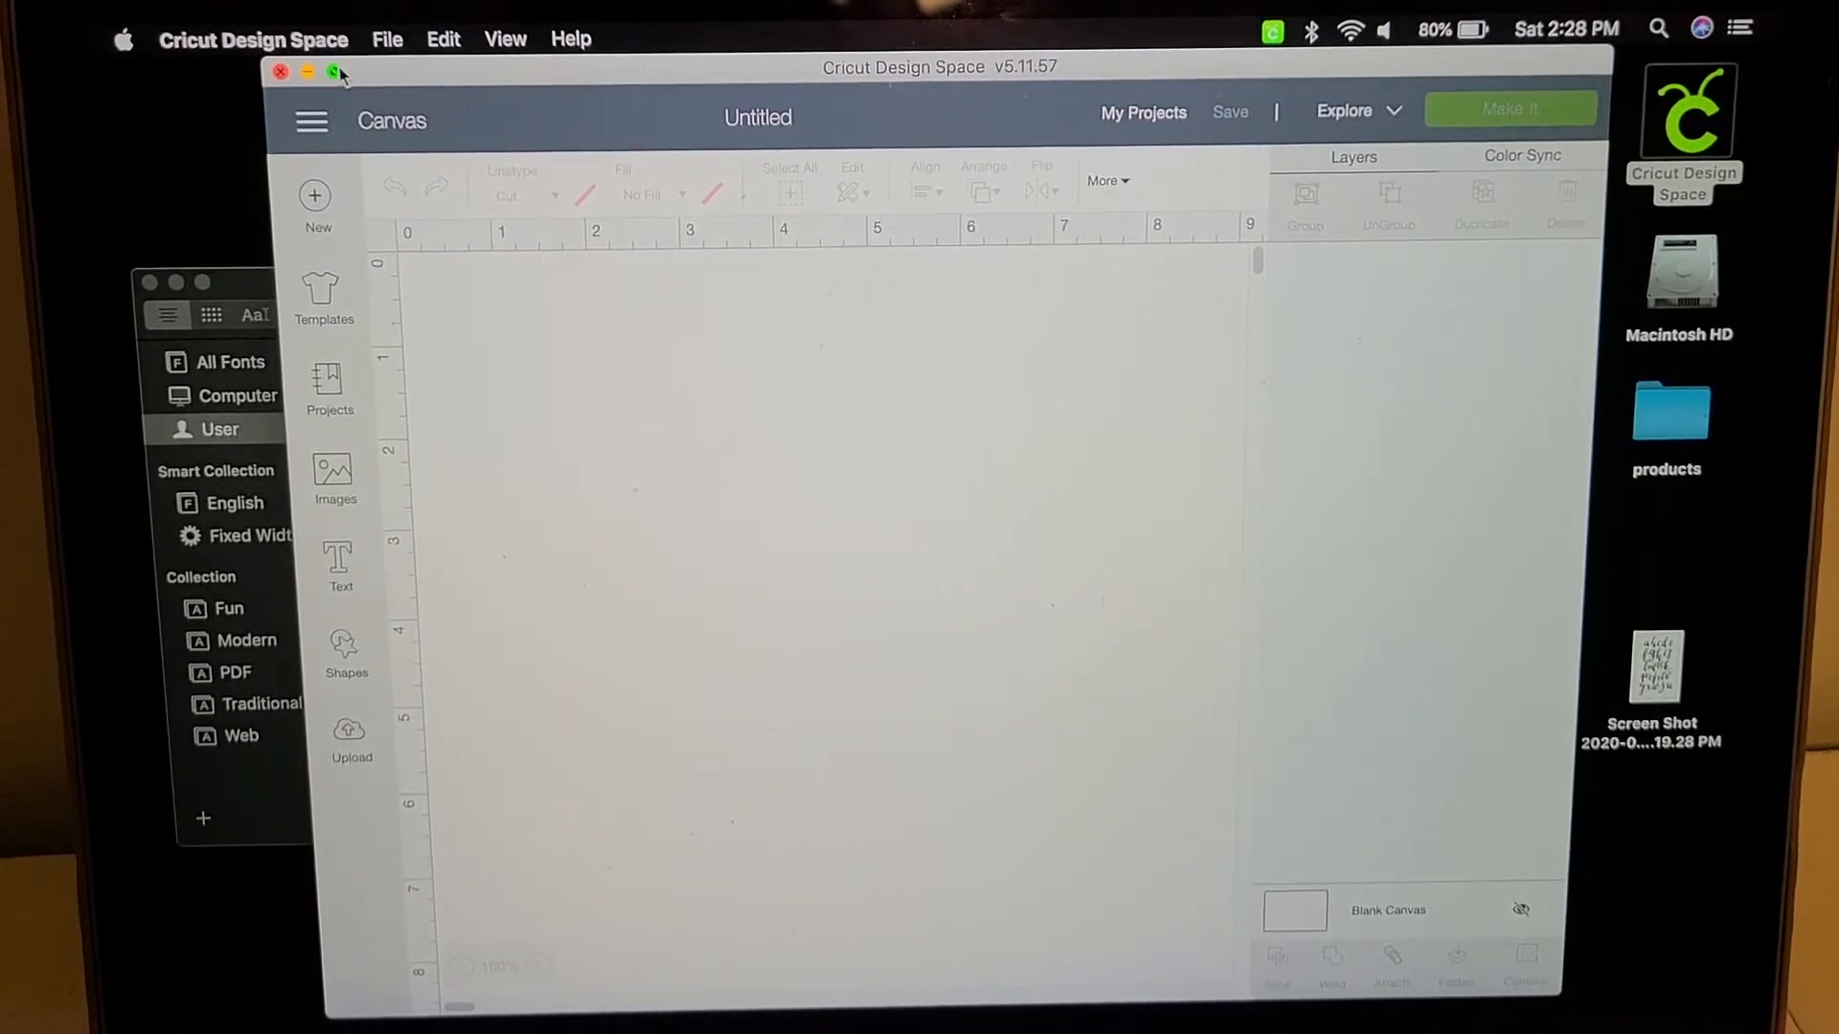
pyautogui.click(335, 73)
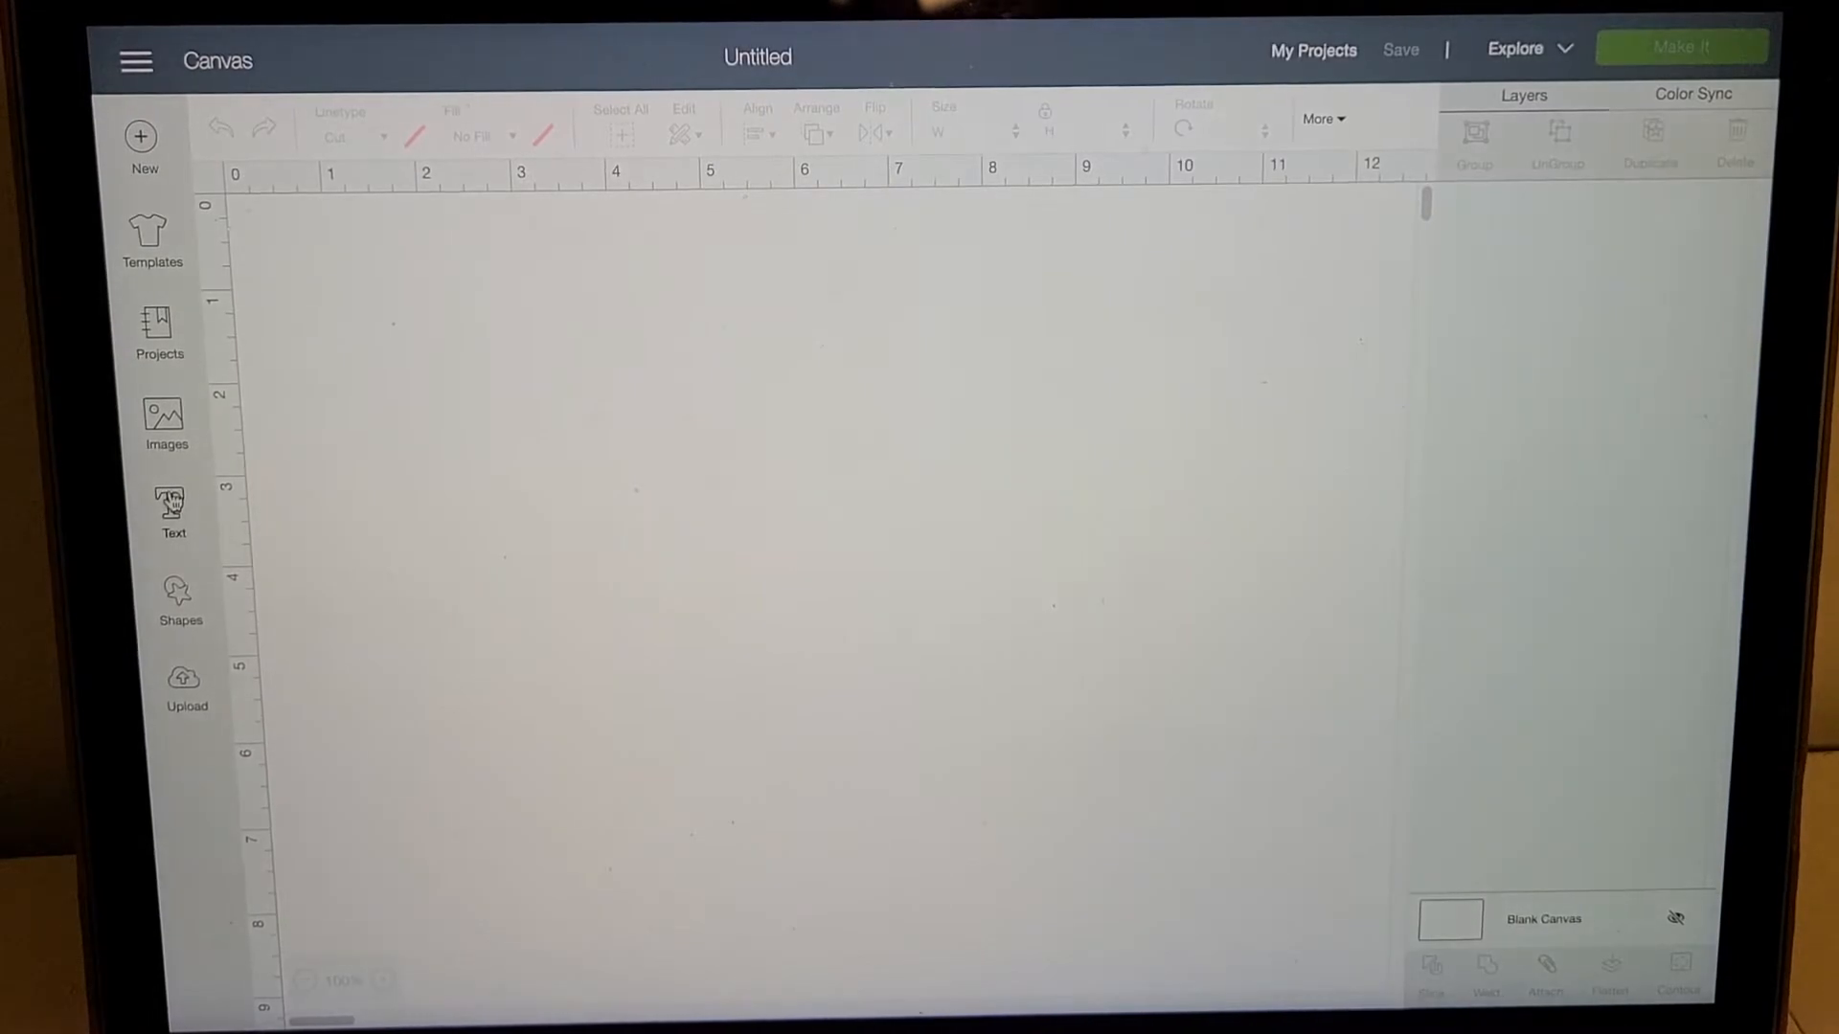
pyautogui.click(172, 505)
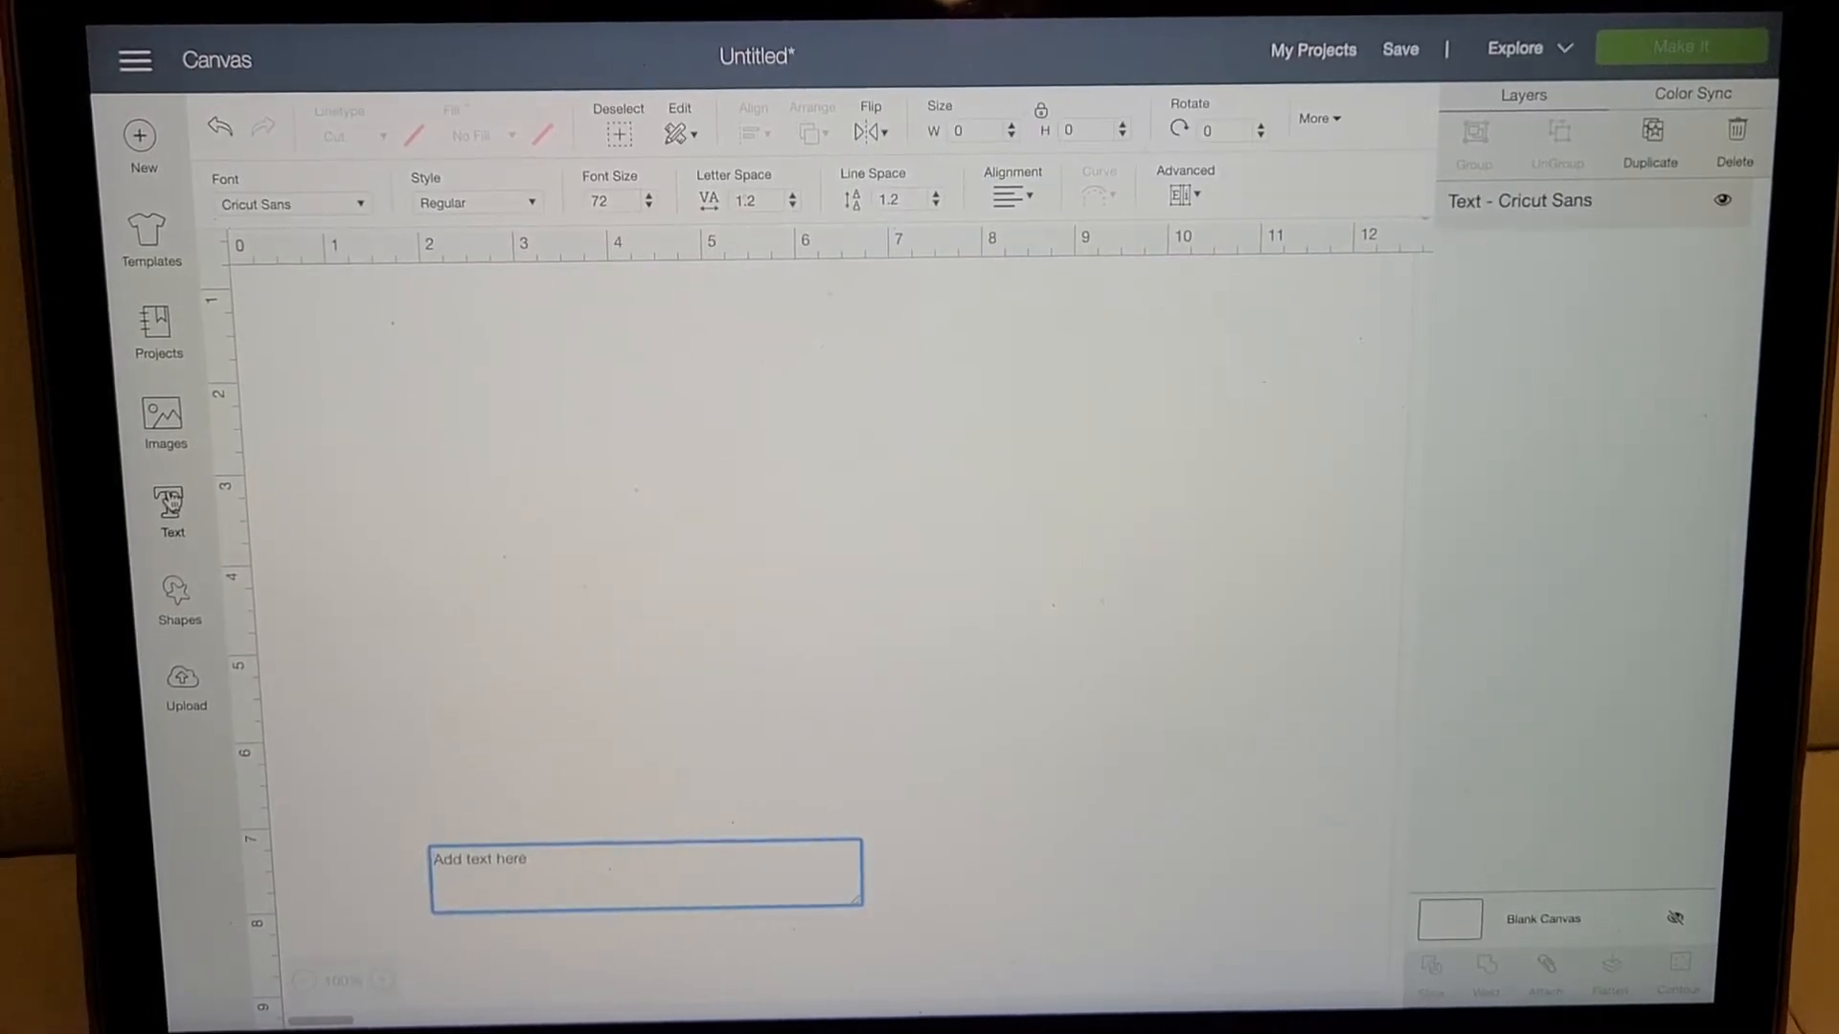
pyautogui.write('Hello')
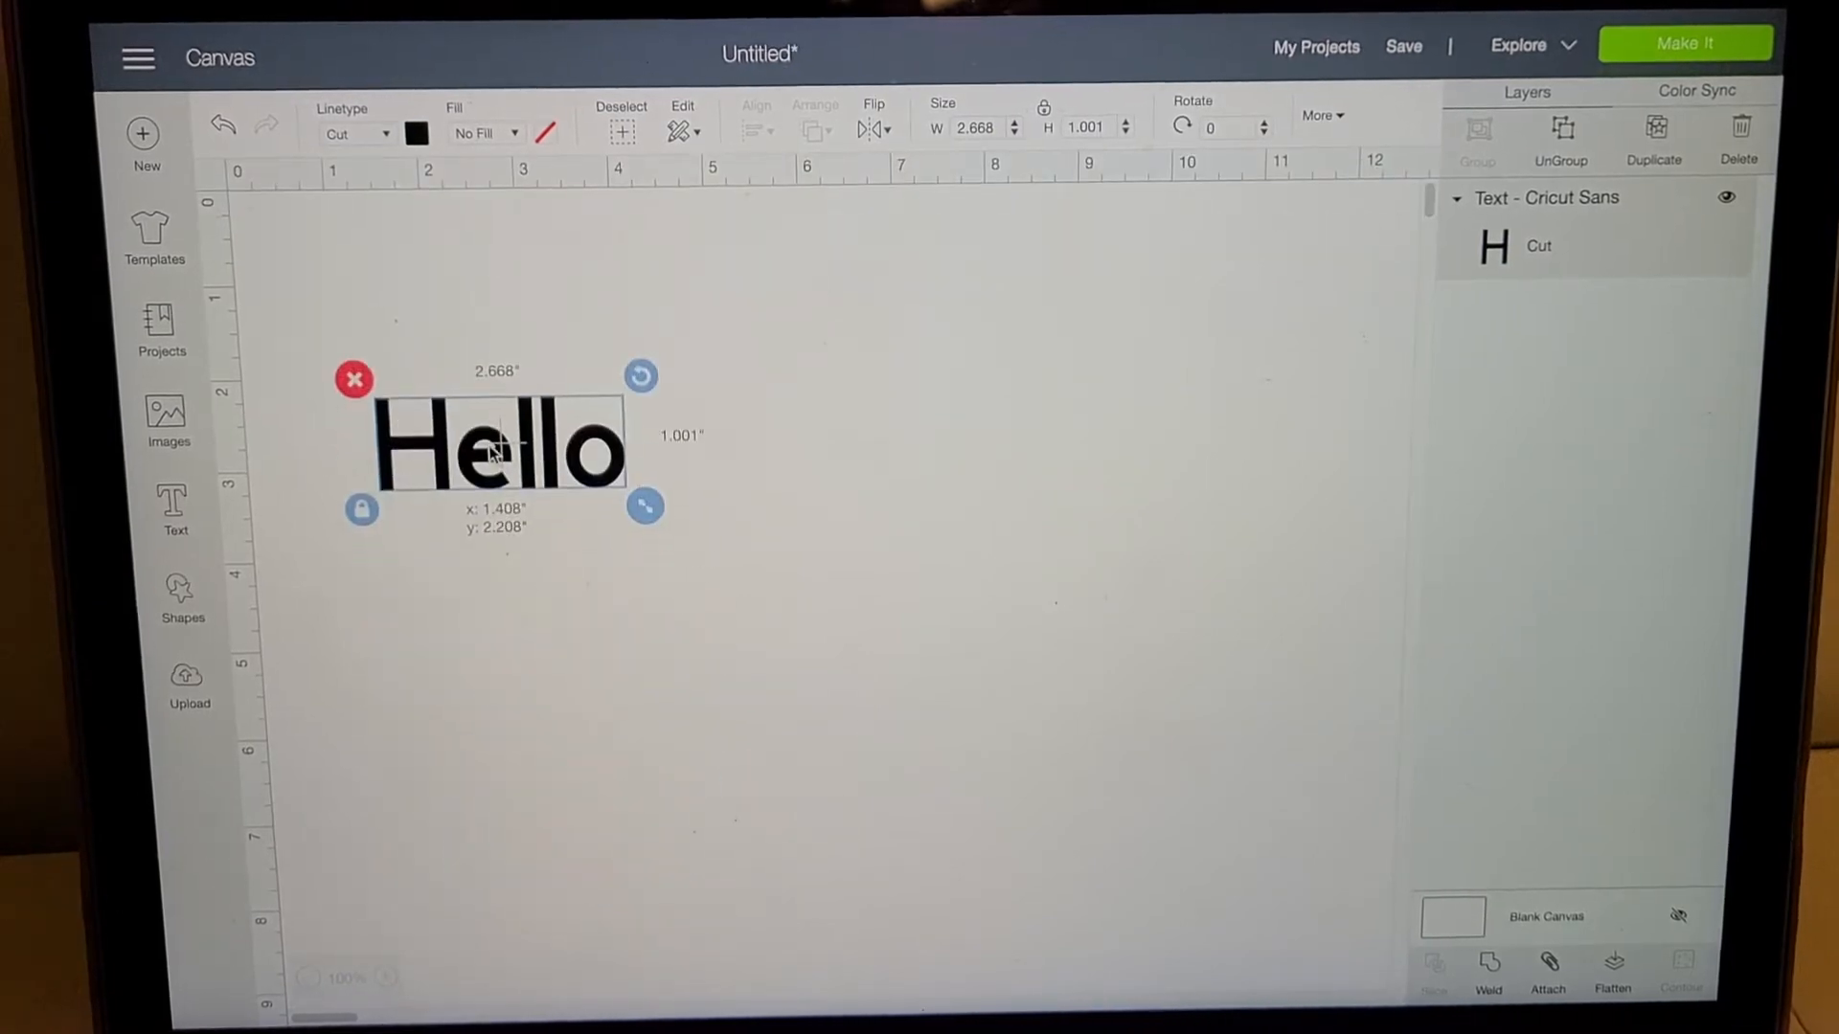
# Enlarge the Hello text by its corner handle and bring up the Fonts list
pyautogui.moveTo(644, 506); pyautogui.dragTo(1017, 636)
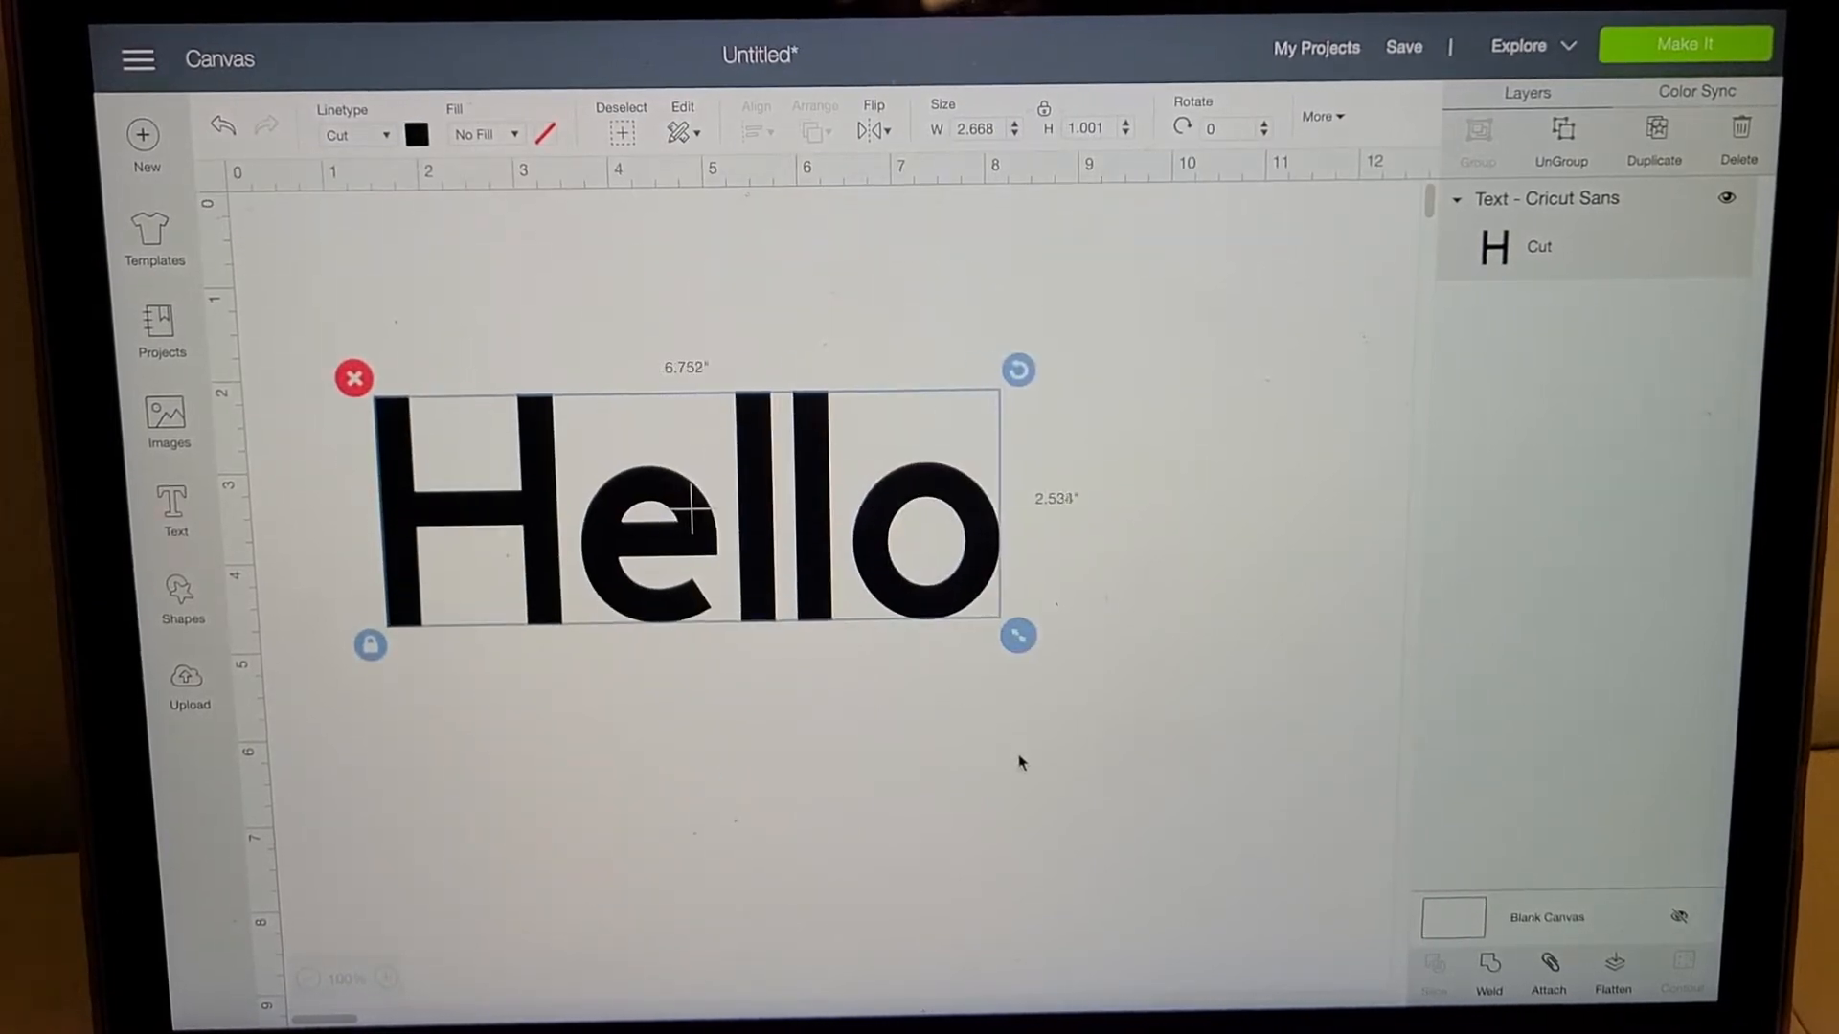
pyautogui.moveTo(1015, 634); pyautogui.dragTo(1202, 701)
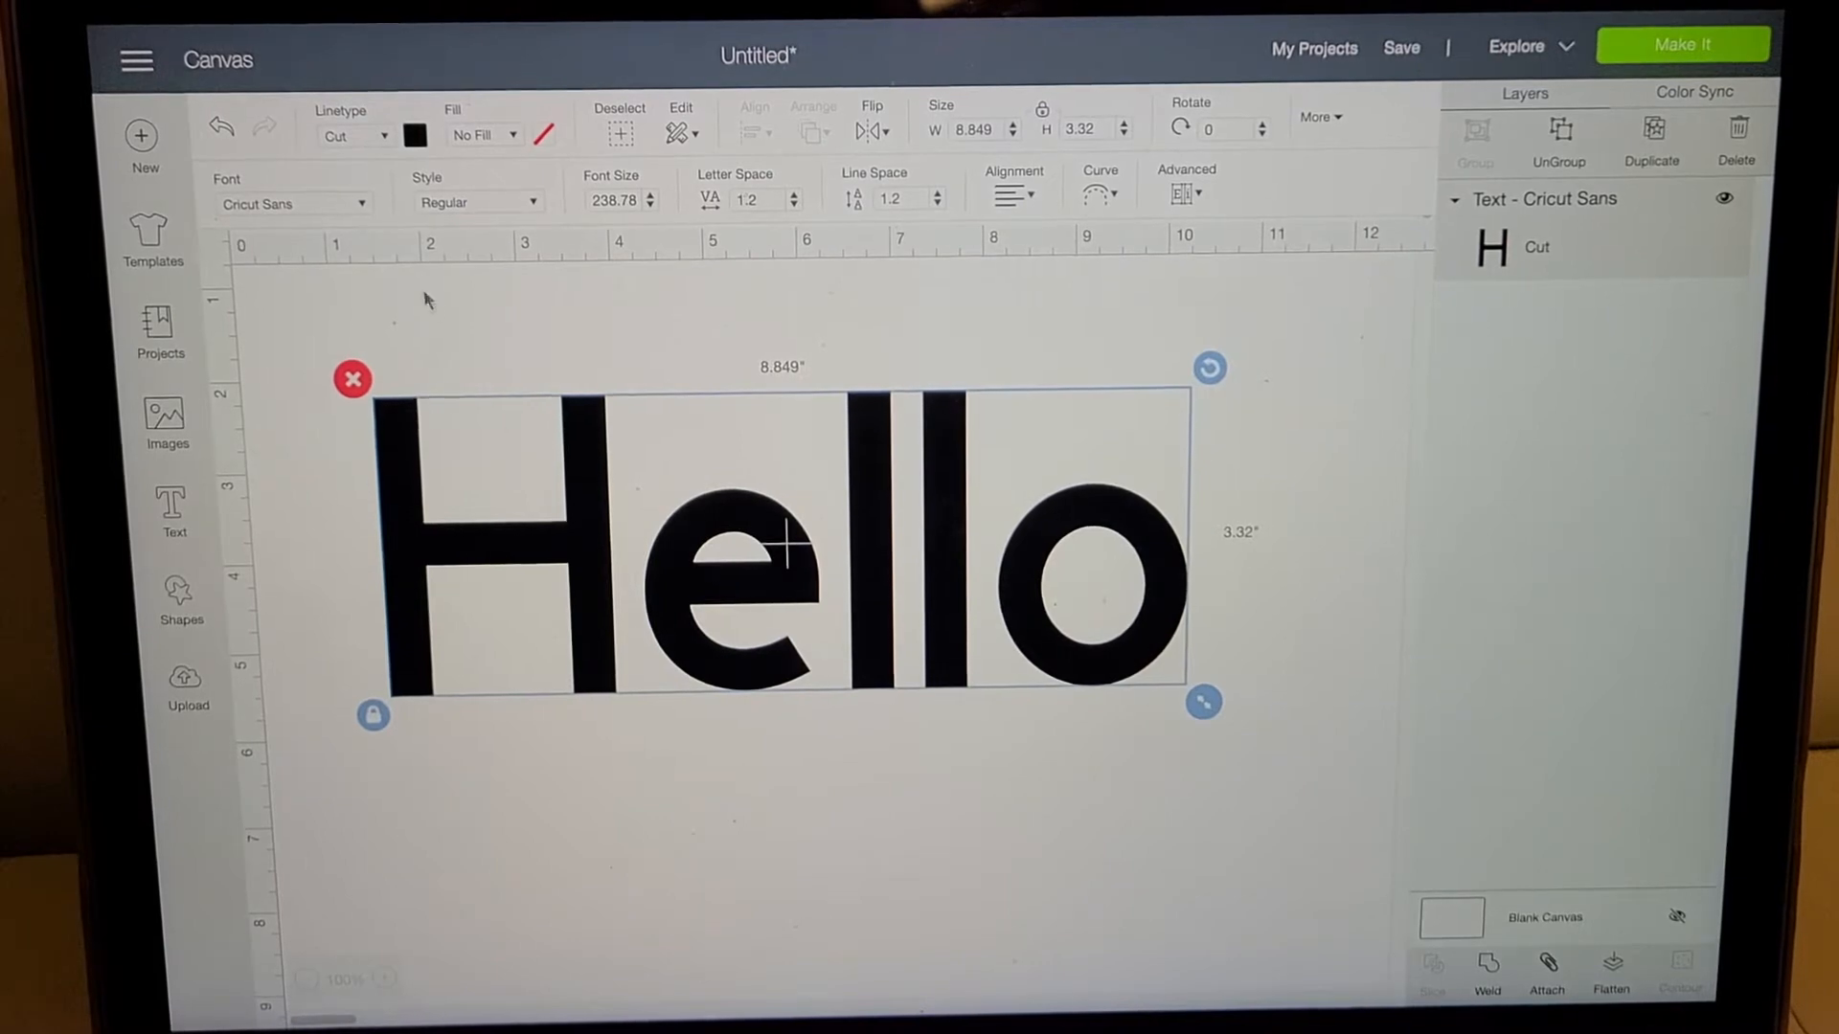
pyautogui.click(292, 203)
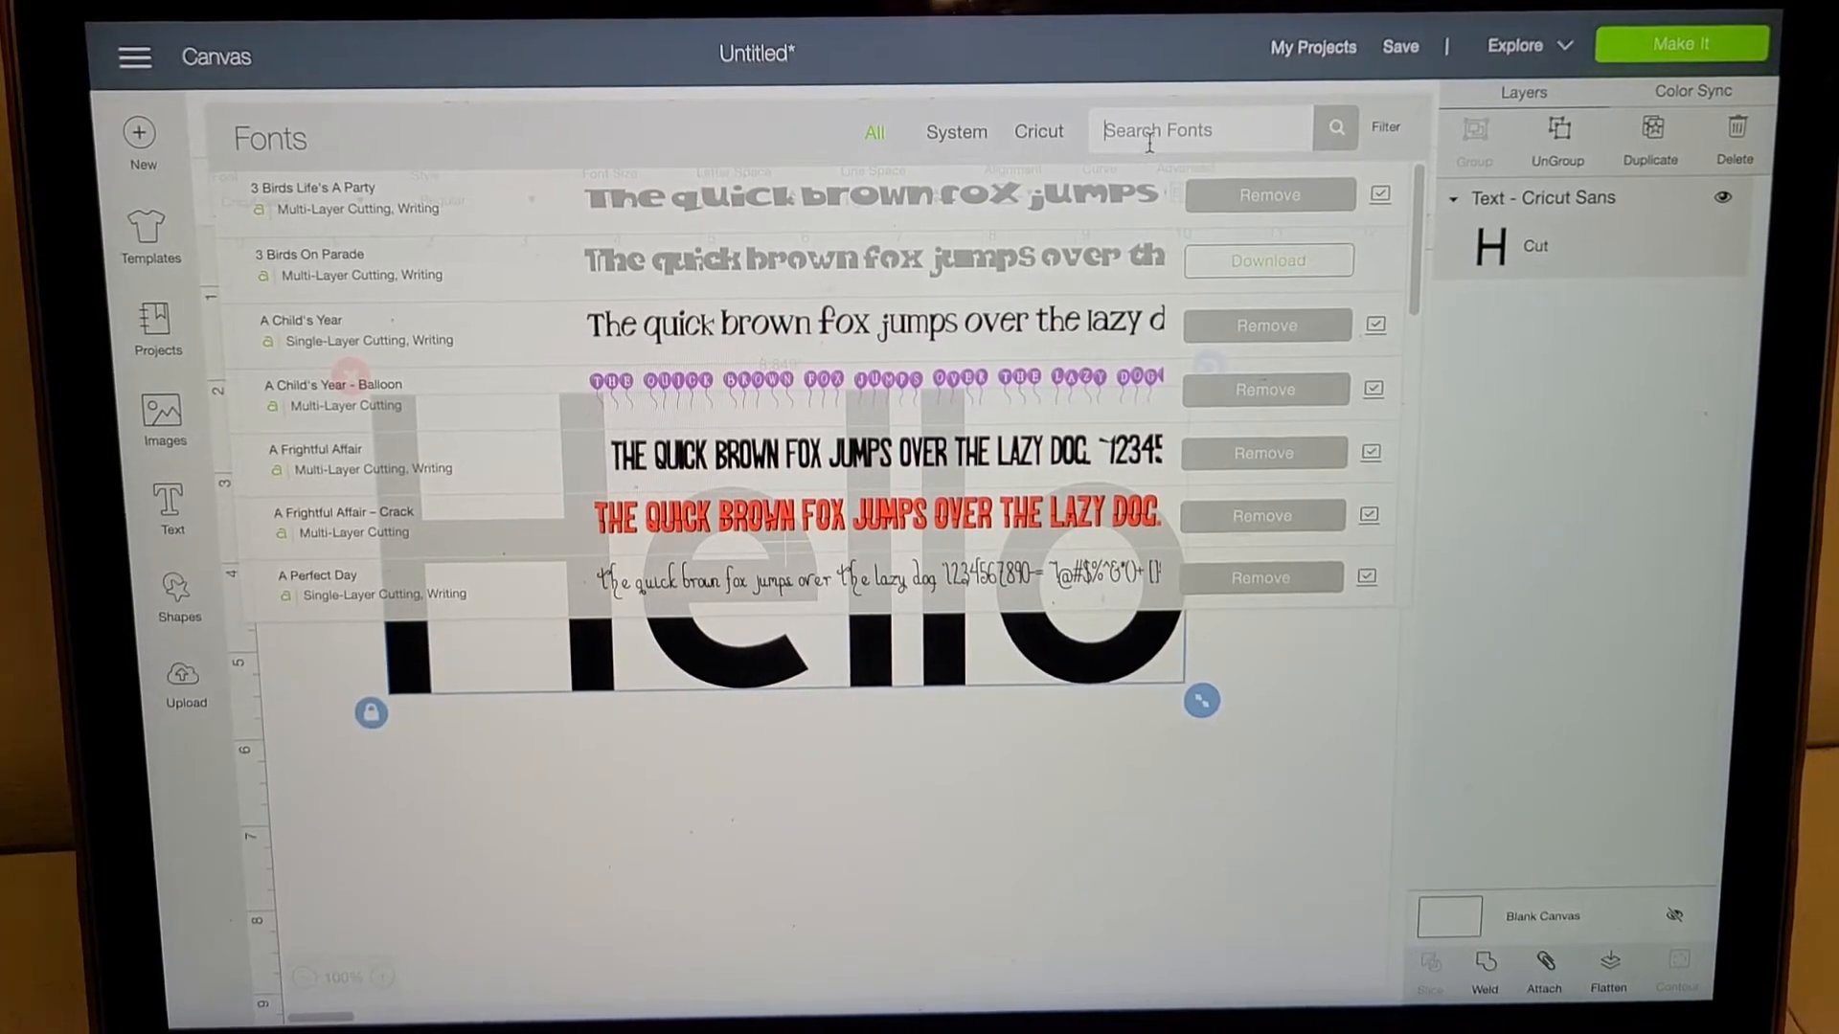
# Search the fonts for "hello" and apply hello honey - Personal Use to the Hello text
pyautogui.write('hello')
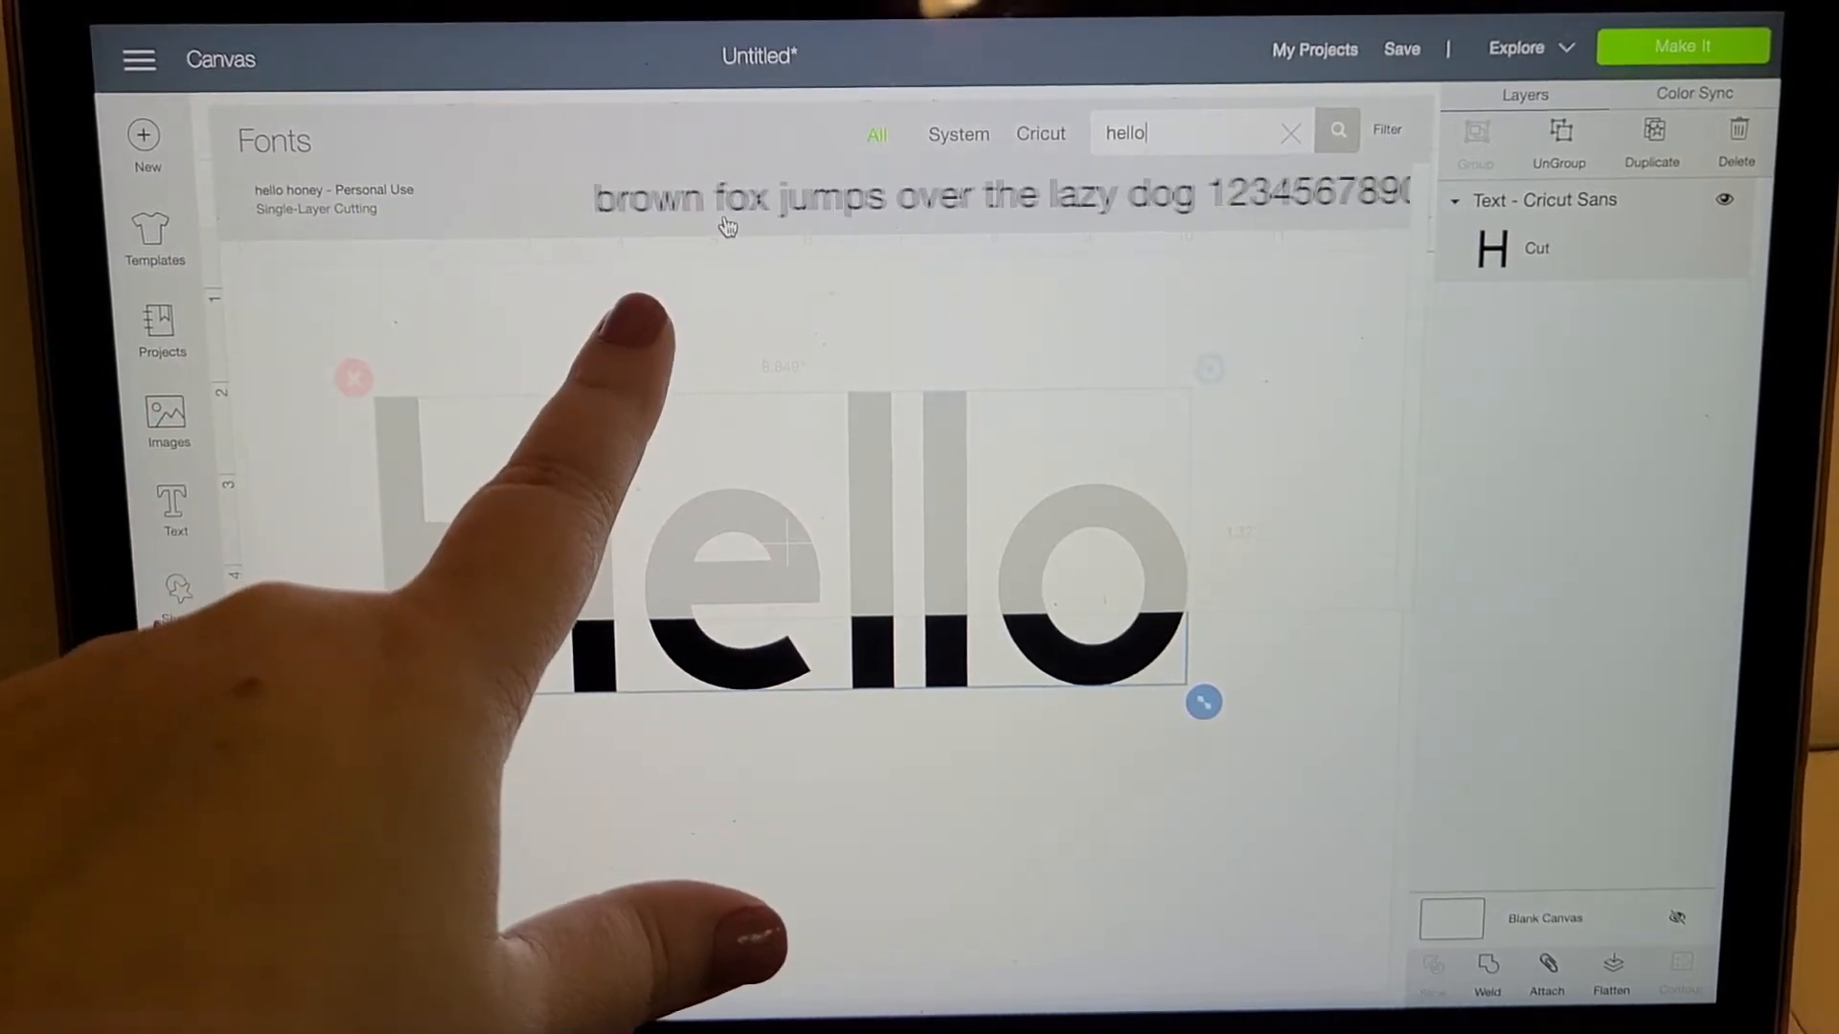
pyautogui.click(333, 197)
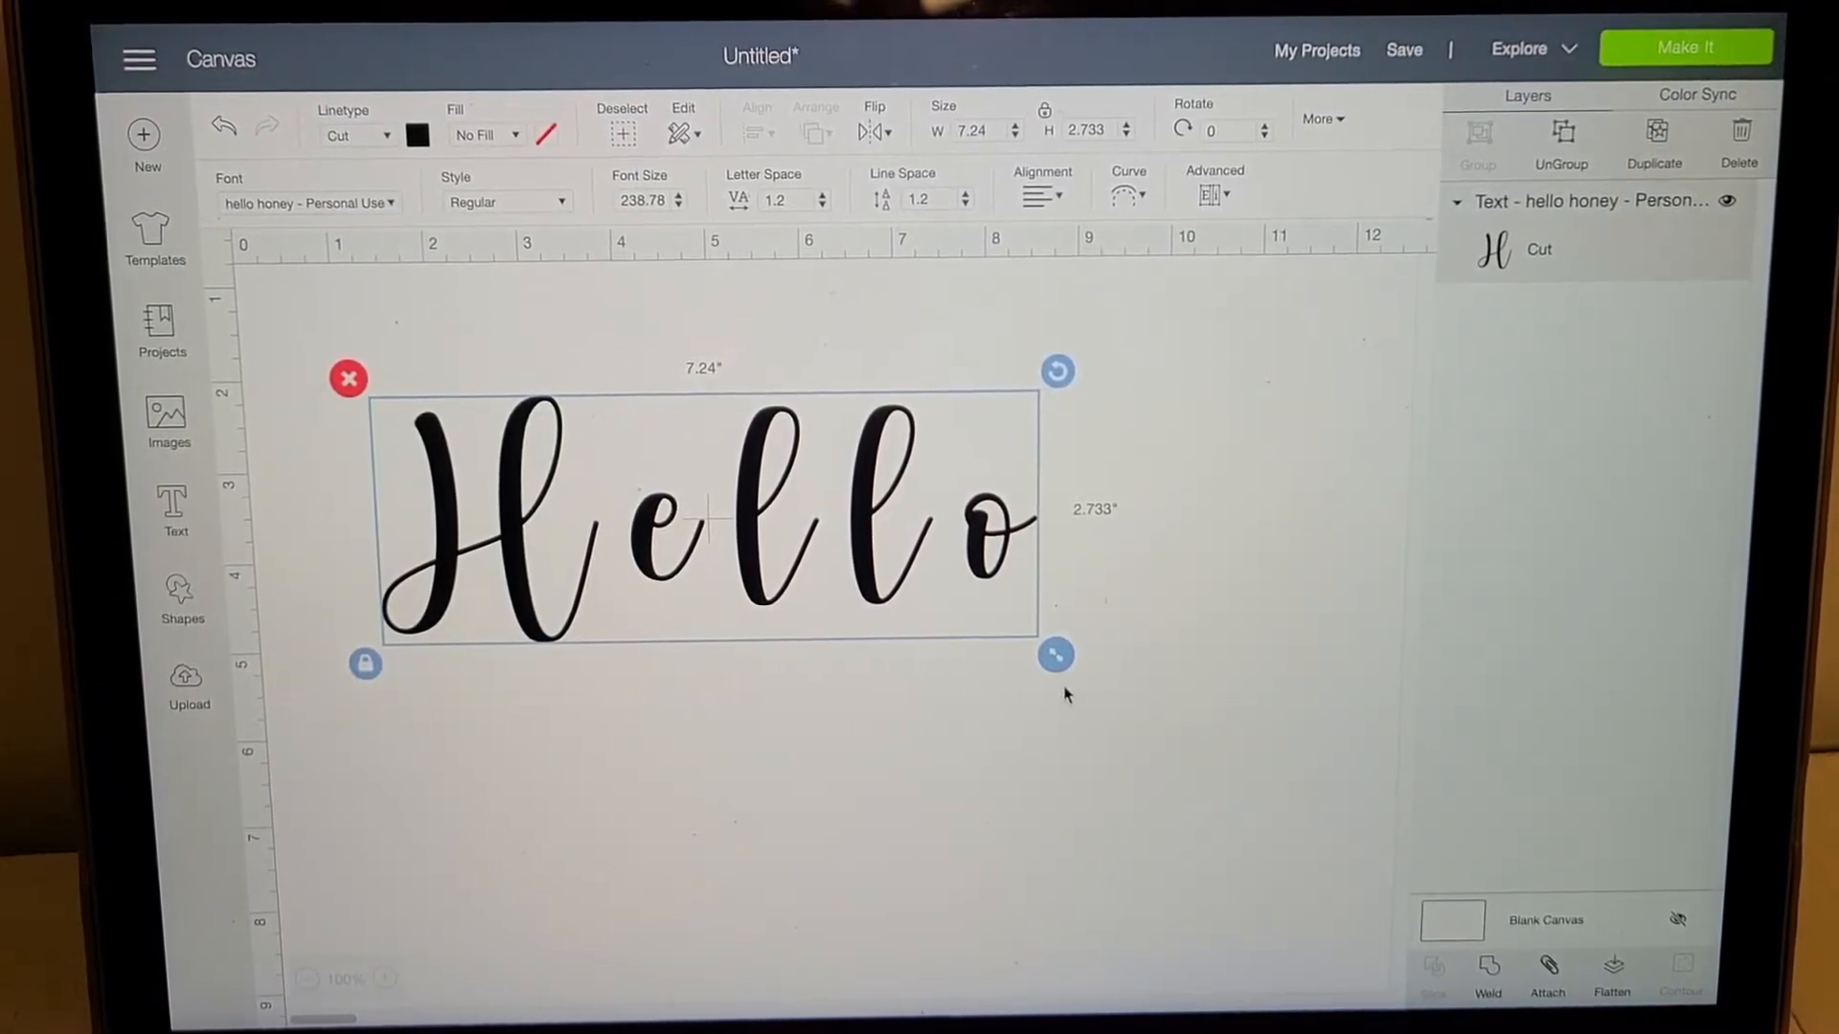
pyautogui.moveTo(1053, 654); pyautogui.dragTo(1331, 753)
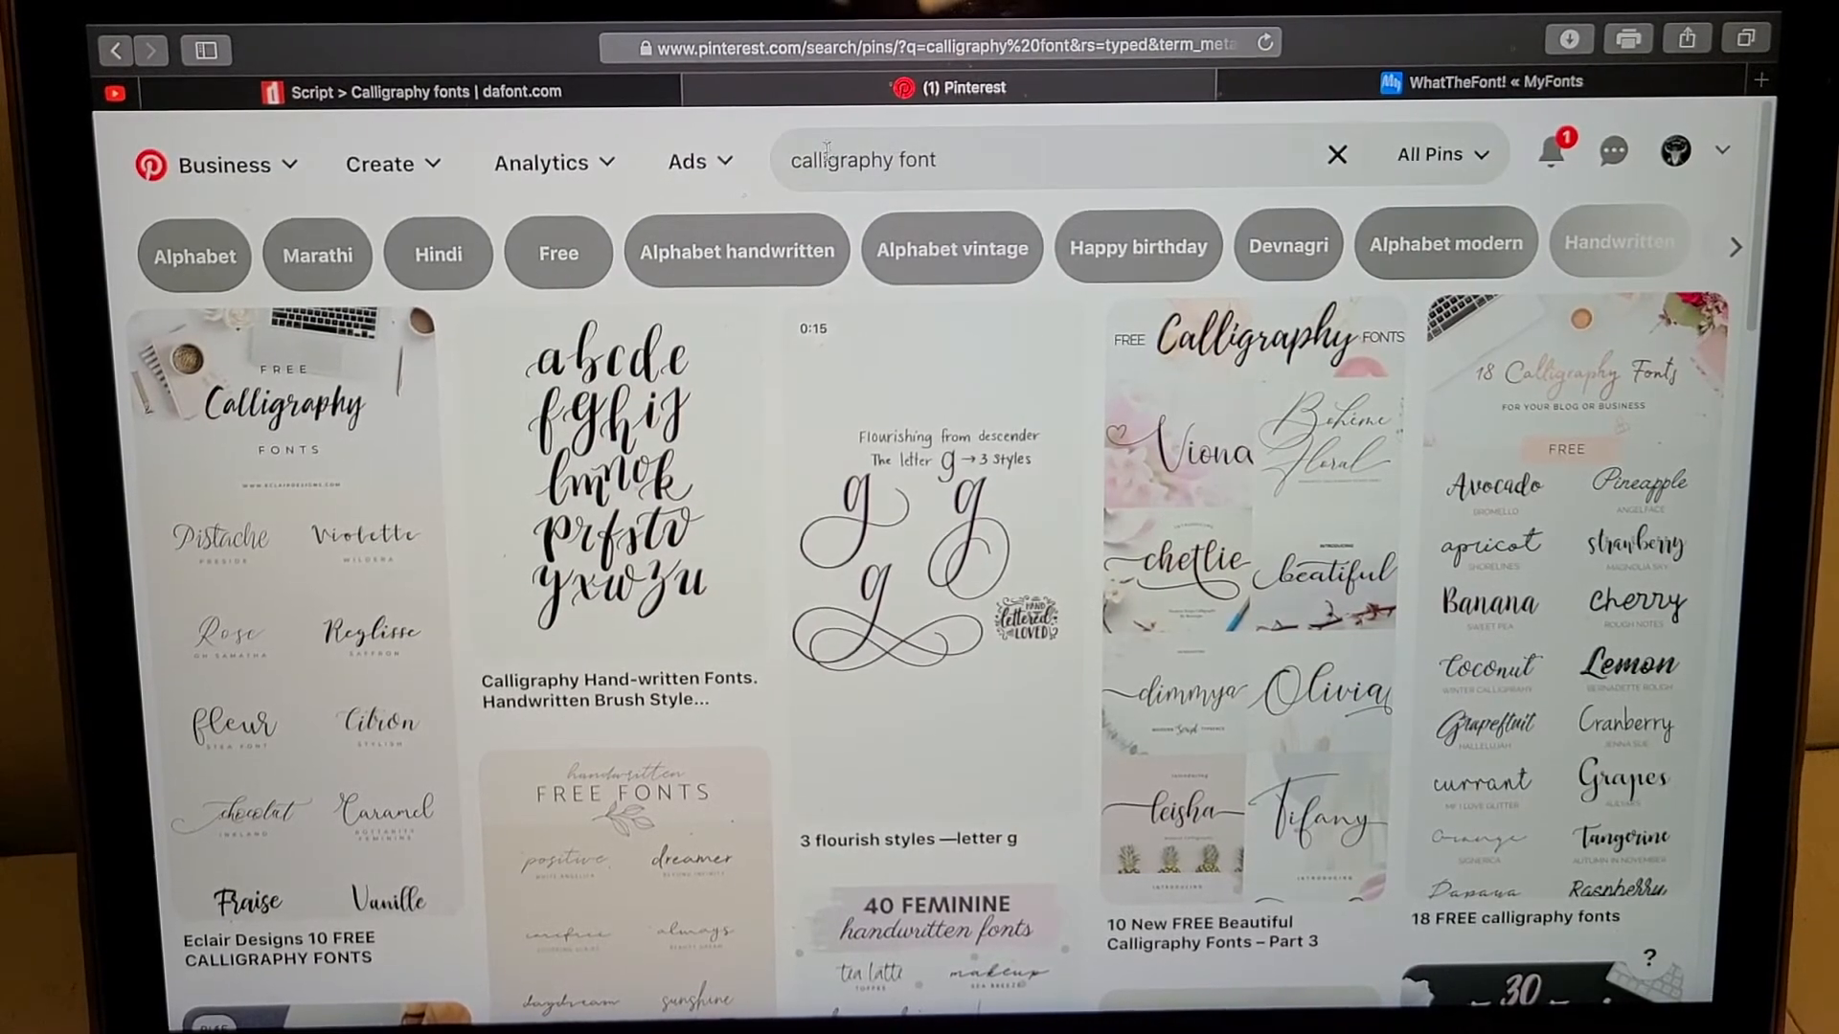
# Scroll the Pinterest calligraphy font results to the handwritten alphabet pin
pyautogui.scroll(-3)
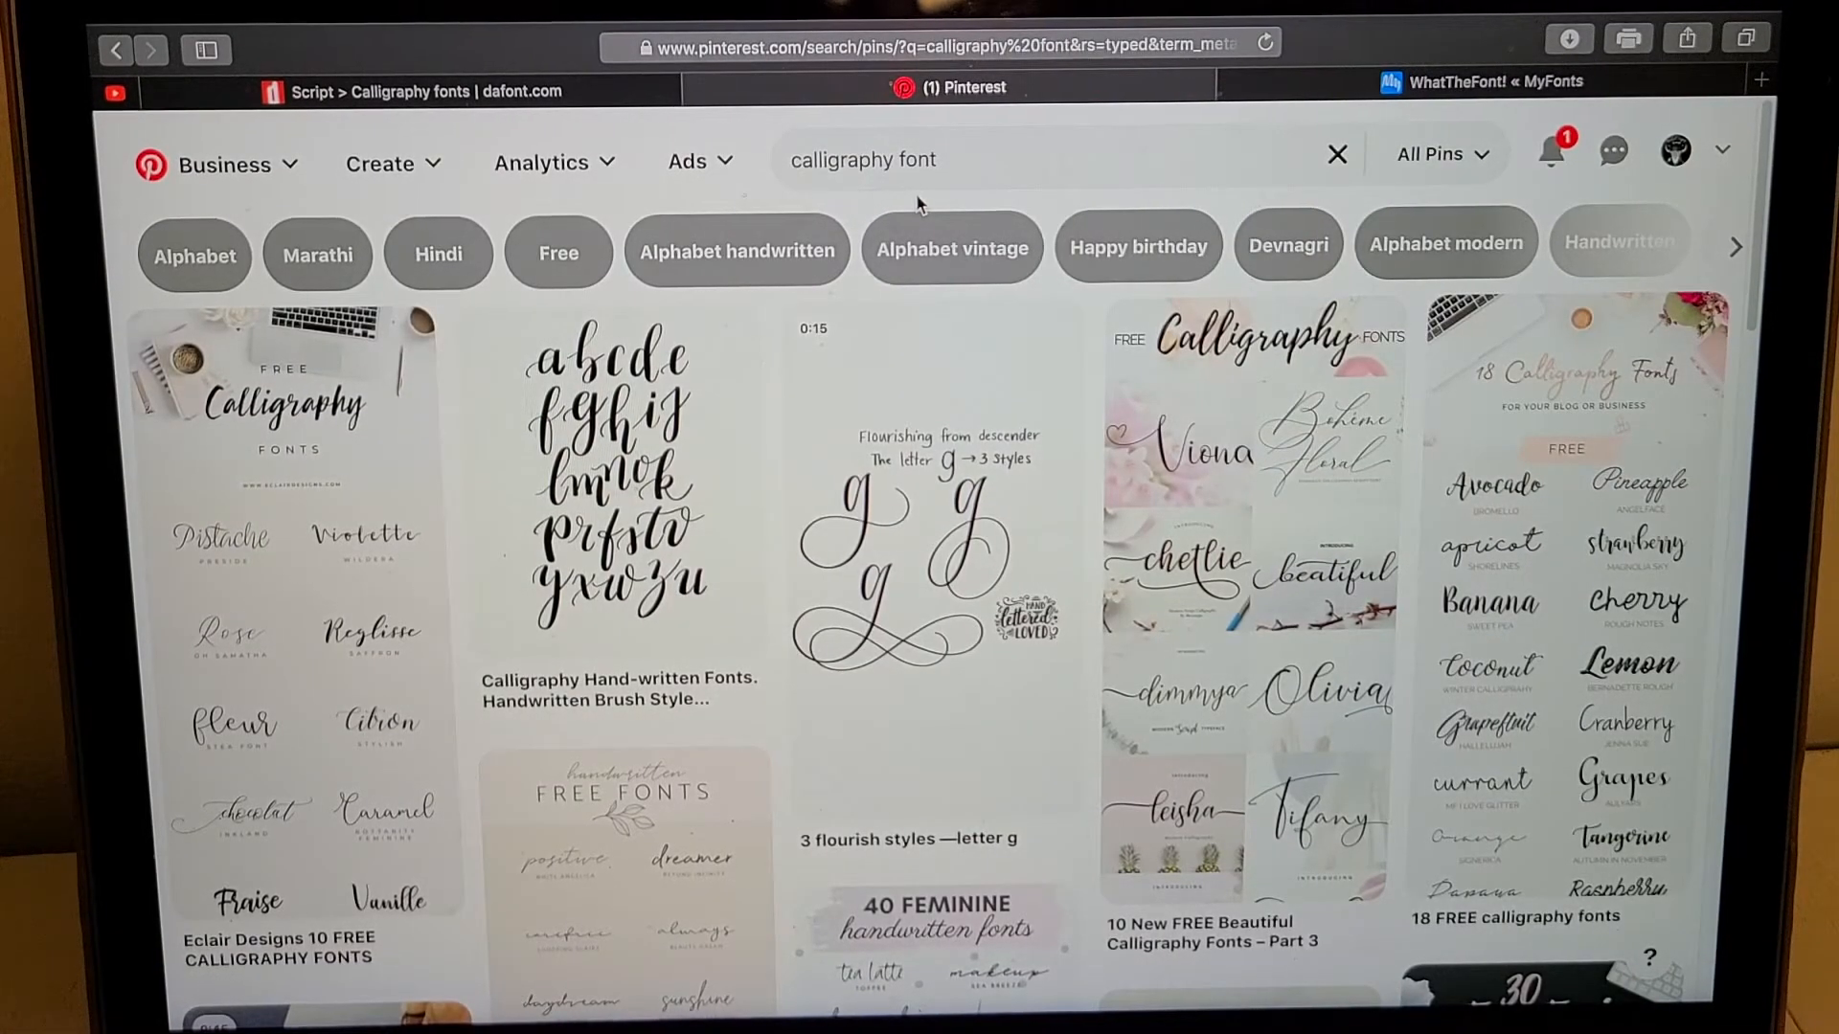
pyautogui.moveTo(930, 528)
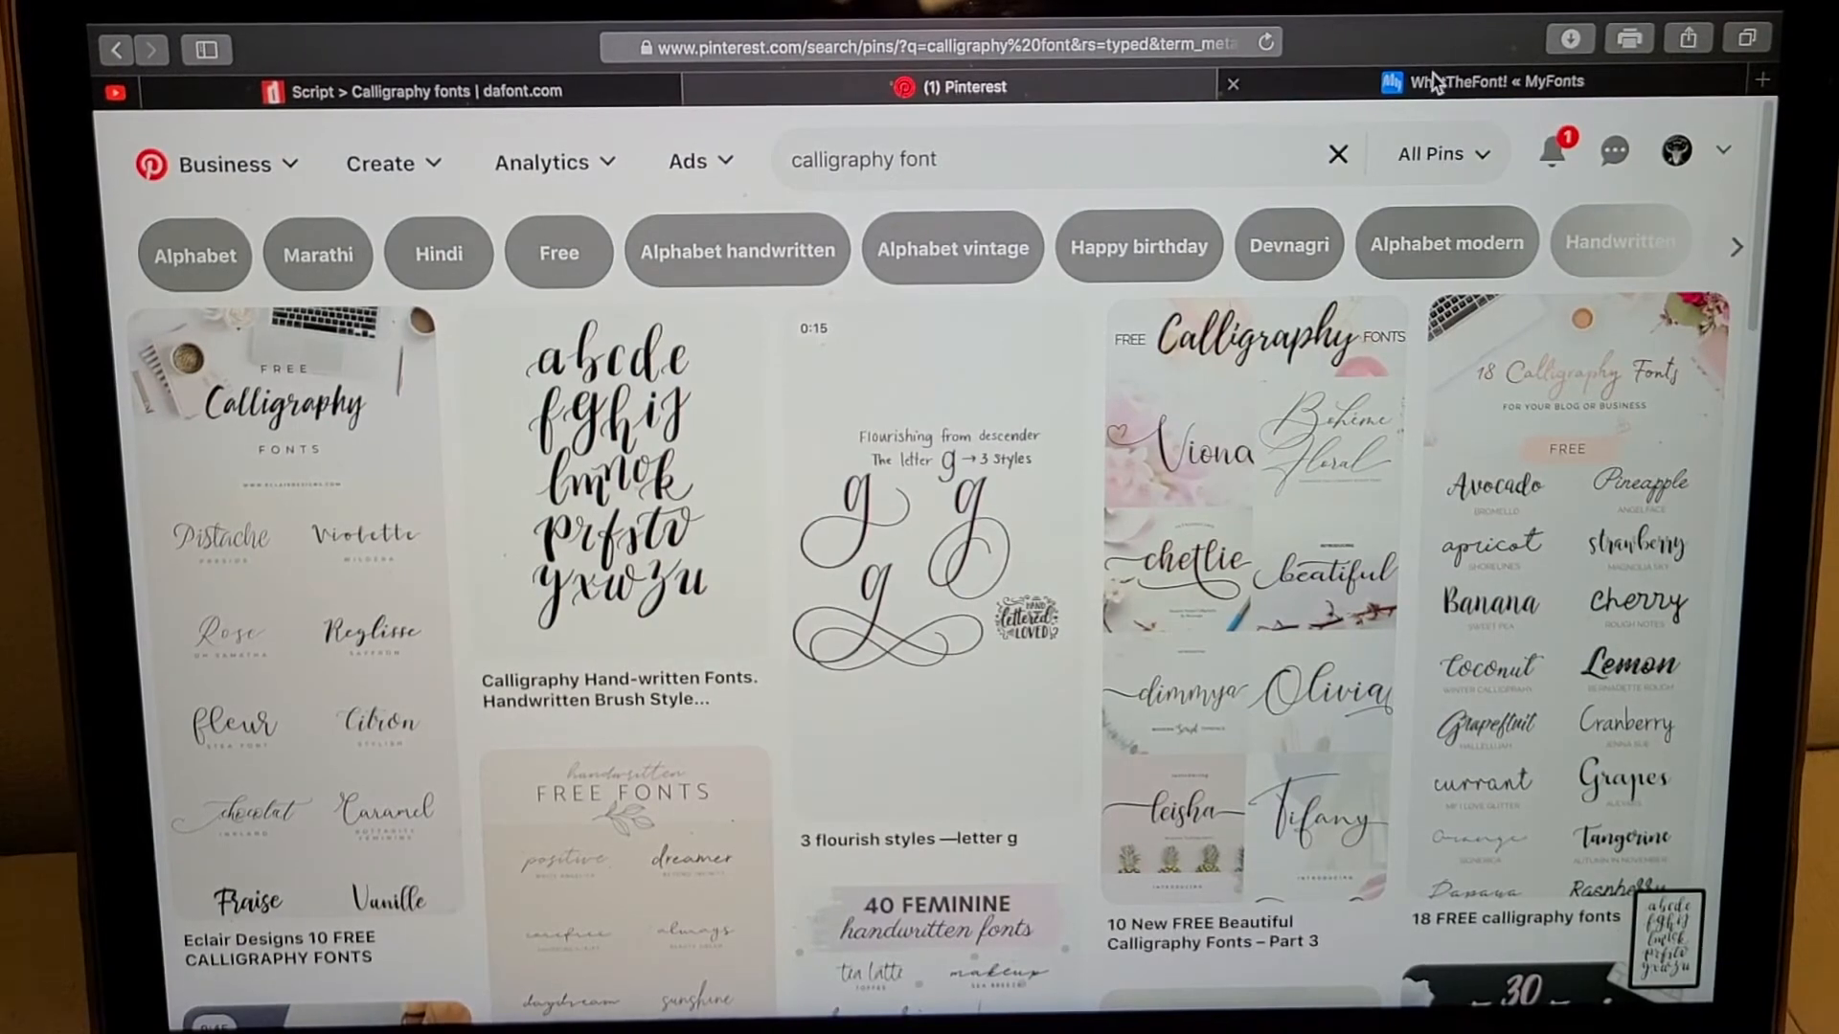
# Upload the newest alphabet screenshot from Recents to WhatTheFont for cropping
pyautogui.click(1482, 80)
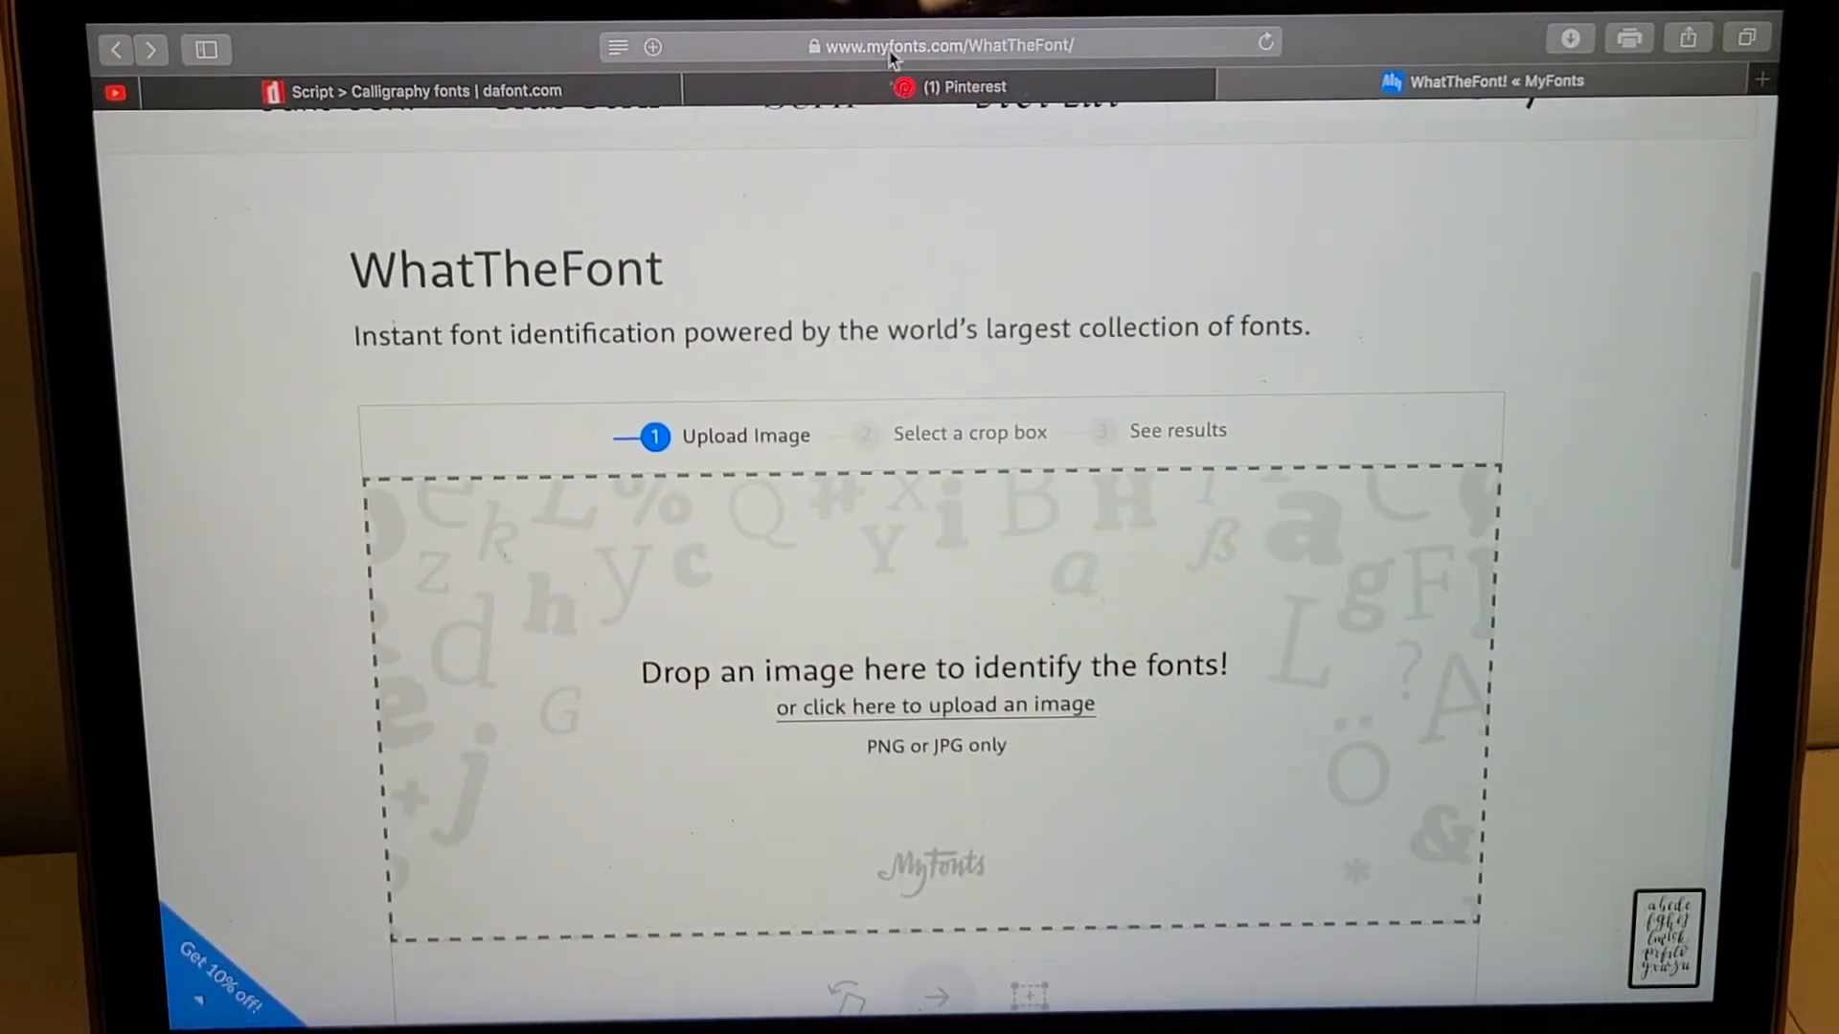
pyautogui.moveTo(967, 58)
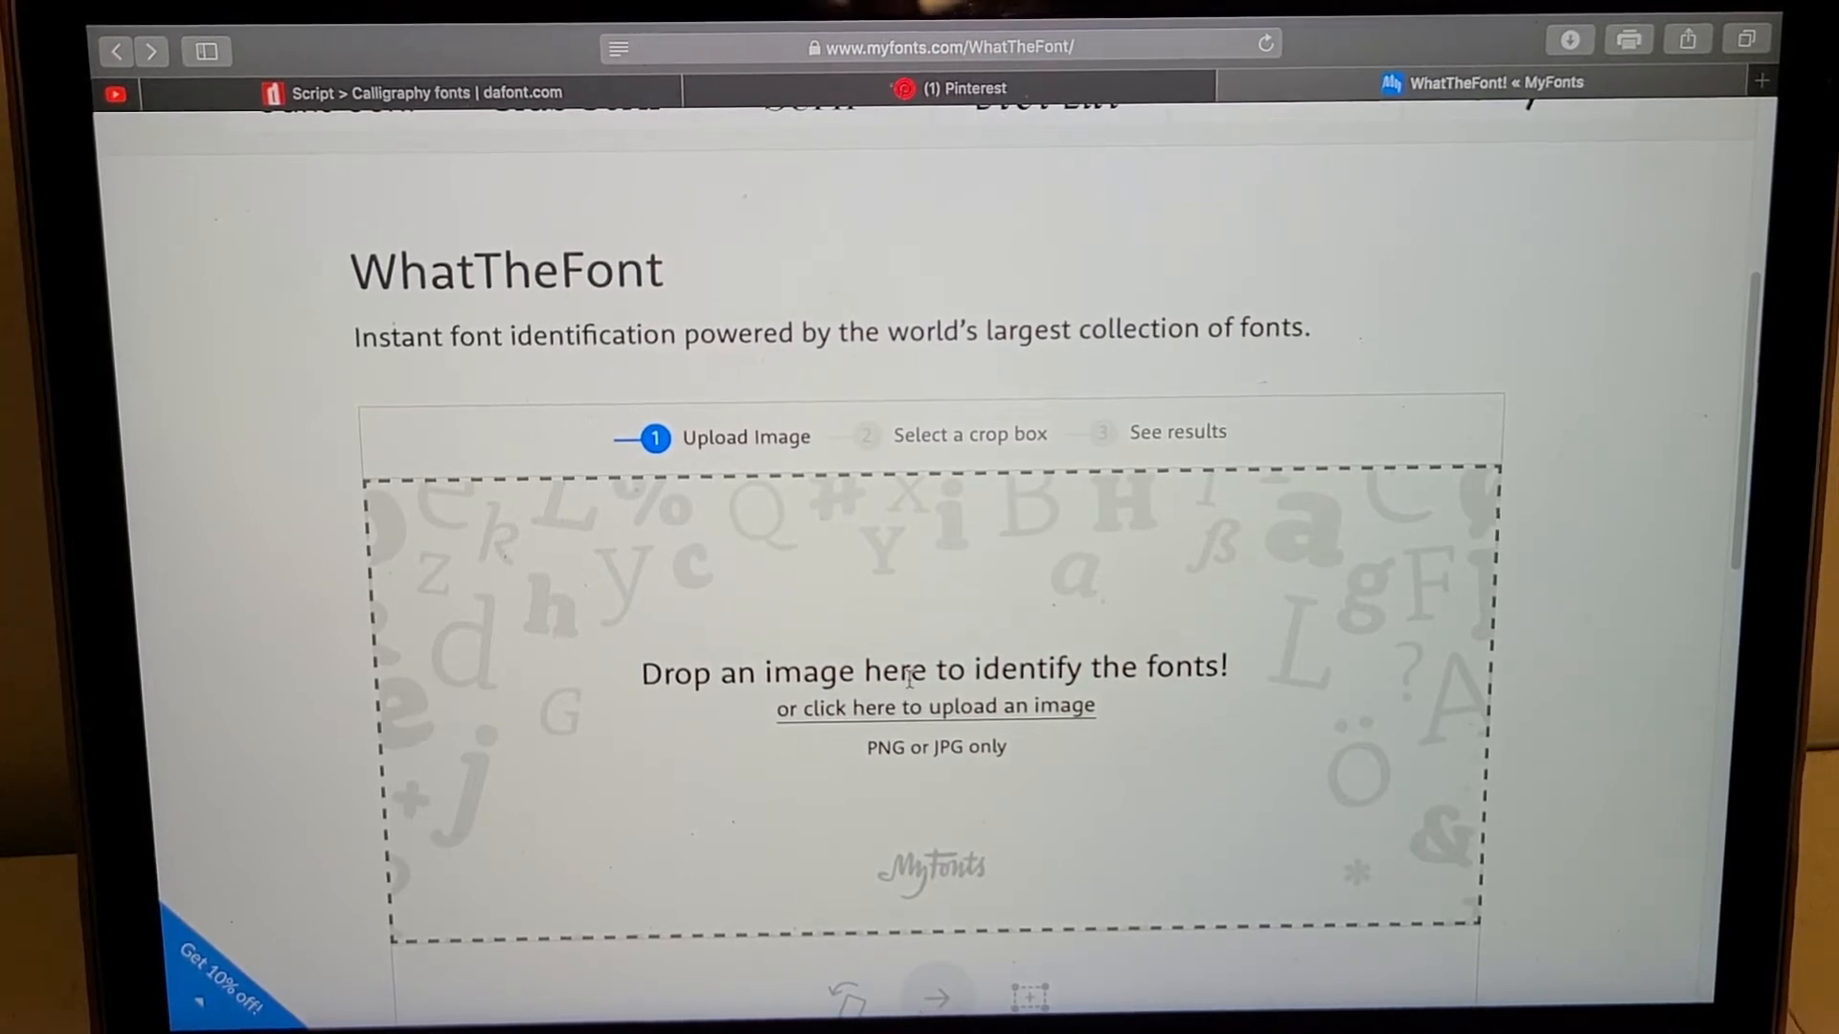
pyautogui.click(934, 706)
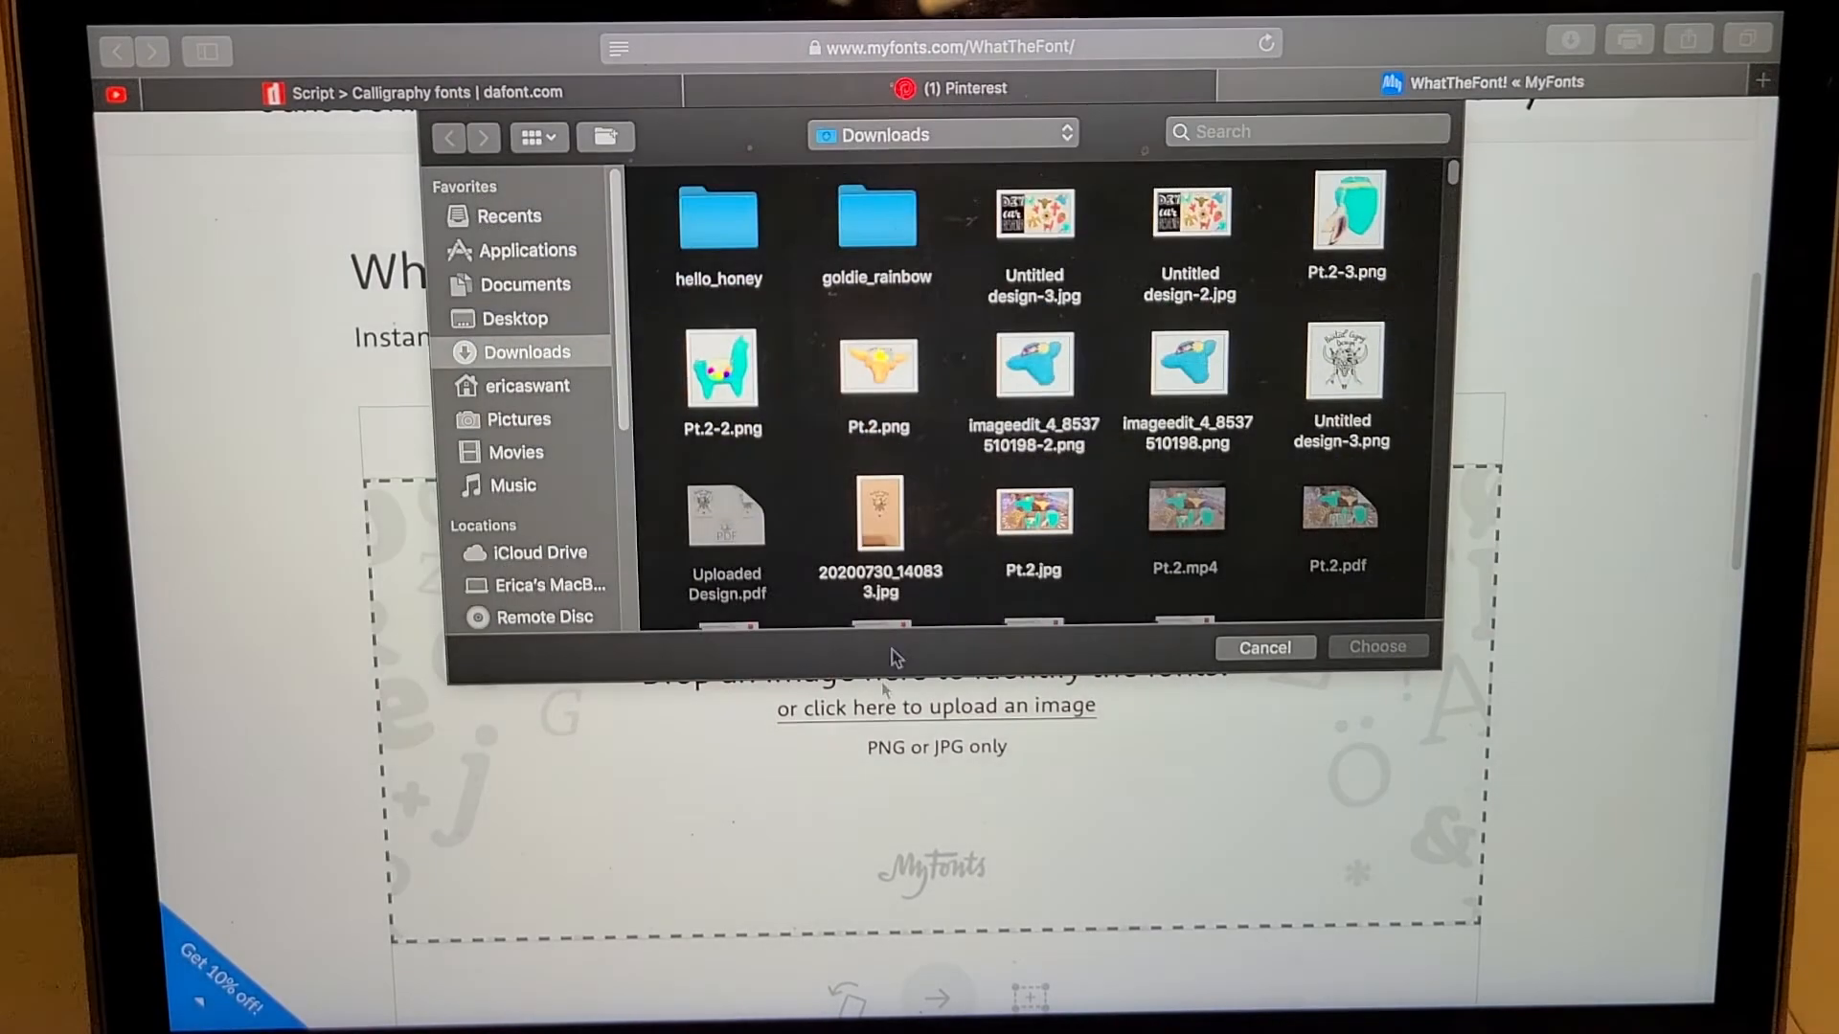
pyautogui.click(509, 215)
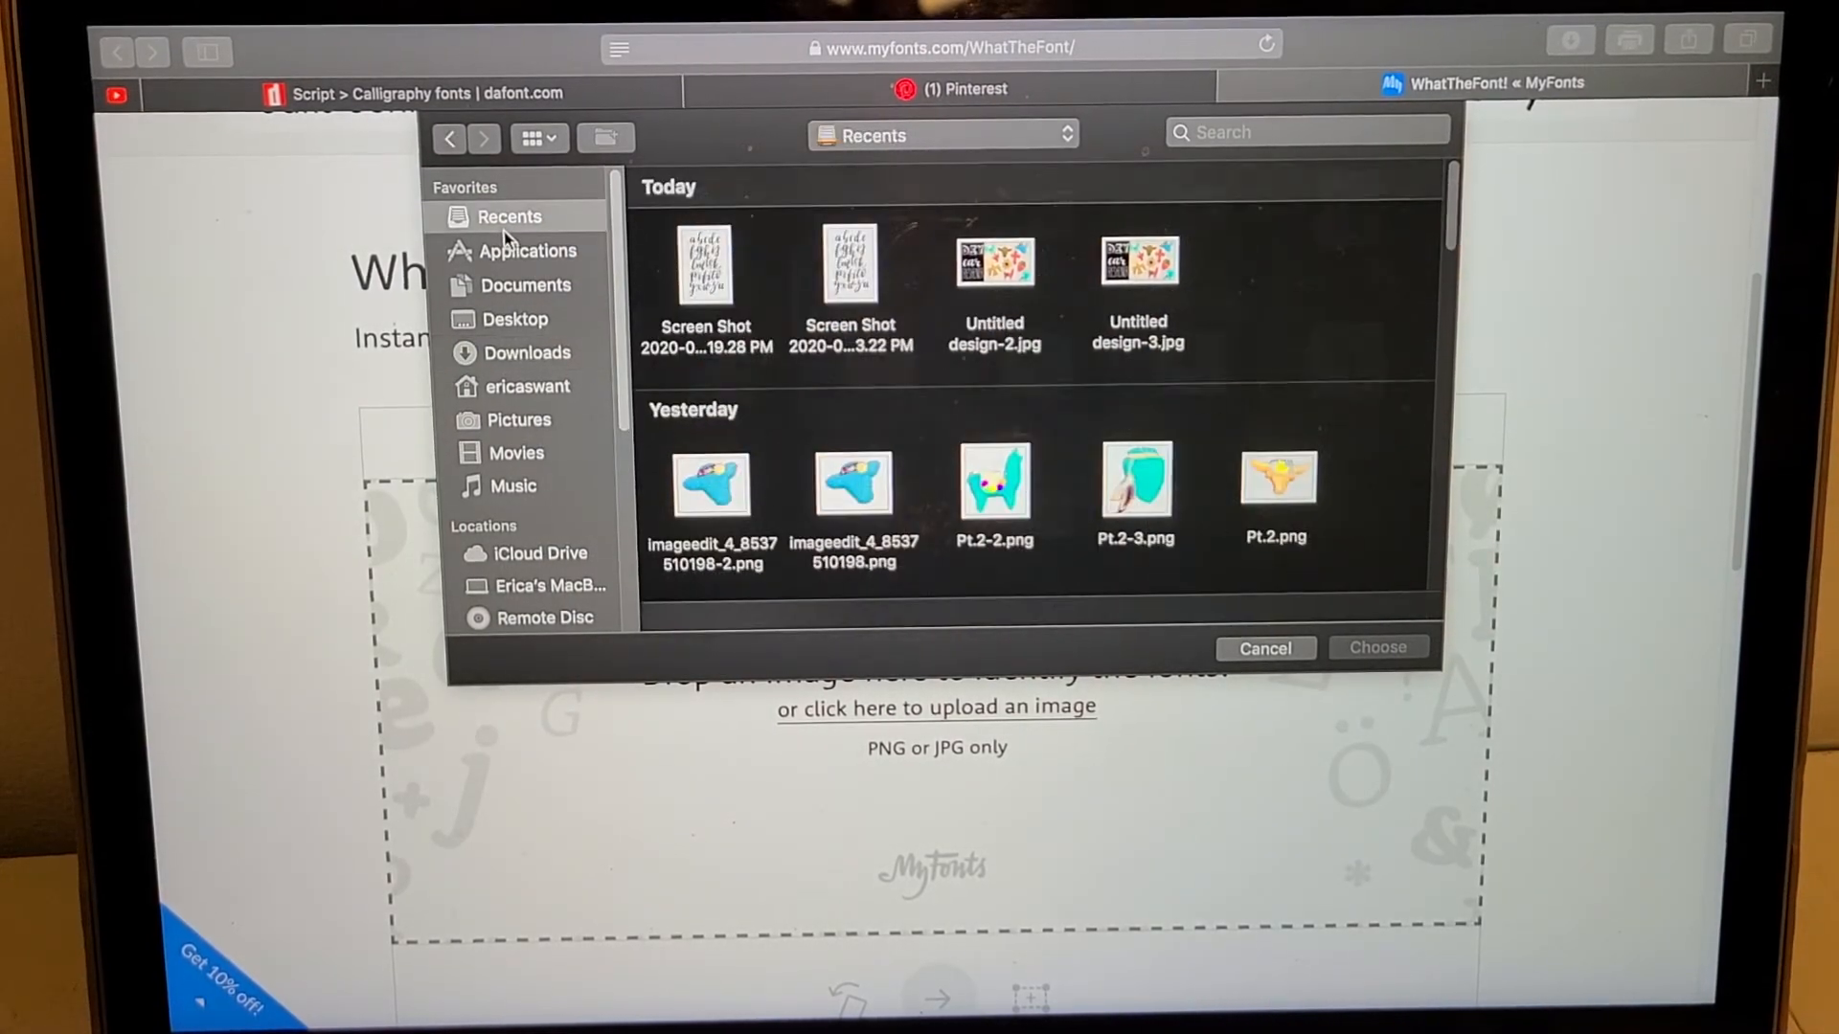
pyautogui.click(705, 270)
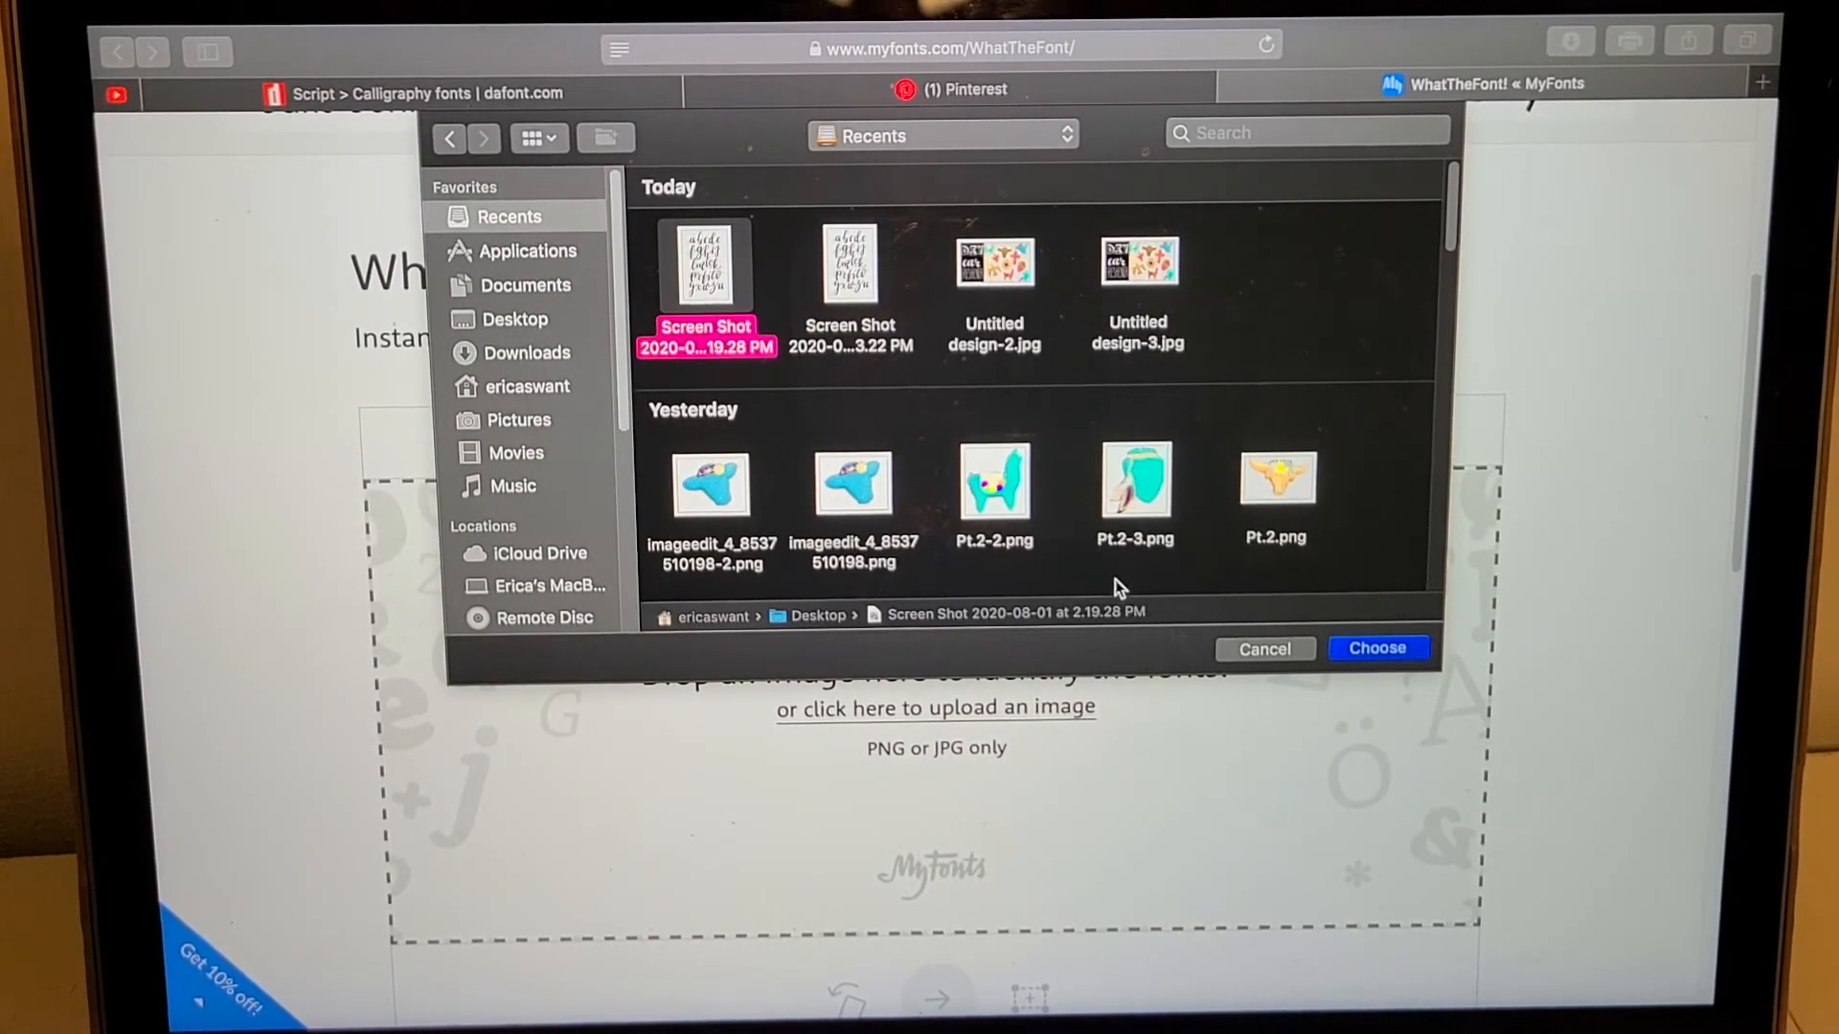
pyautogui.click(1377, 648)
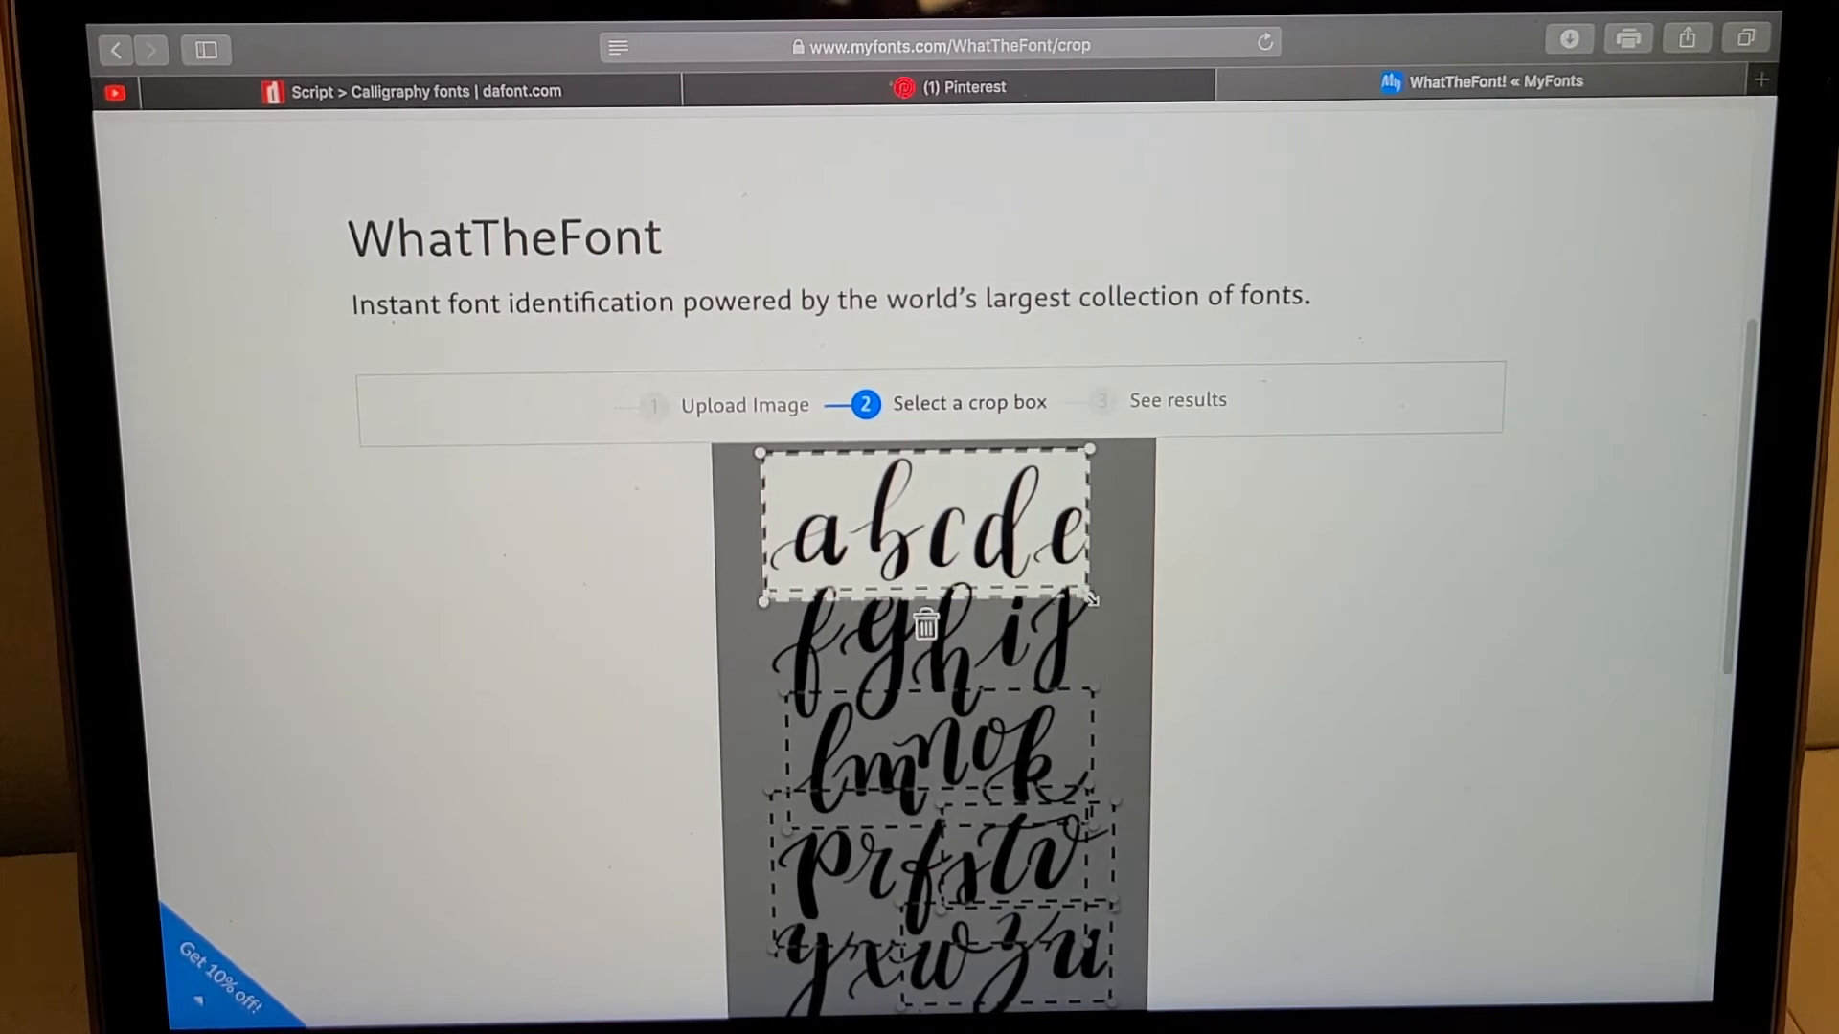
pyautogui.scroll(-3)
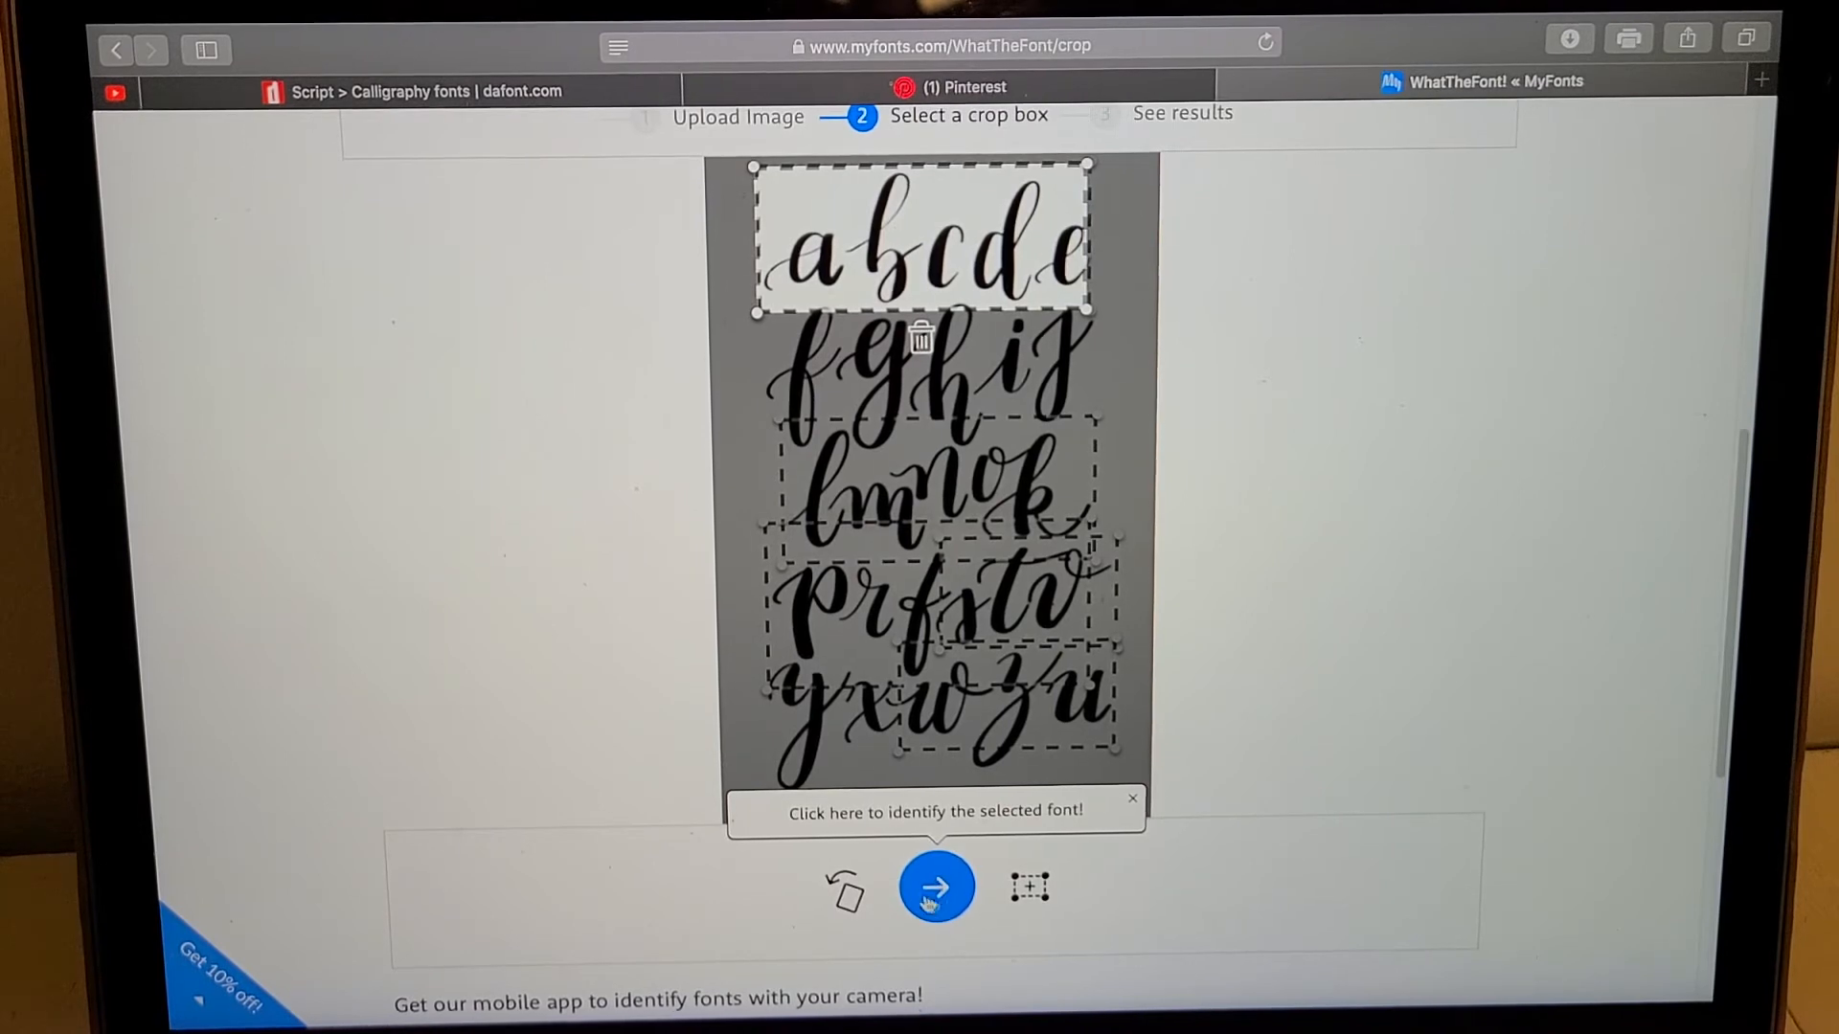
# Identify the cropped letters and review matches like Single Ladies Regular and Dea Githa
pyautogui.click(936, 887)
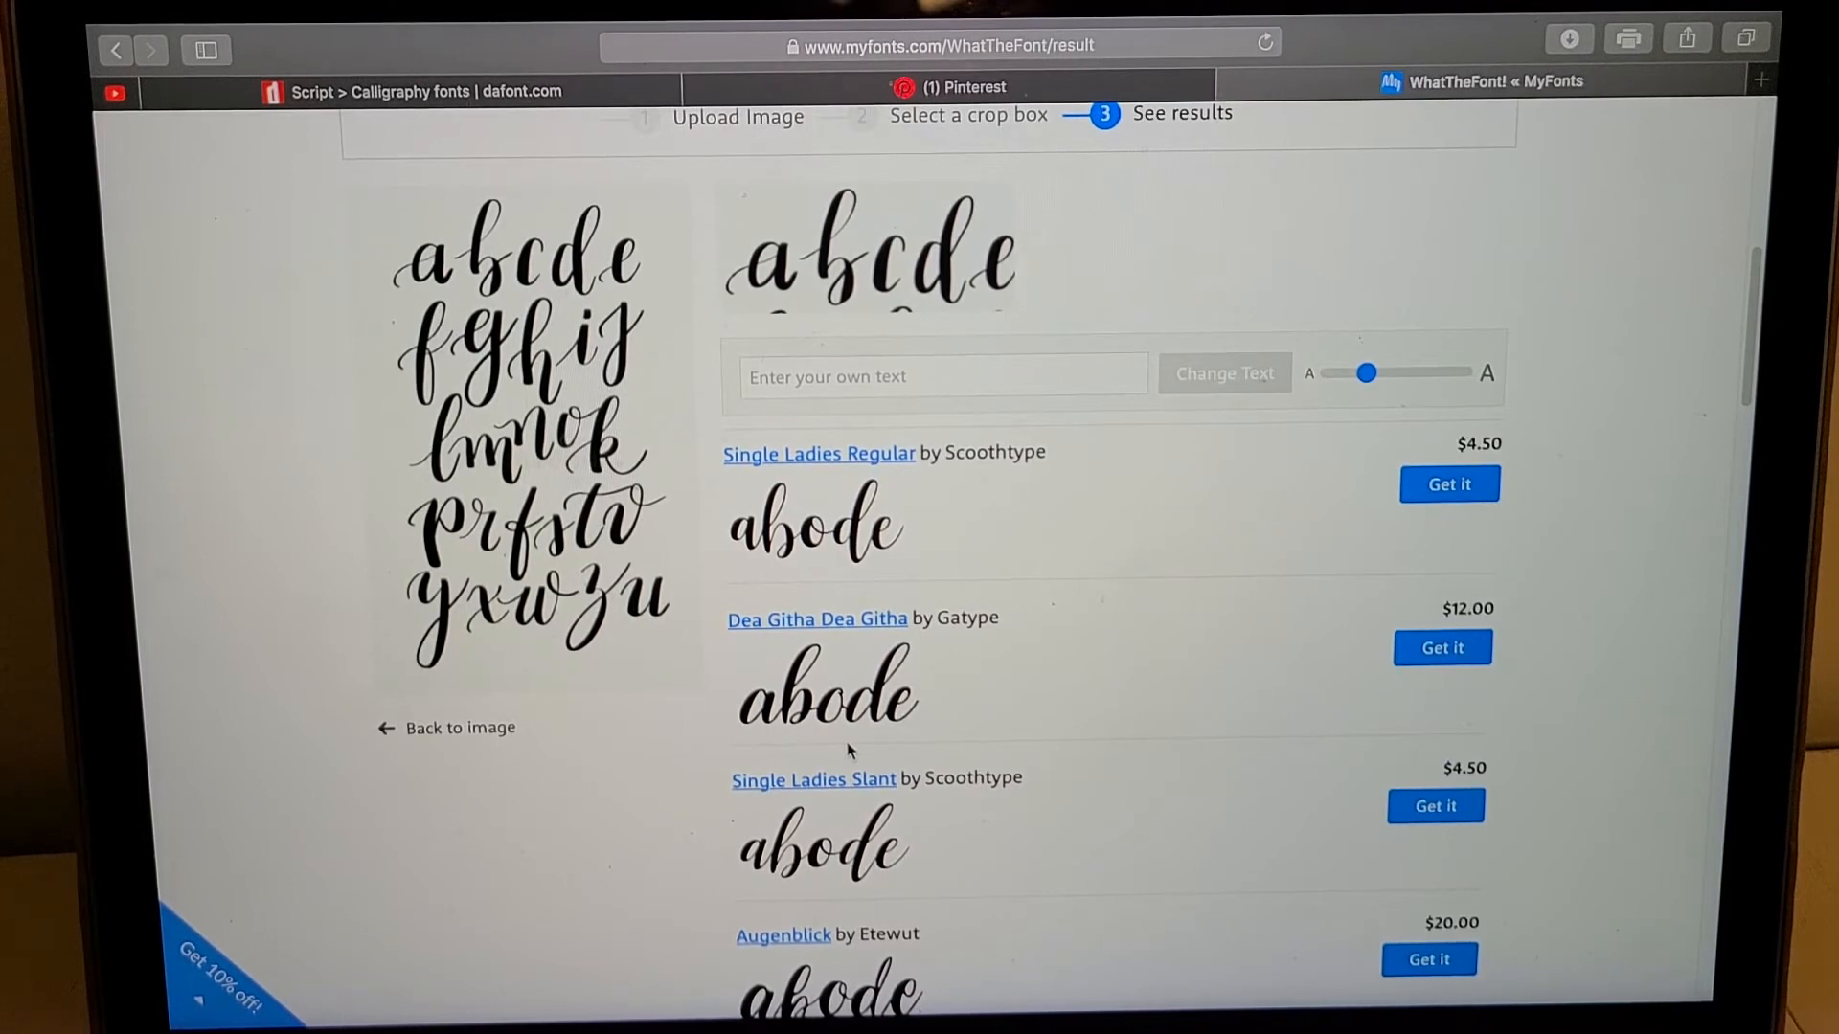
pyautogui.scroll(-3)
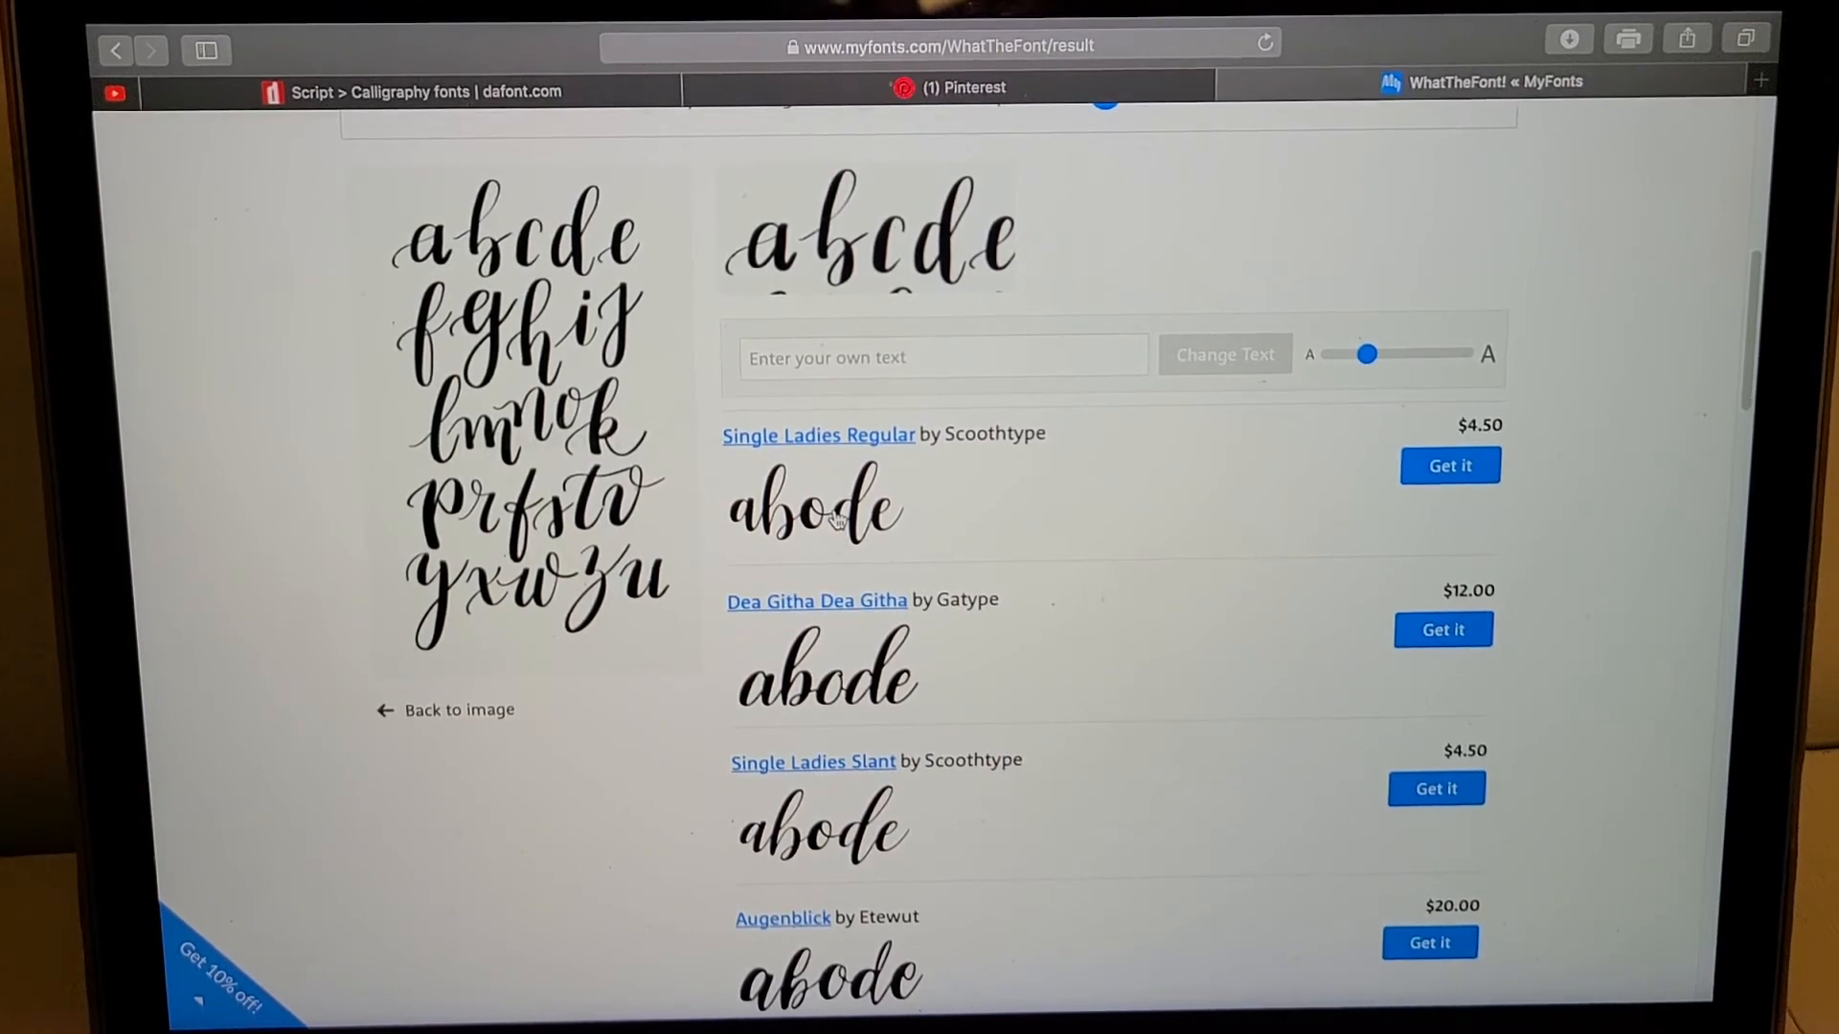
pyautogui.scroll(-3)
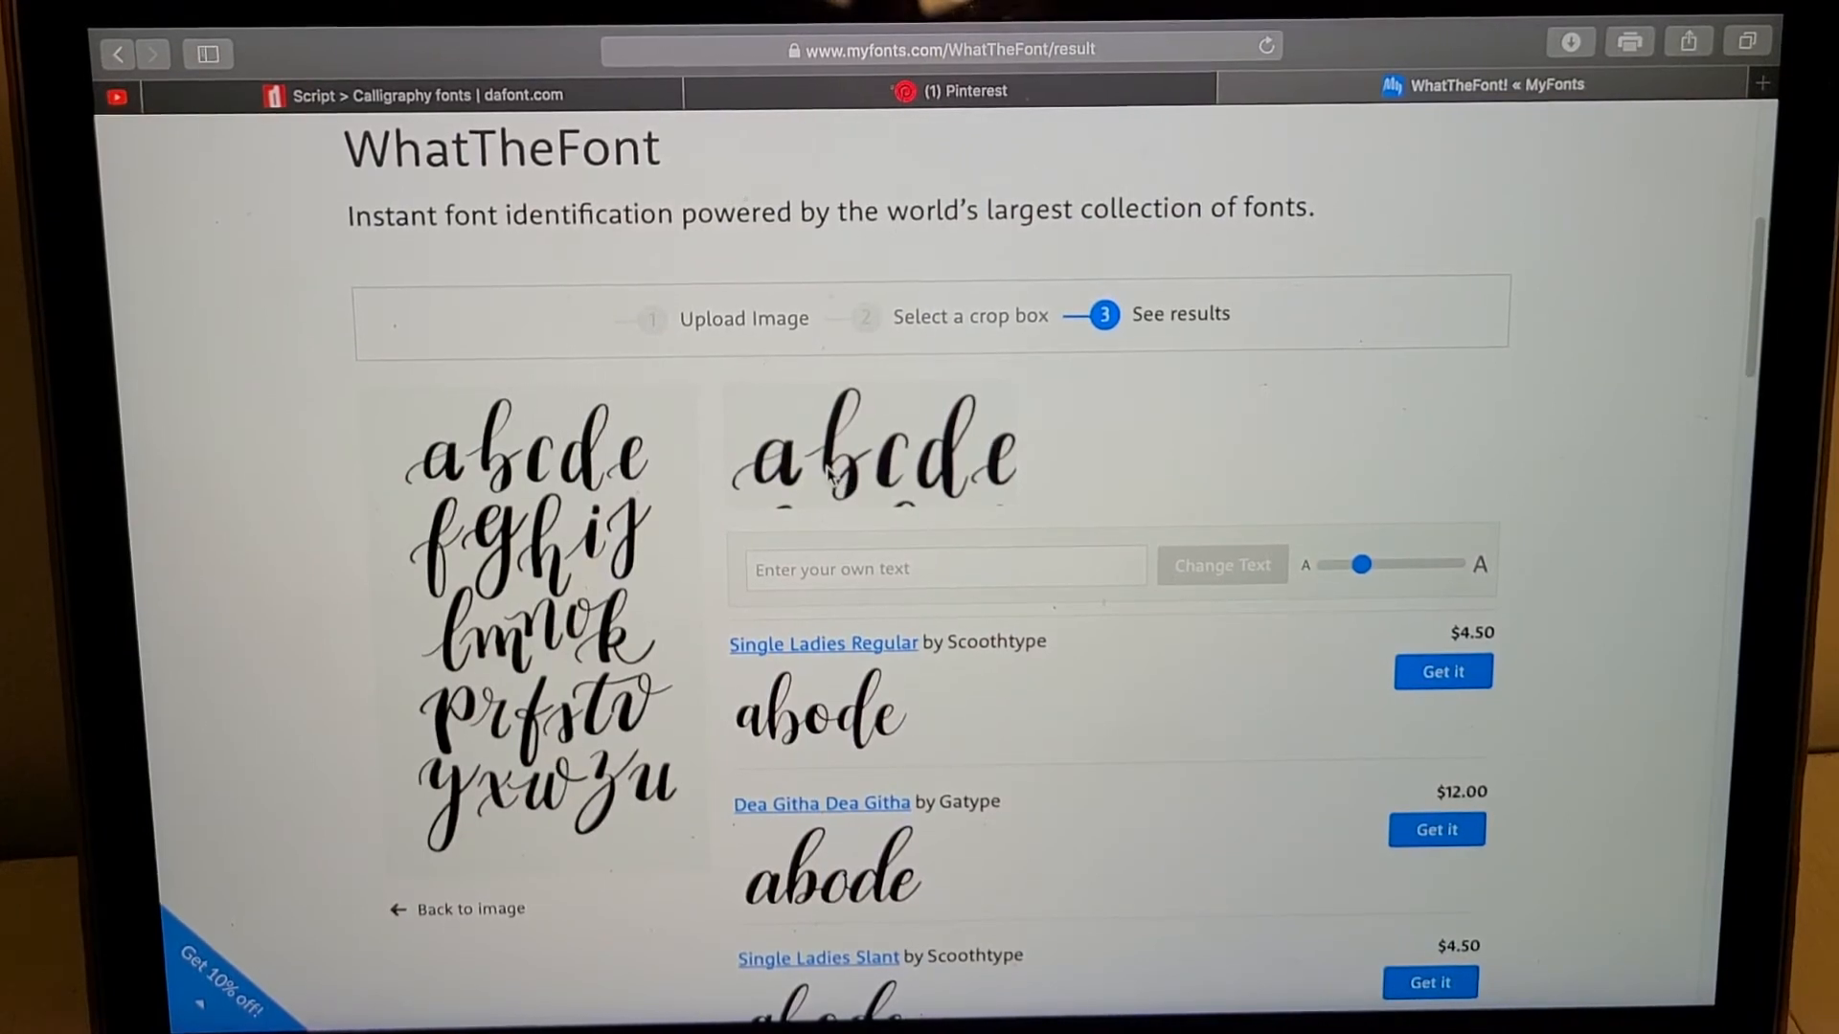
pyautogui.moveTo(997, 713)
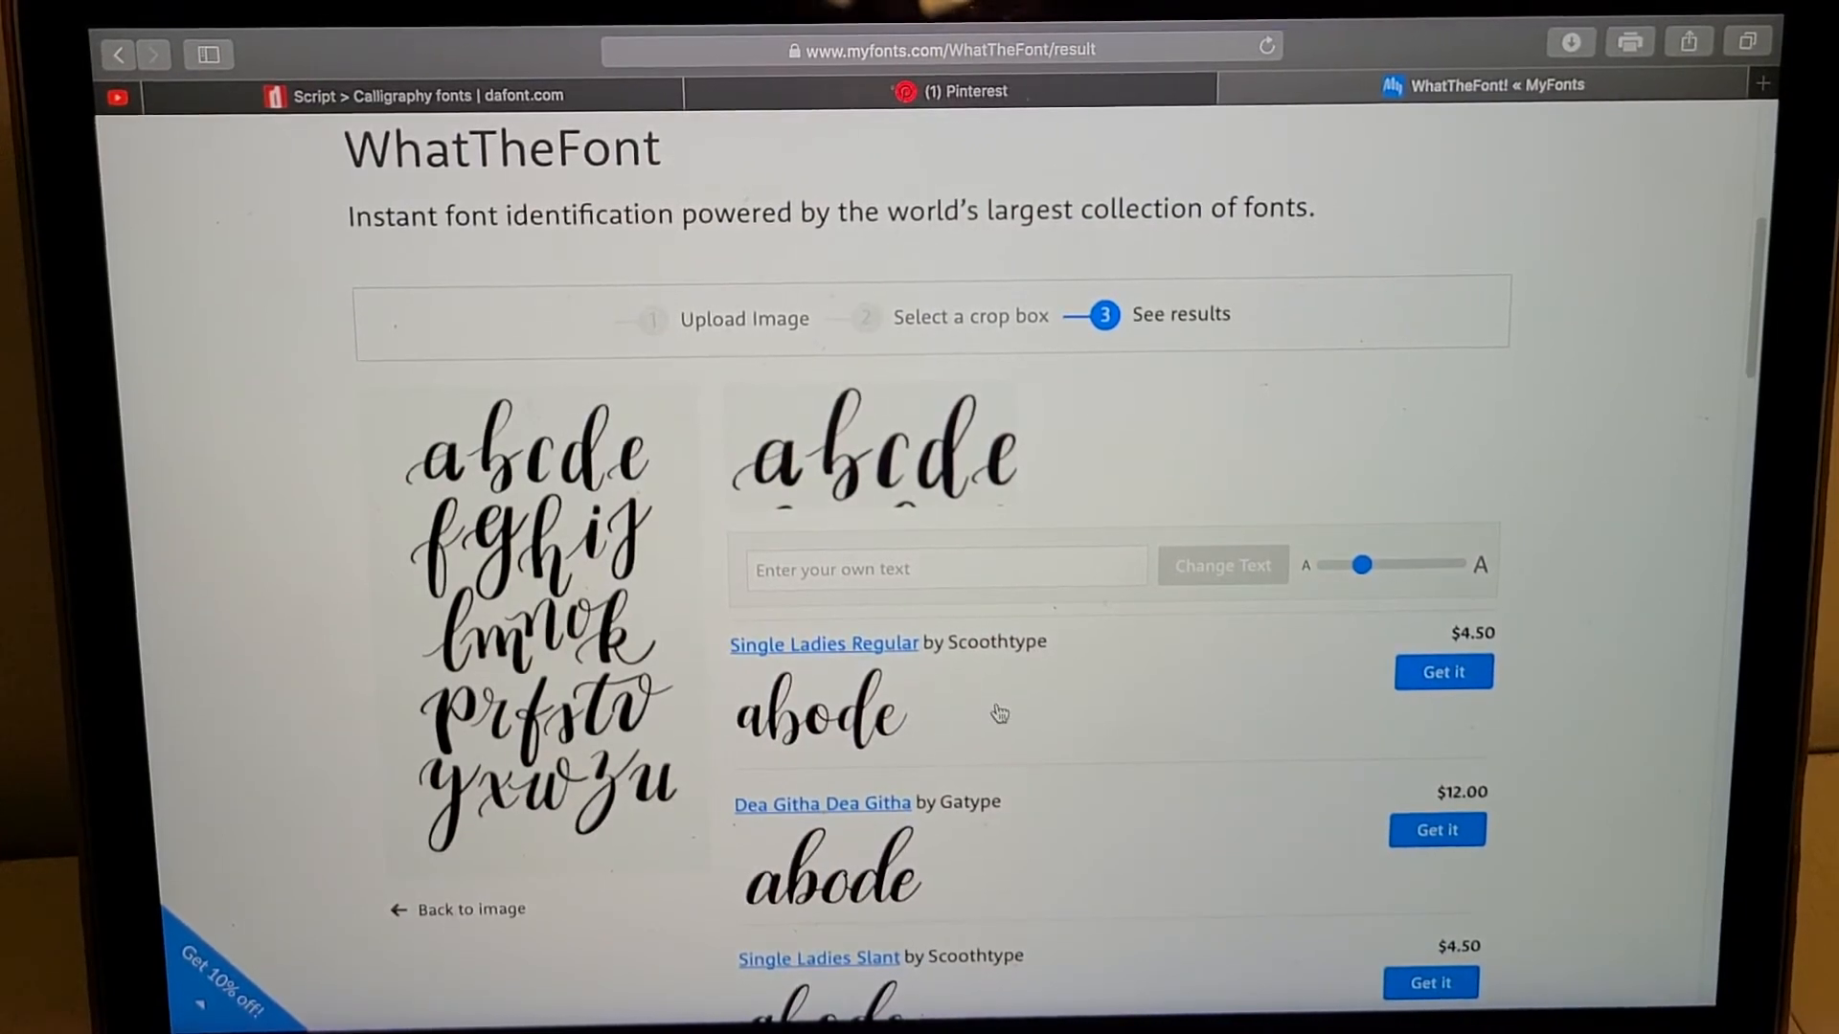
pyautogui.scroll(-3)
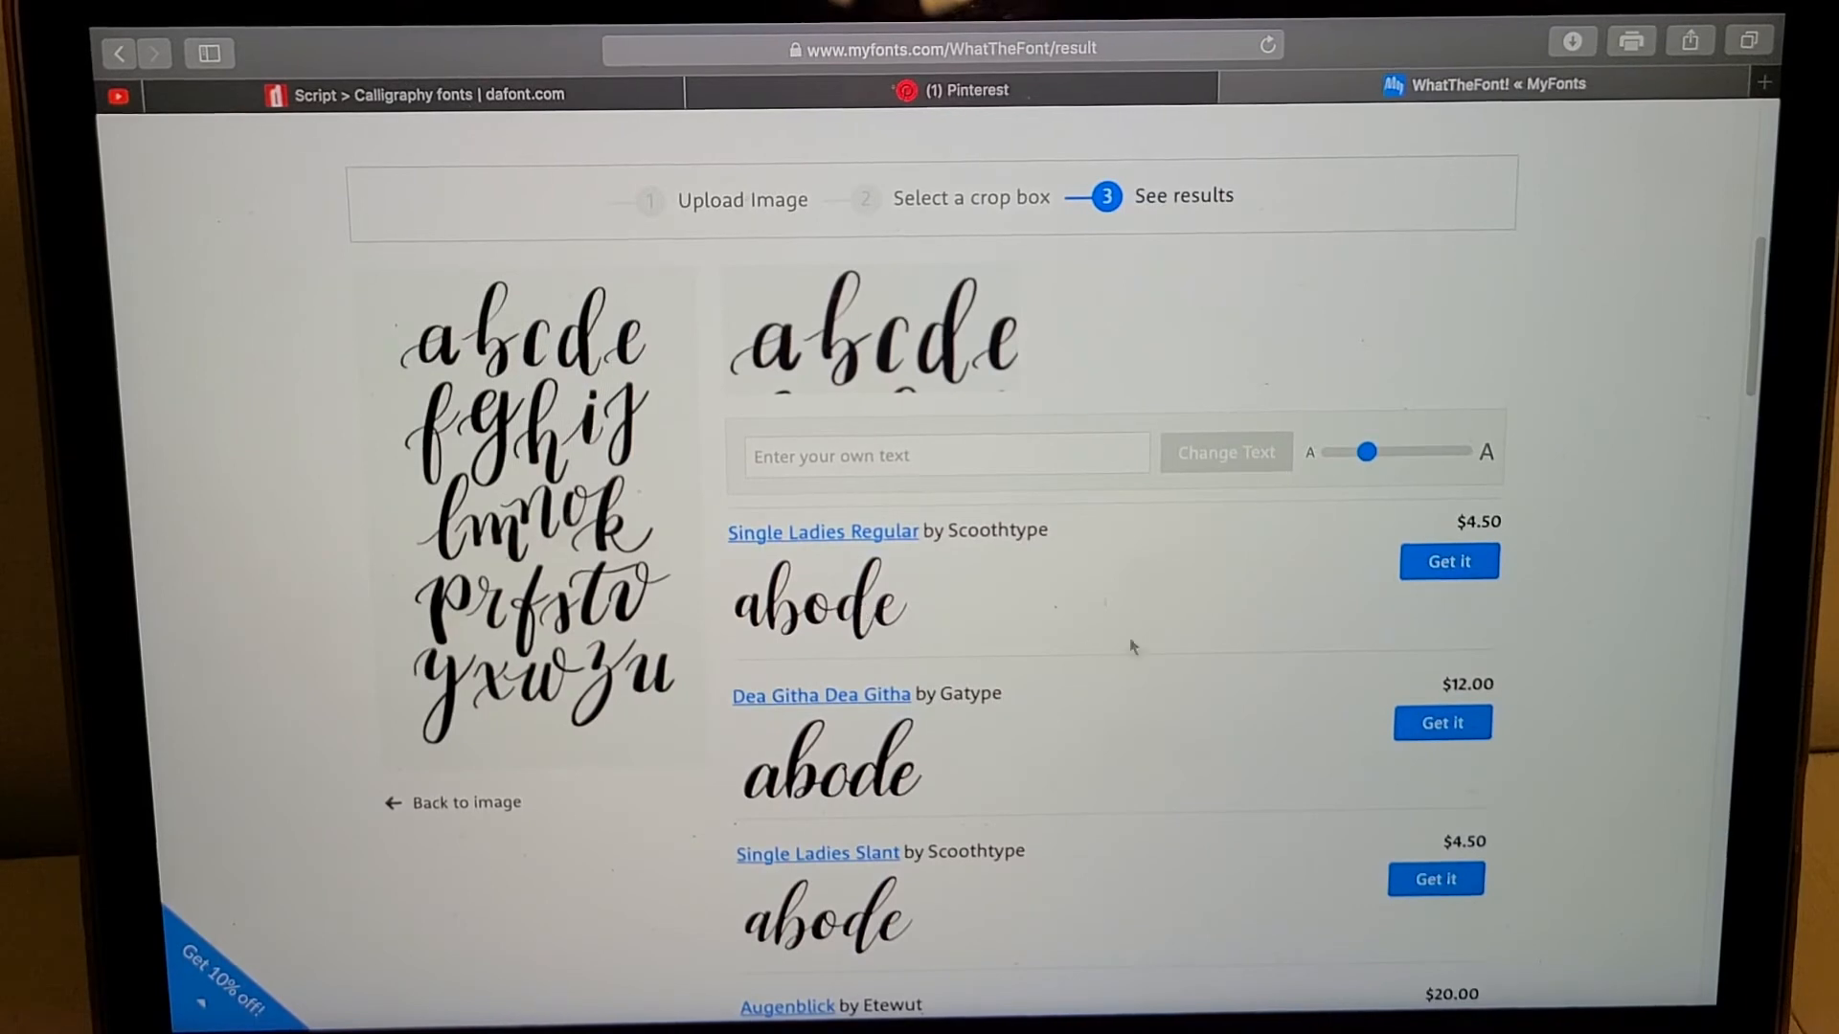
pyautogui.scroll(-3)
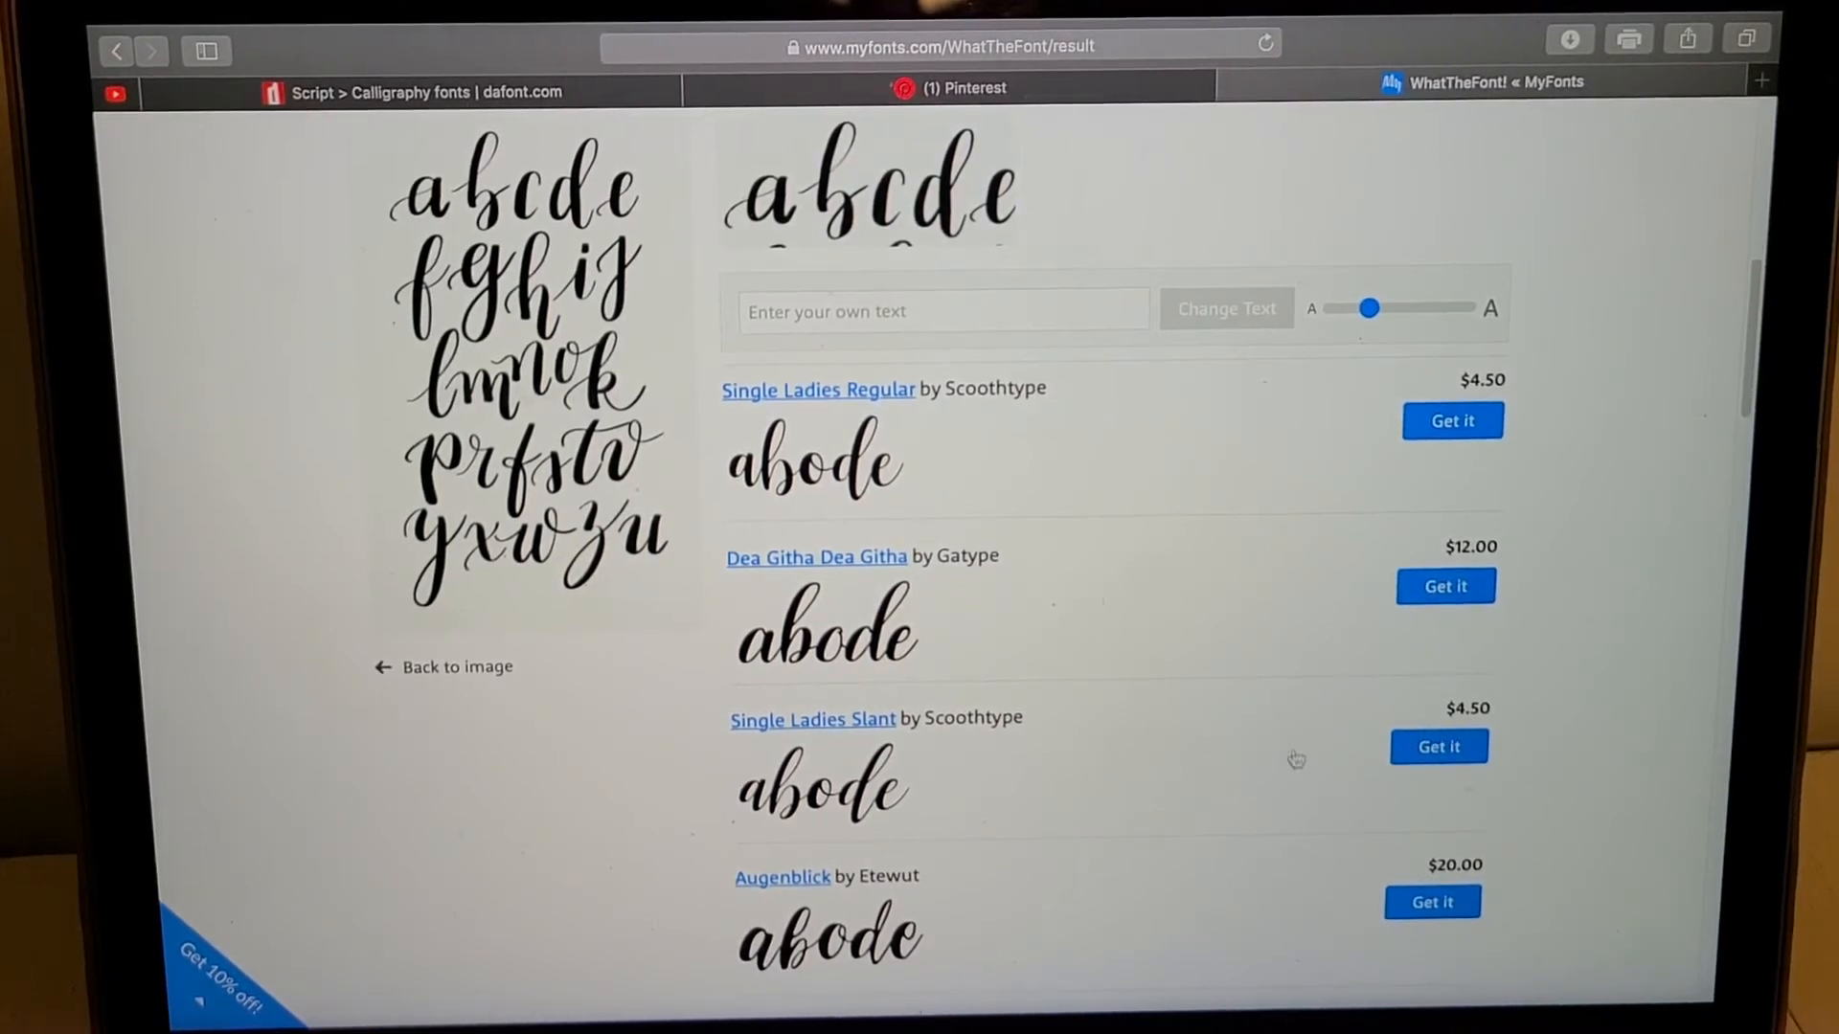
pyautogui.scroll(-3)
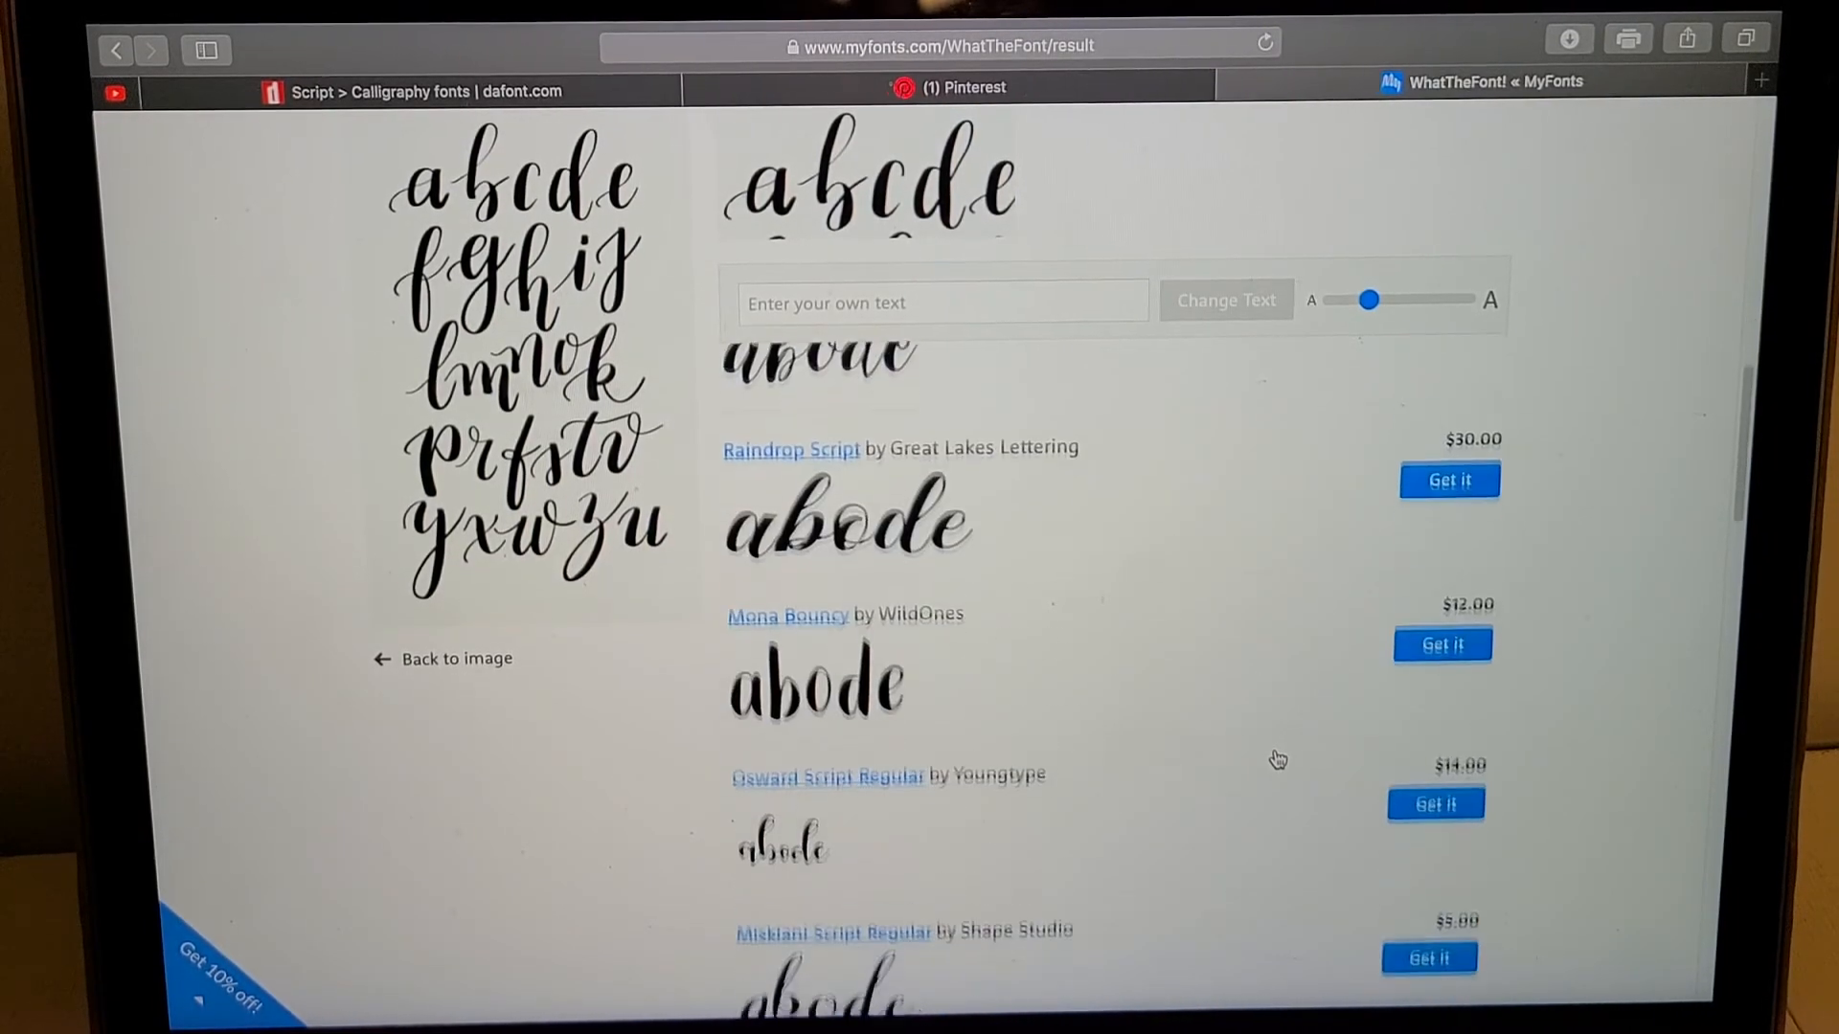
pyautogui.scroll(-3)
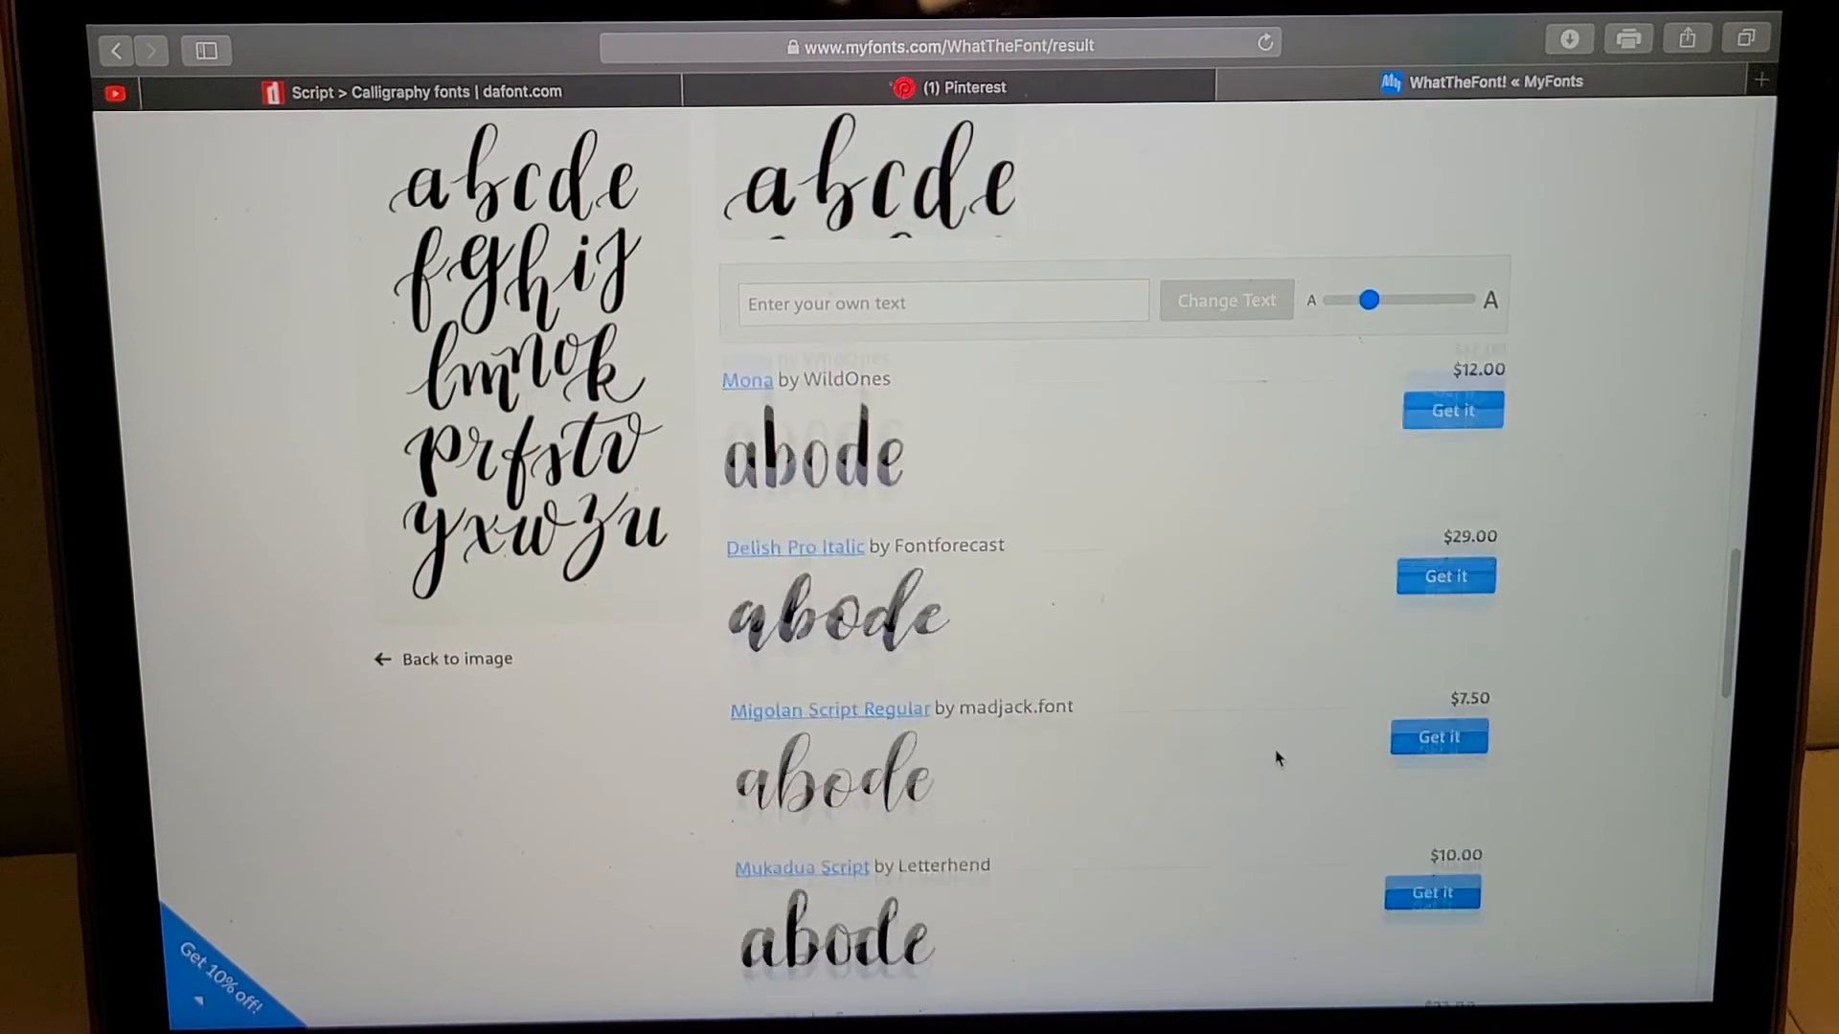
pyautogui.scroll(-3)
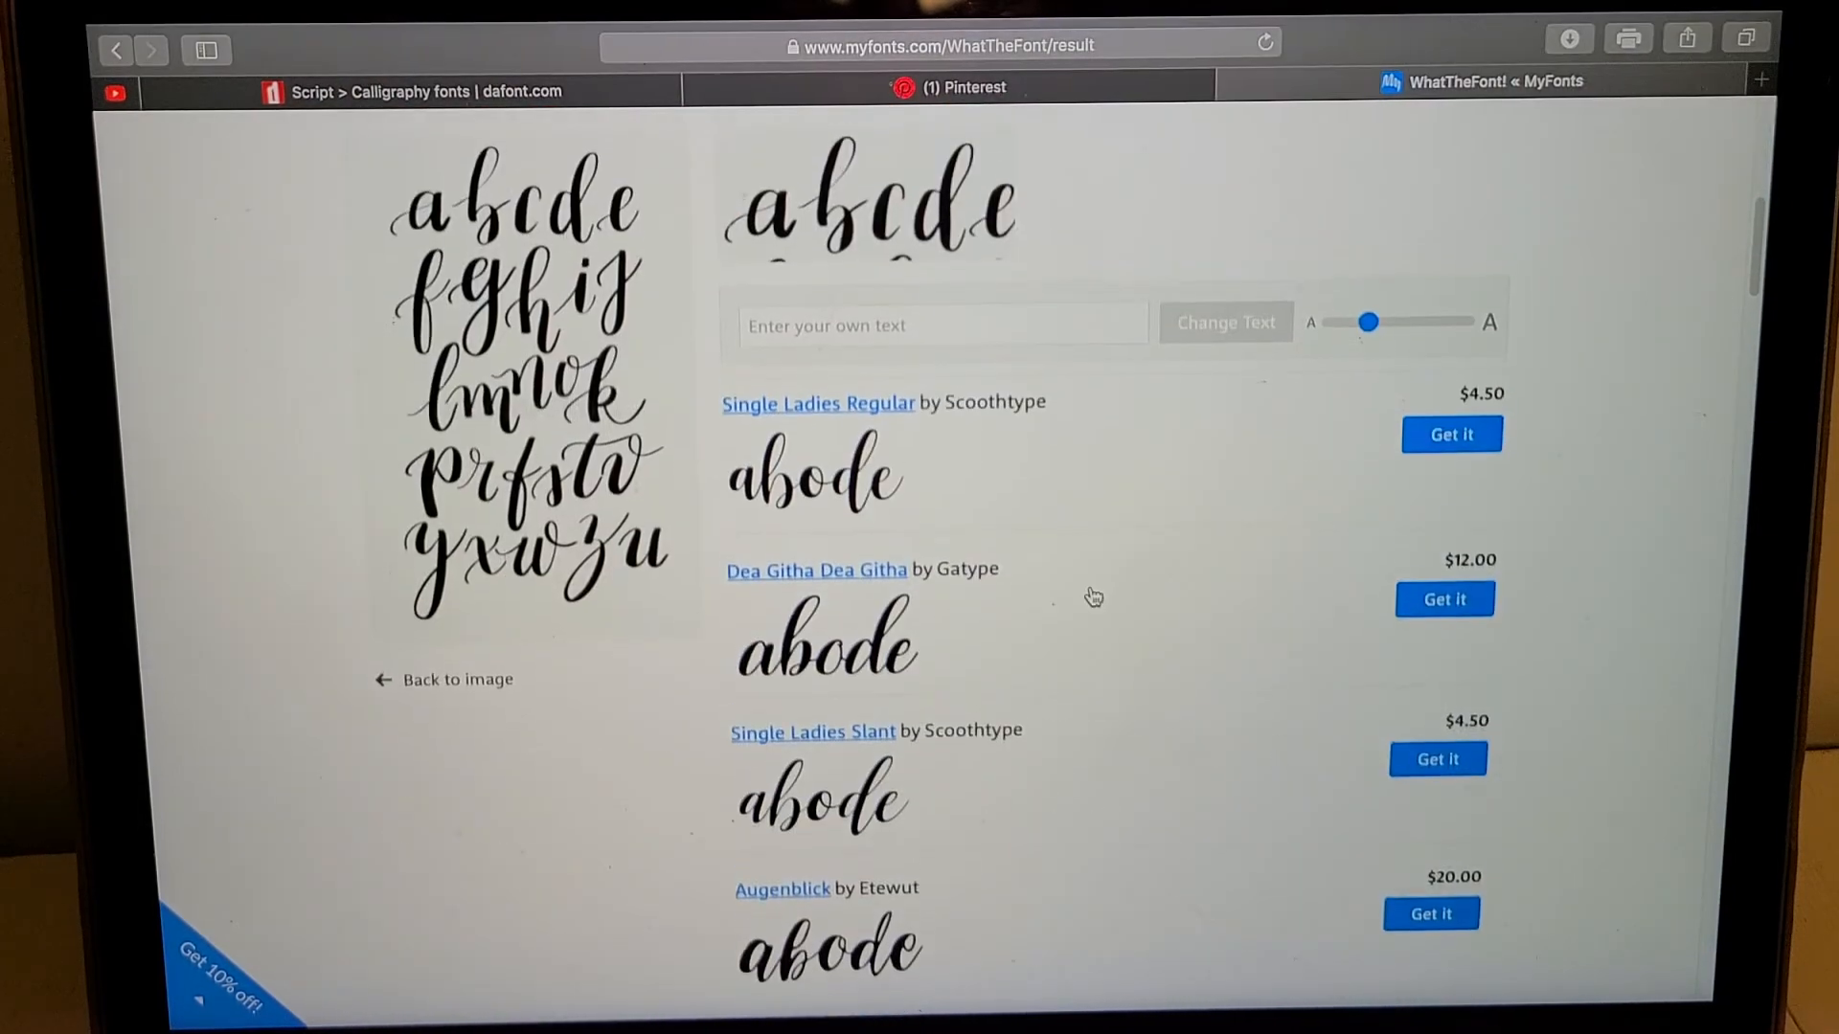
pyautogui.scroll(-3)
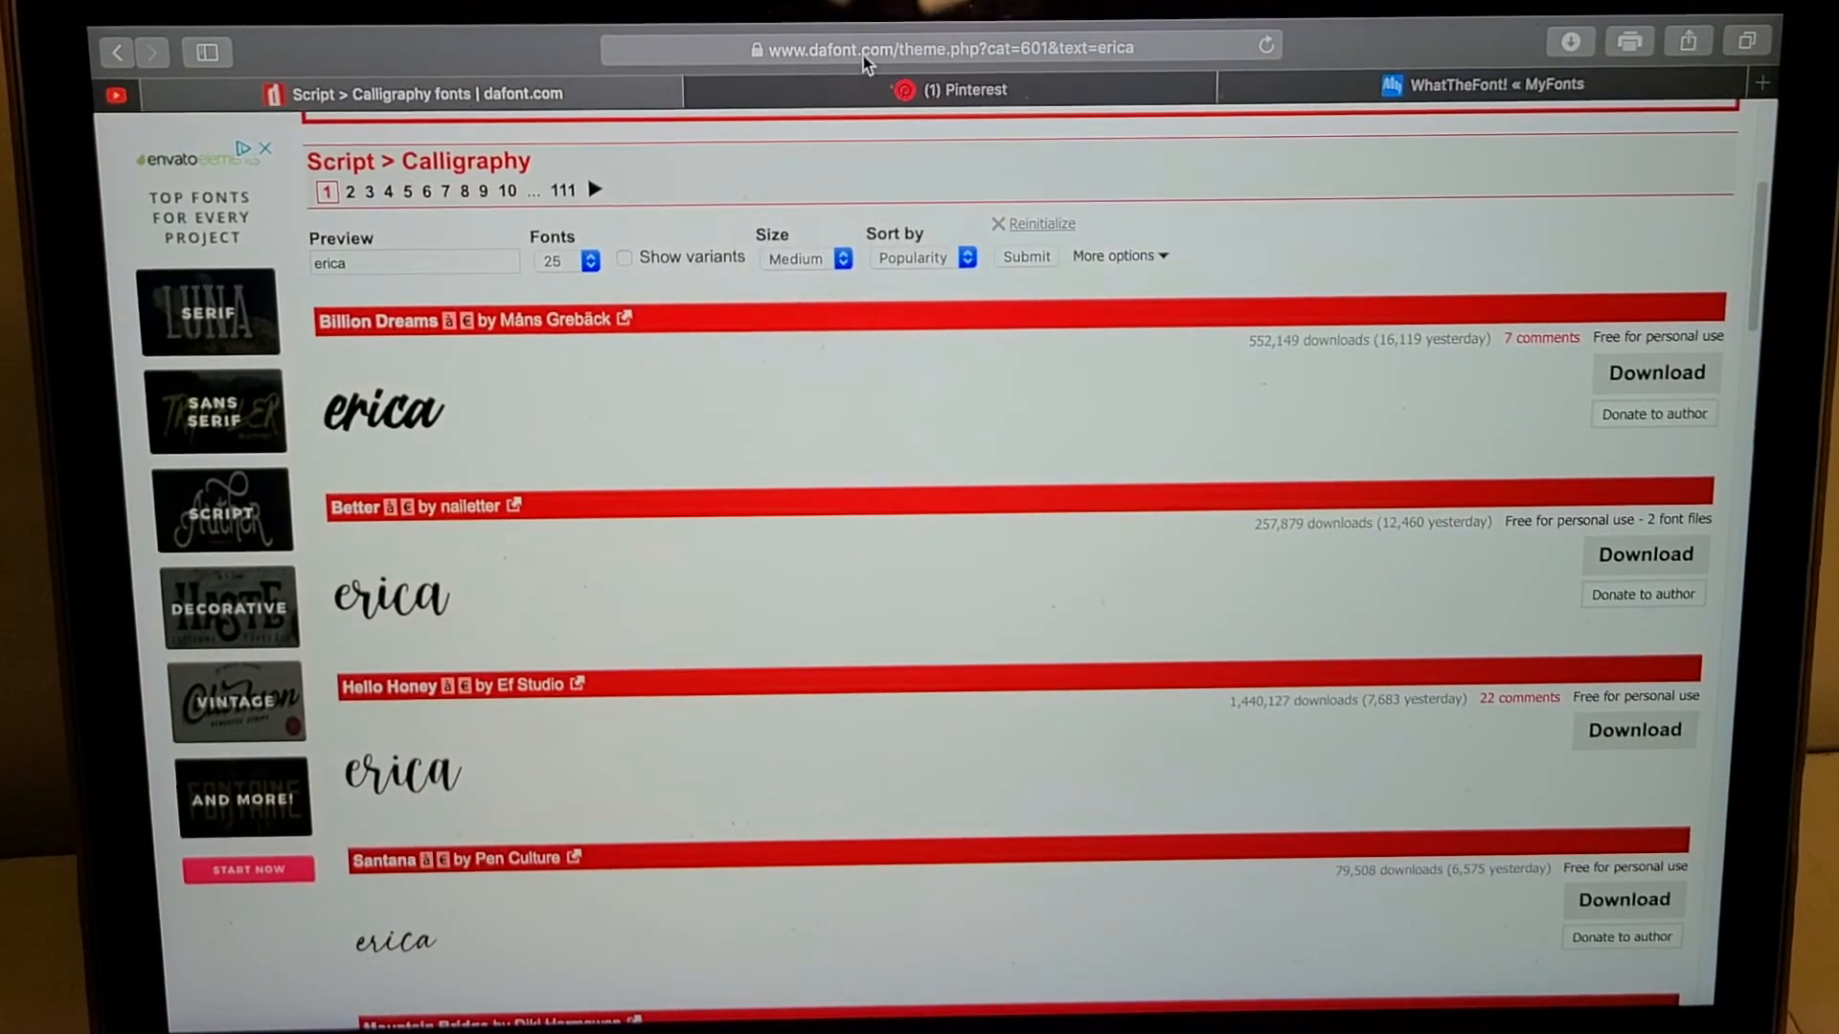
pyautogui.moveTo(824, 310)
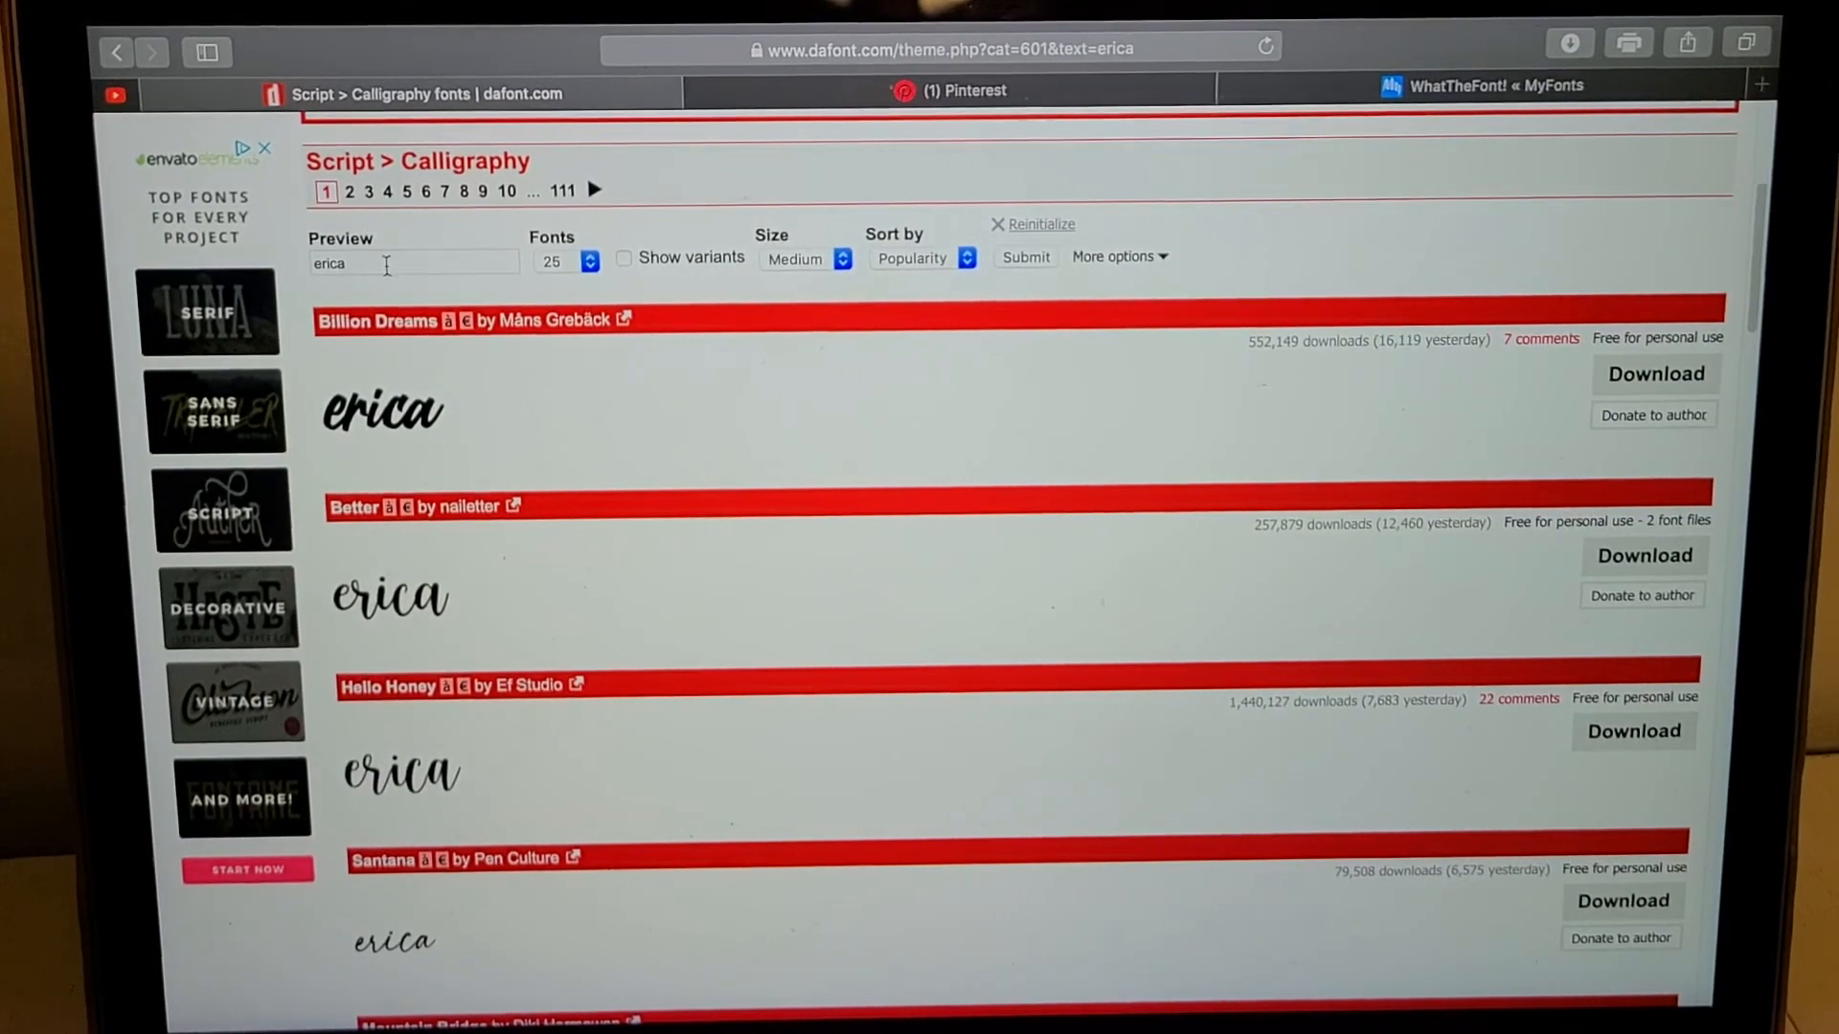
# Select the "erica" preview text in DaFont's Preview field to clear it
pyautogui.click(411, 263)
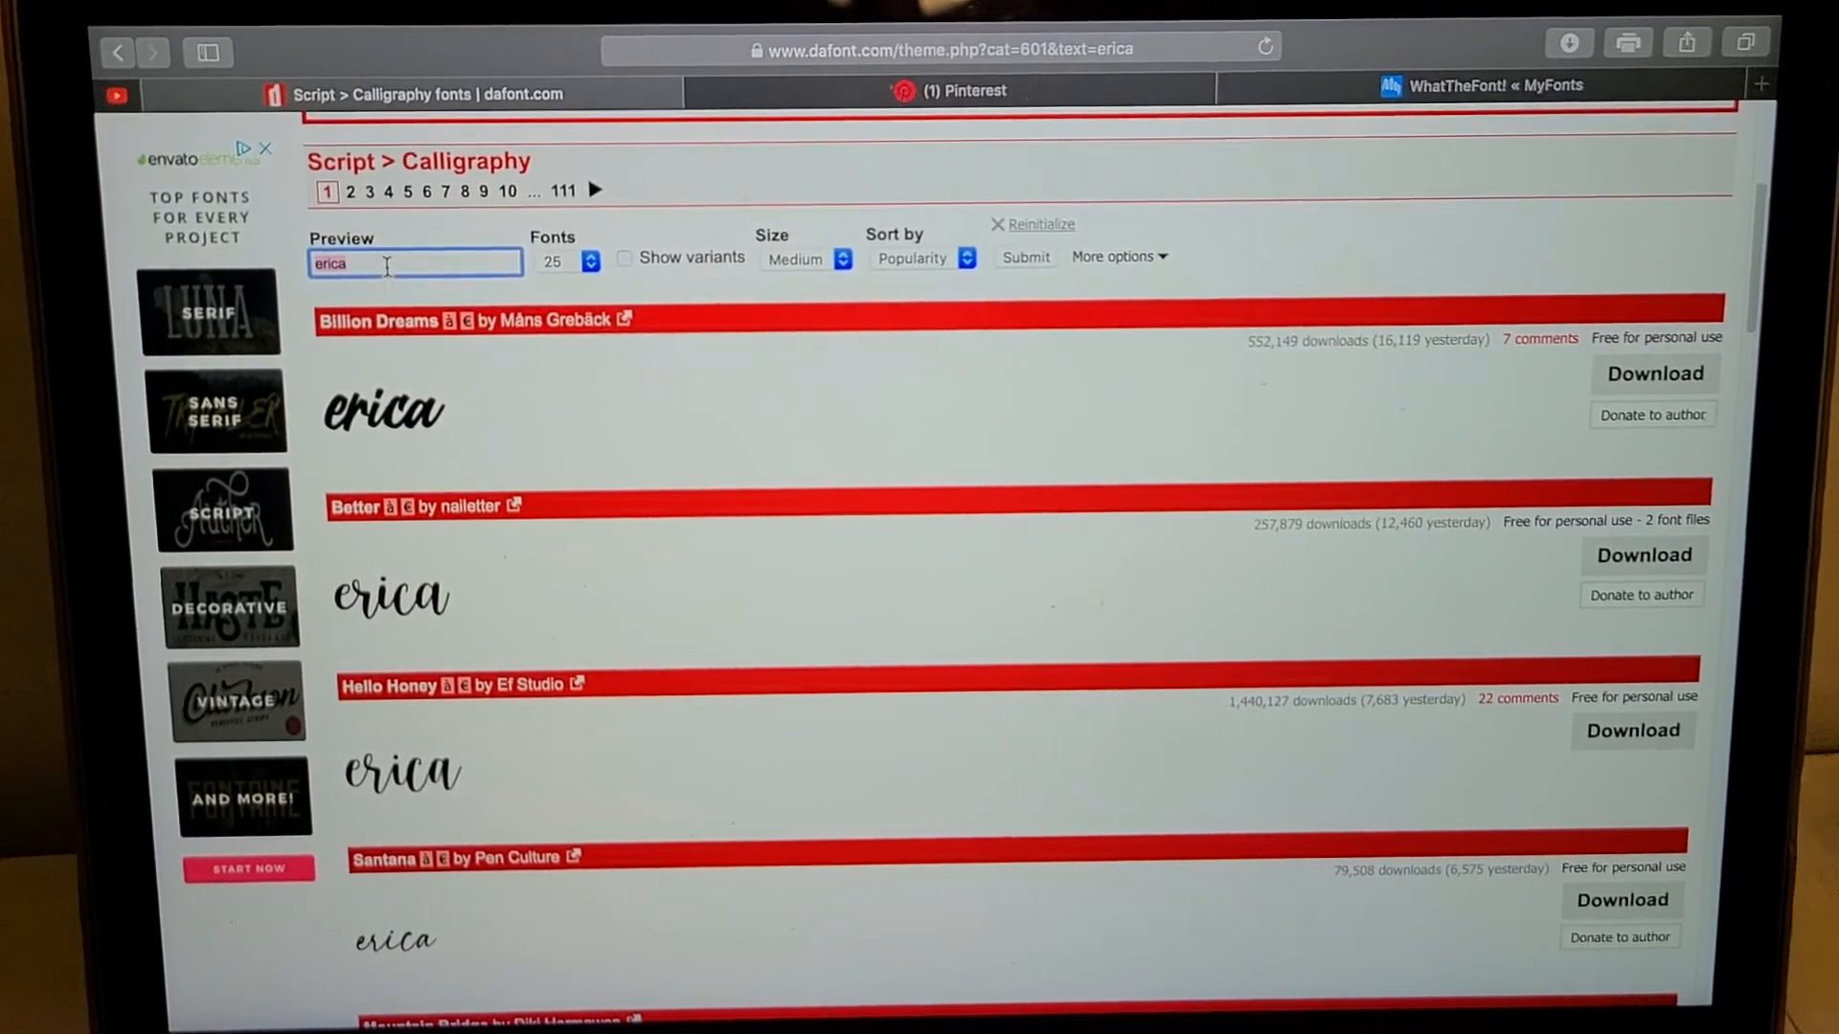
pyautogui.click(414, 262)
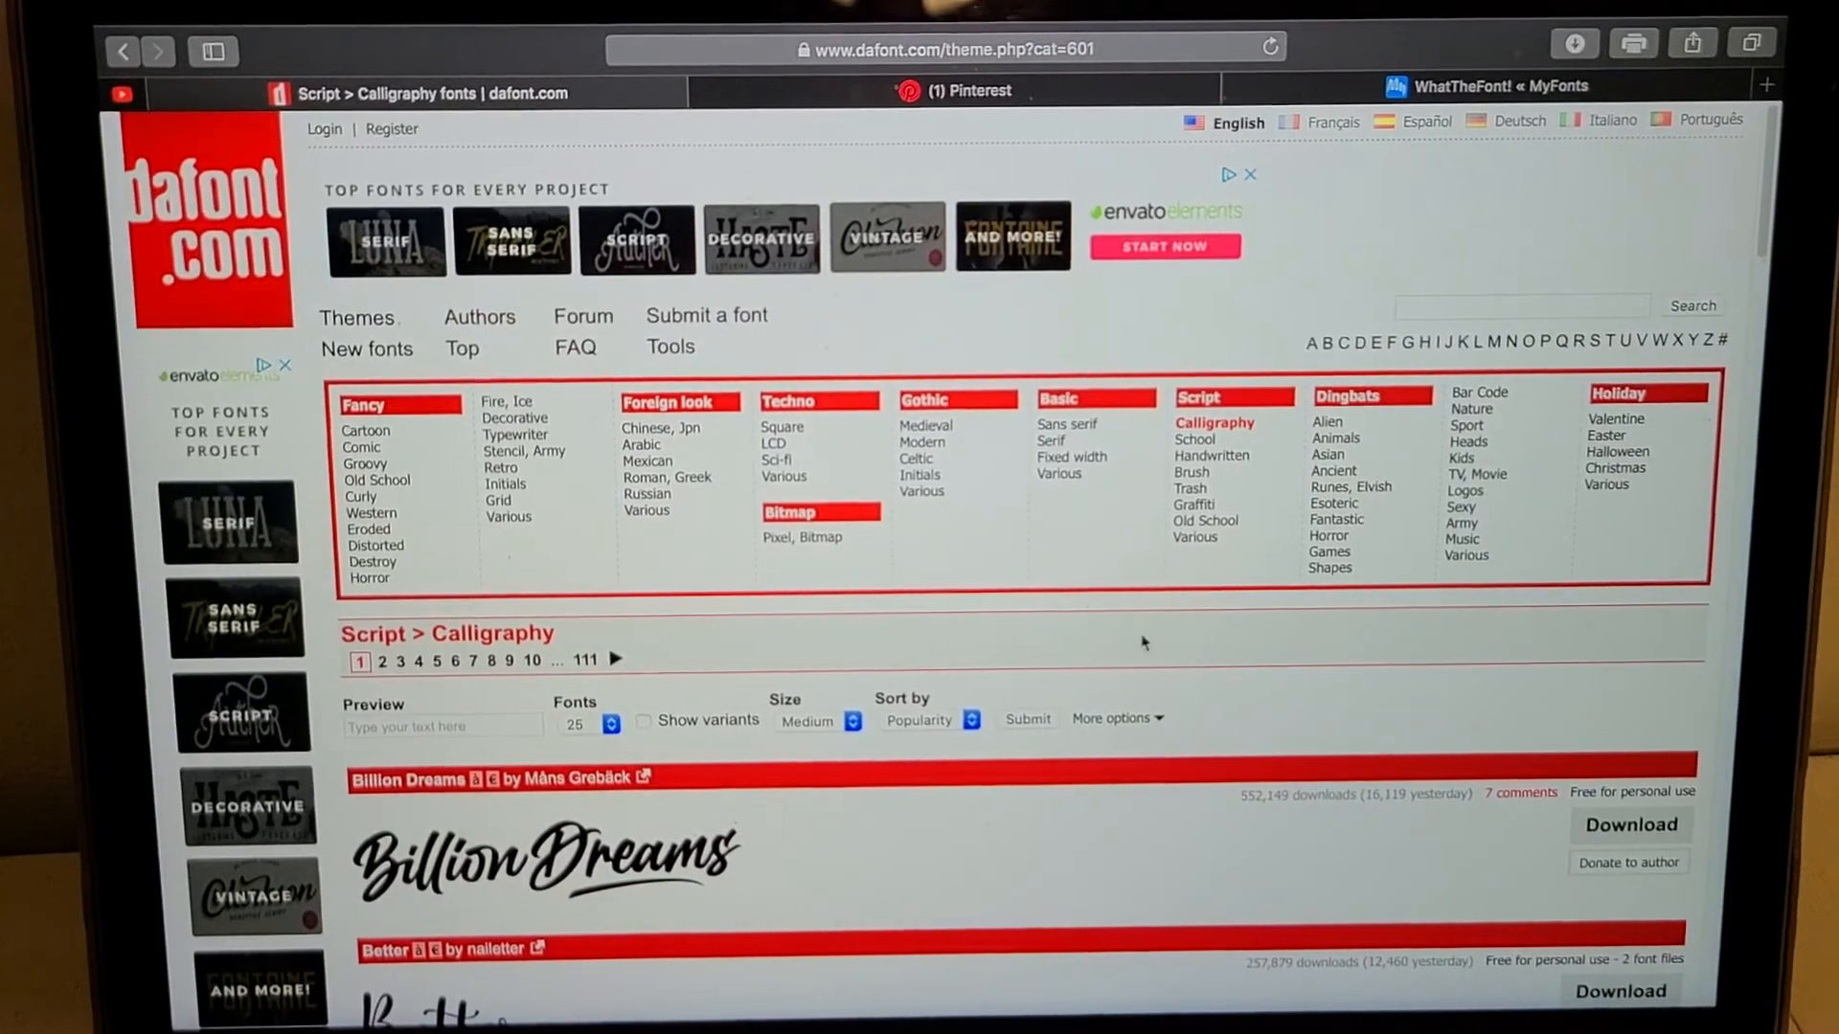
# Switch to Script > Handwritten and scroll through fonts like Modernline and Wild Hazelnut
pyautogui.click(1211, 456)
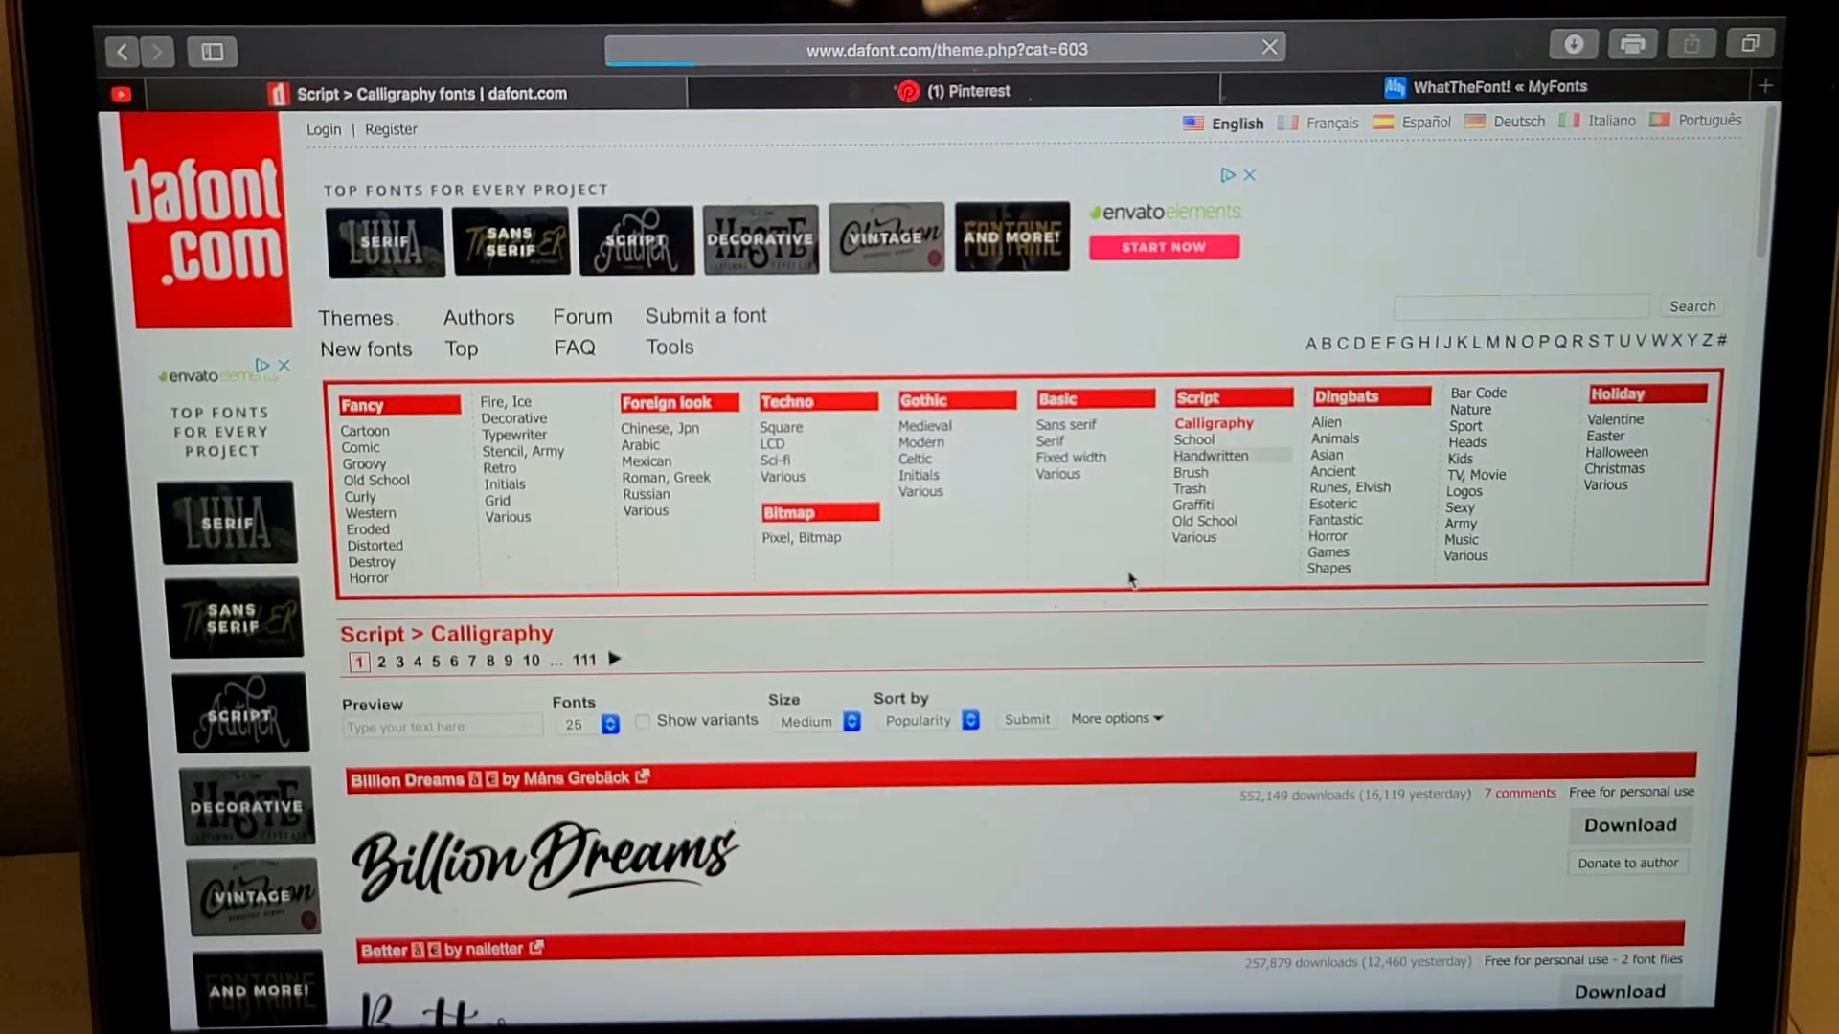
pyautogui.click(1222, 455)
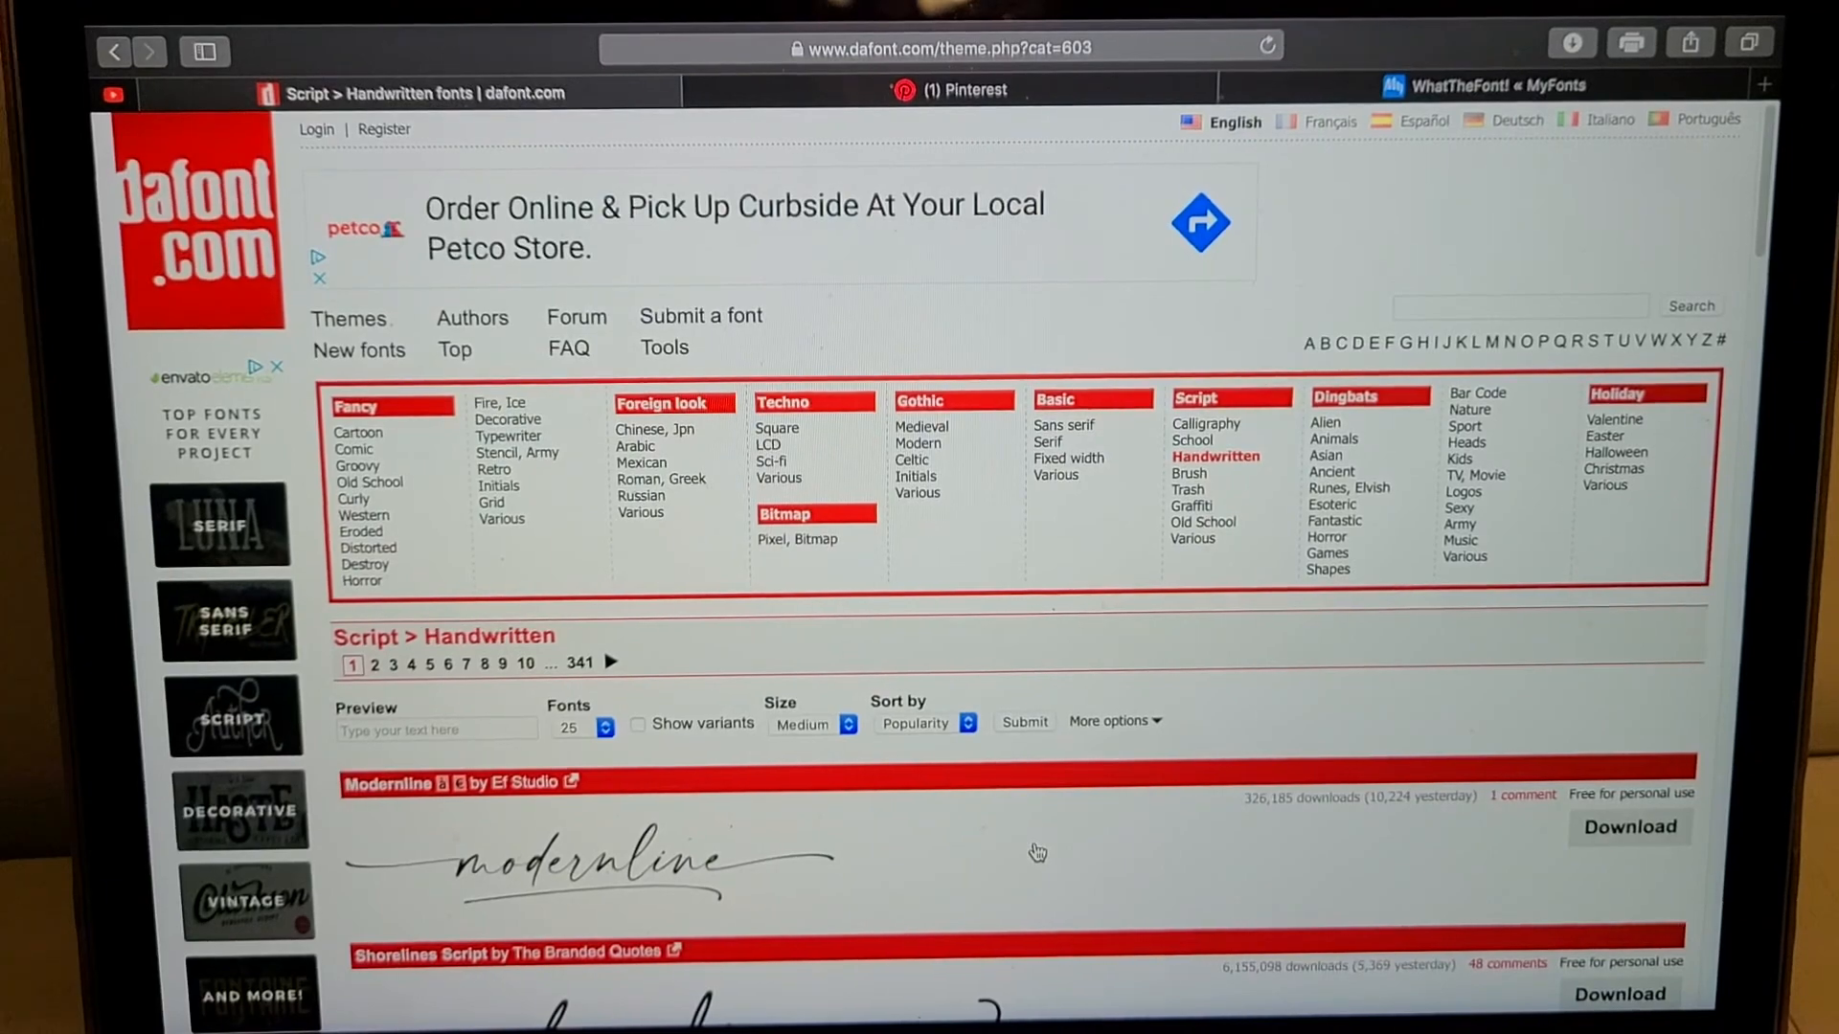
pyautogui.scroll(-3)
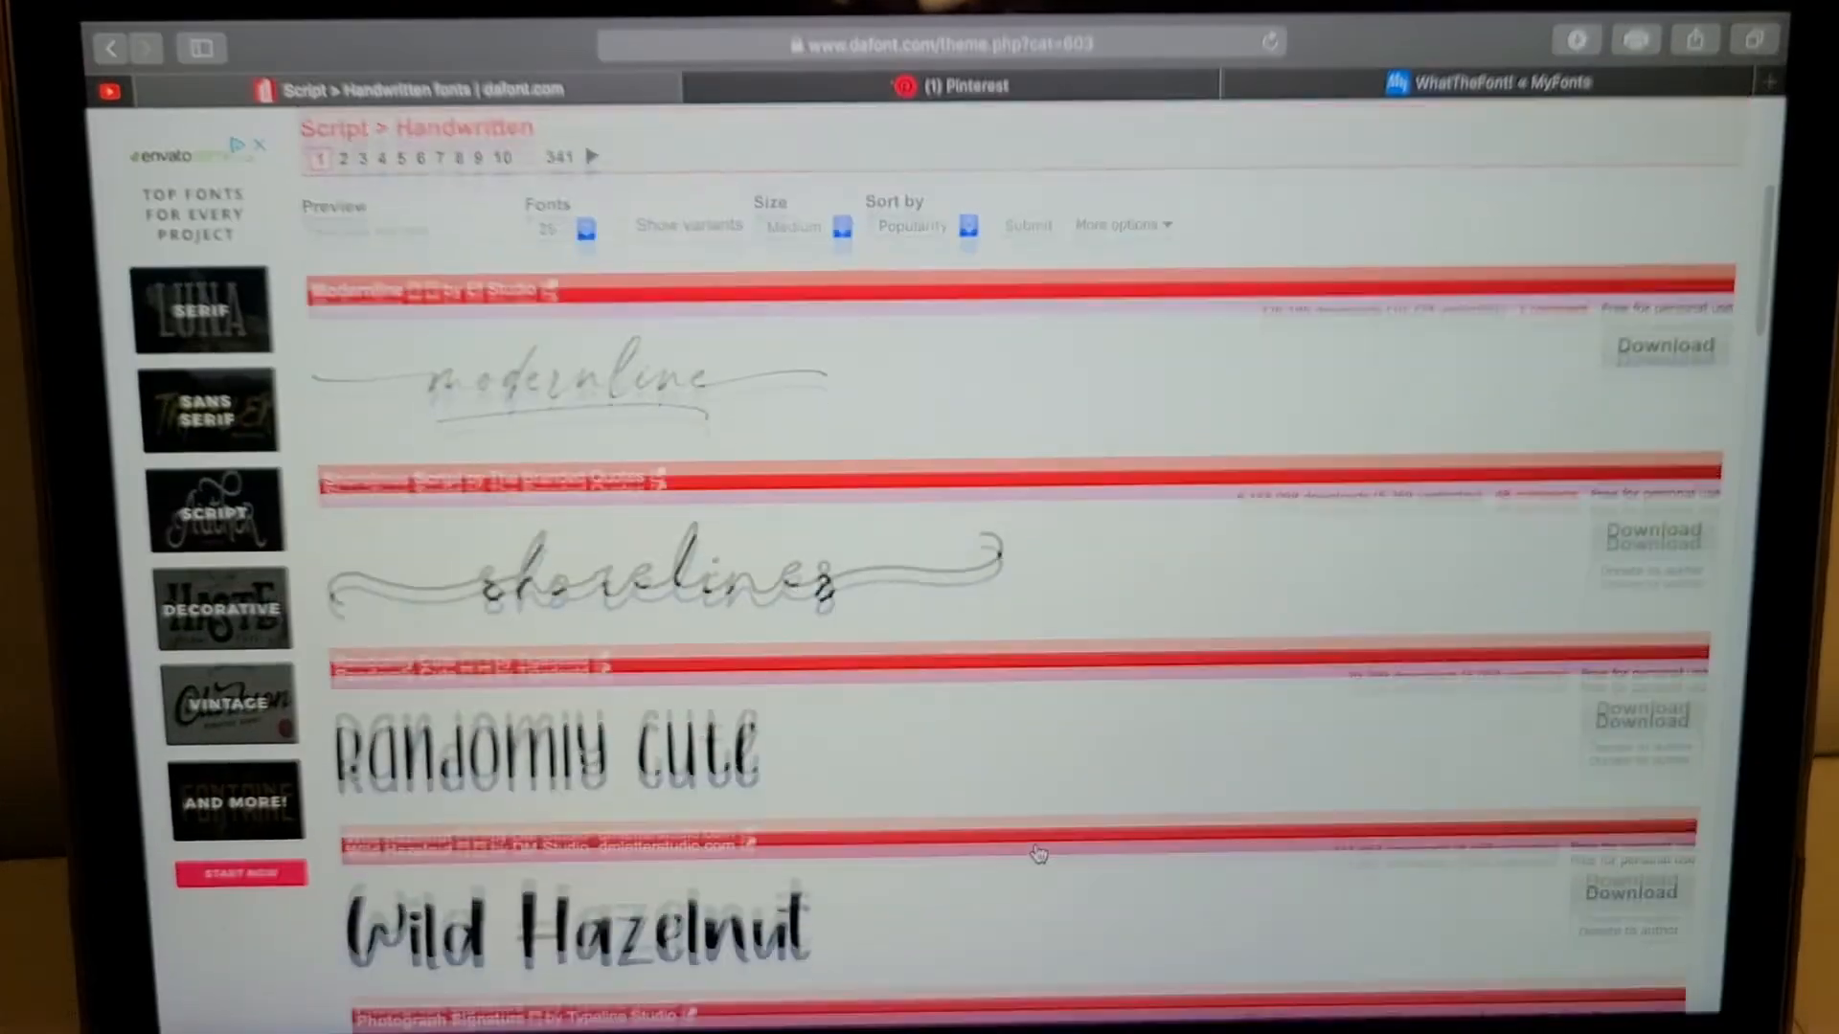
pyautogui.scroll(-3)
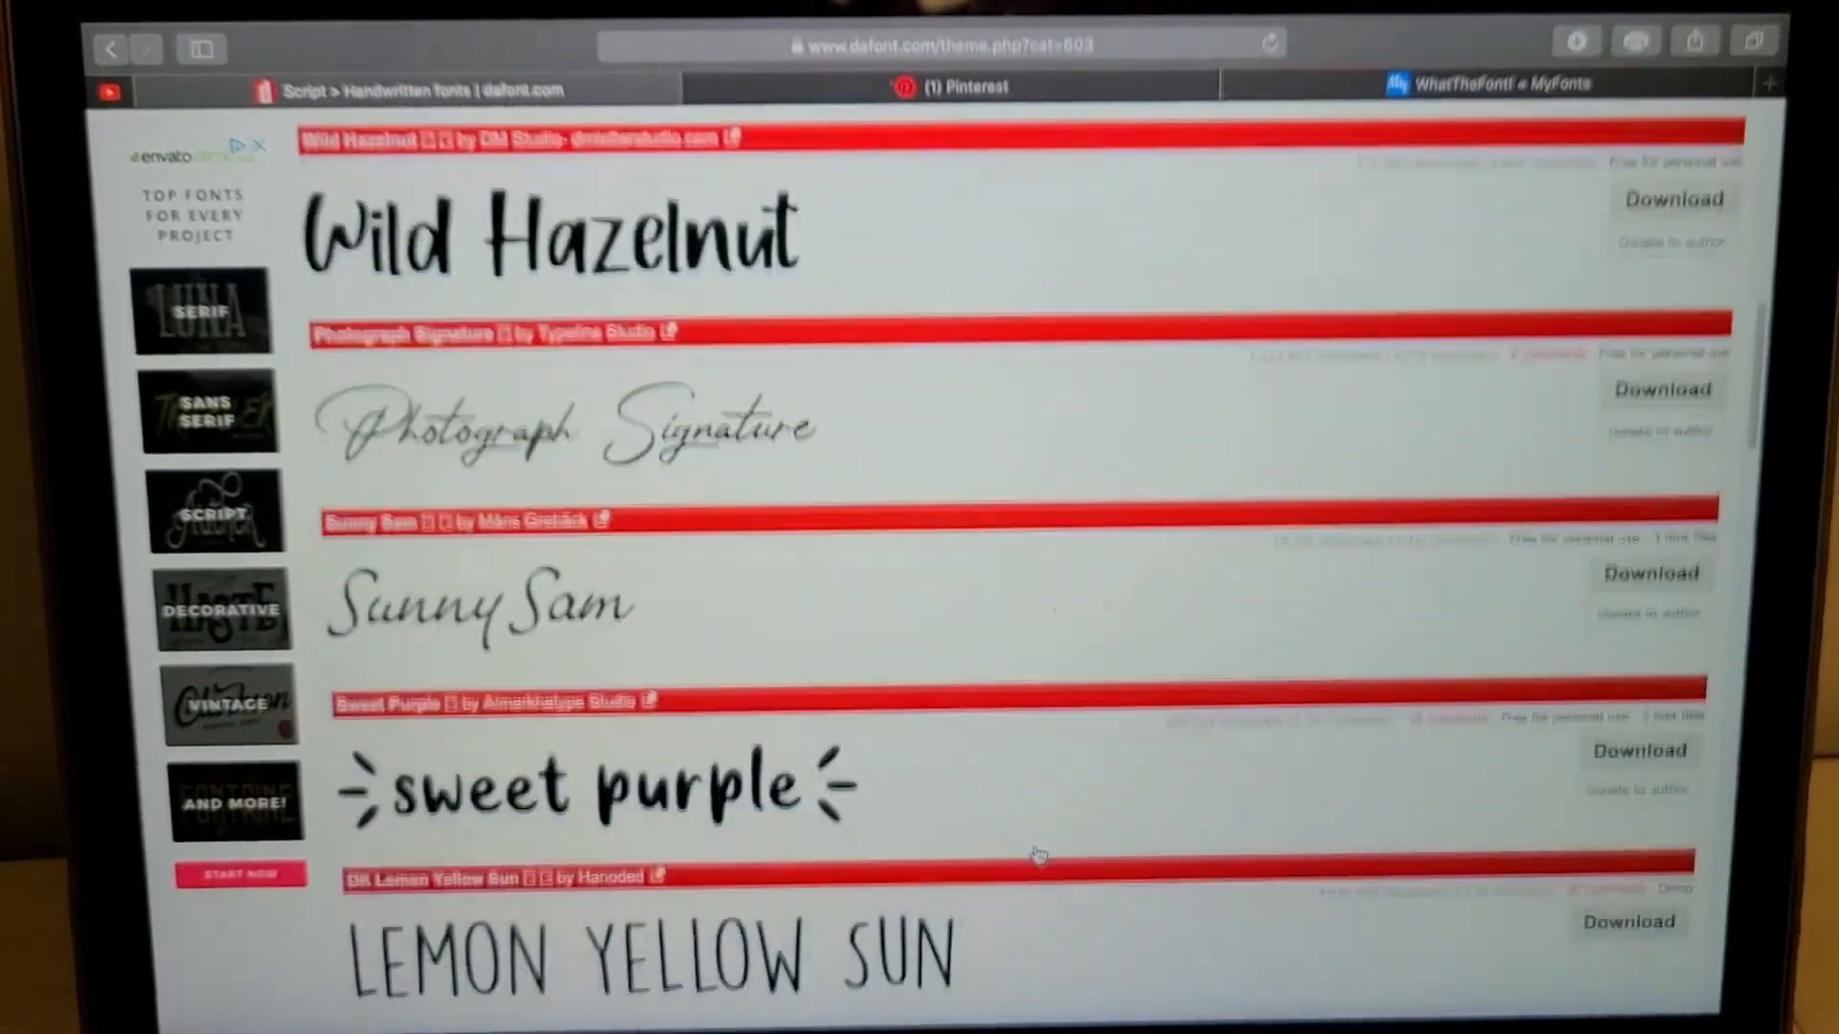